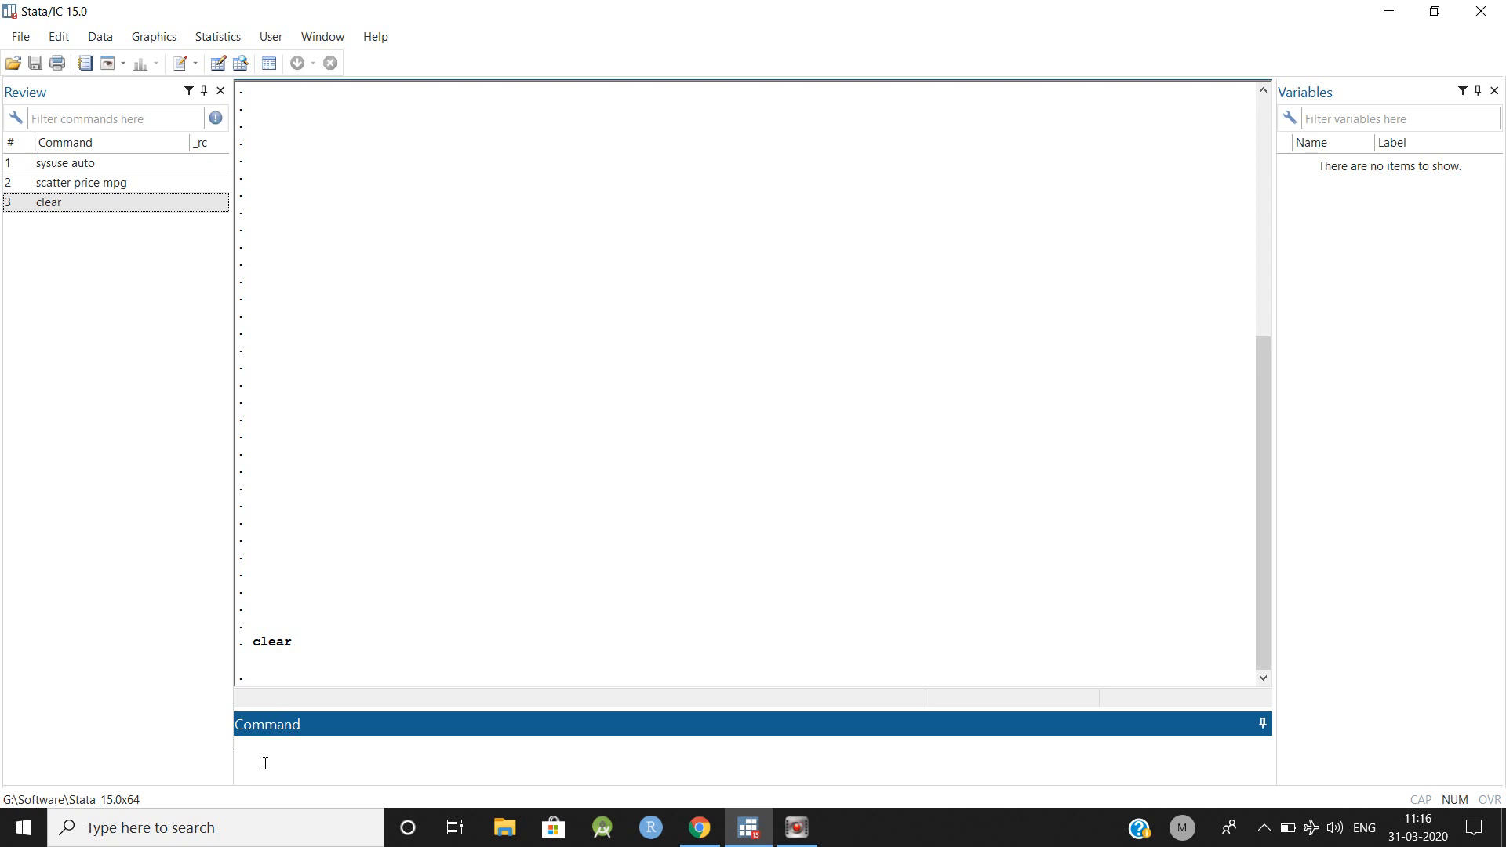
Load the 1978 automobile data with sysuse auto.
type("sys")
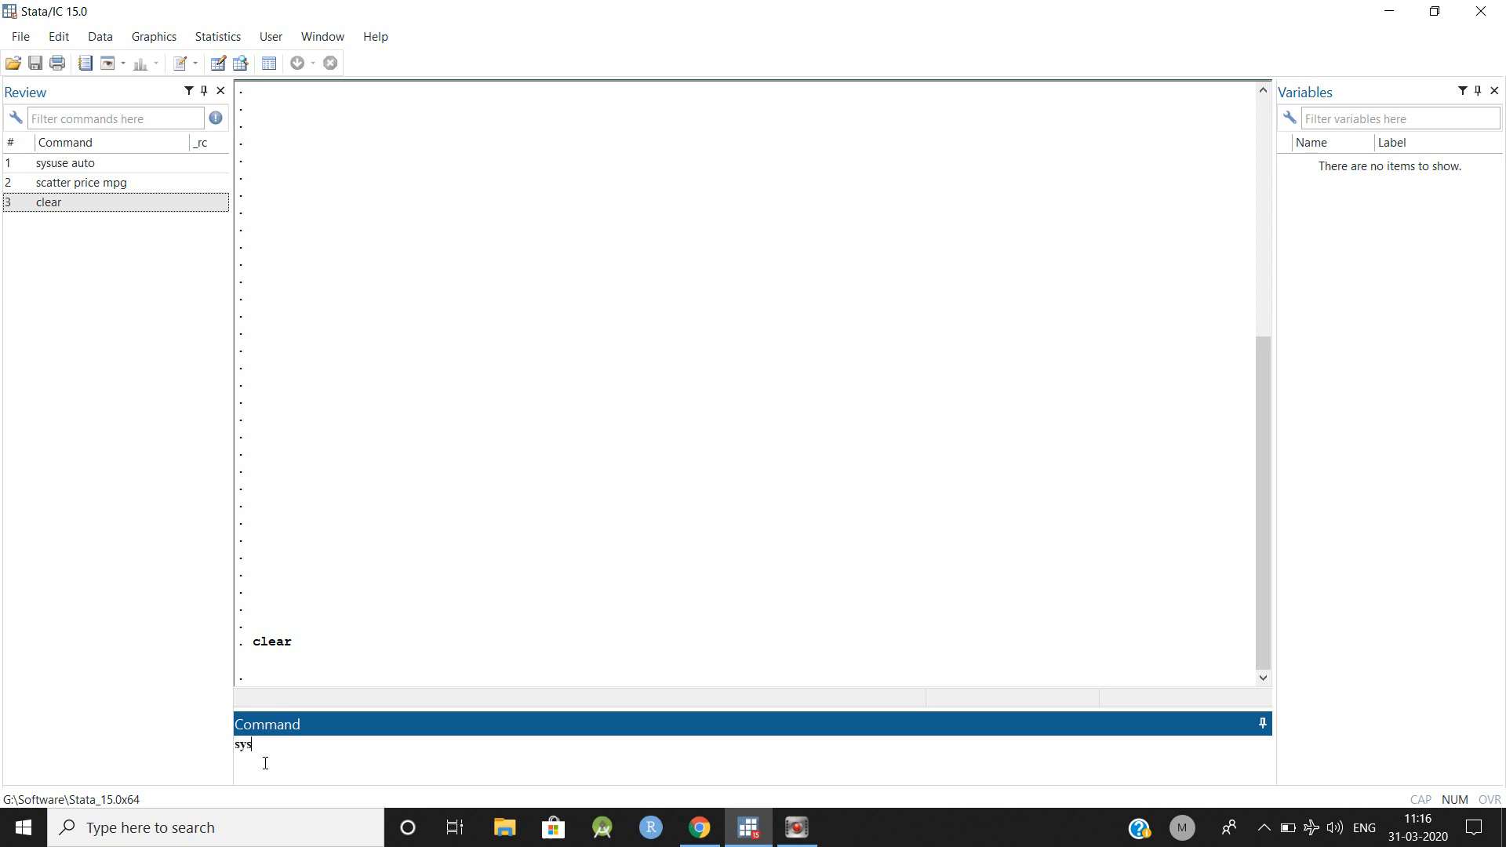
type("u")
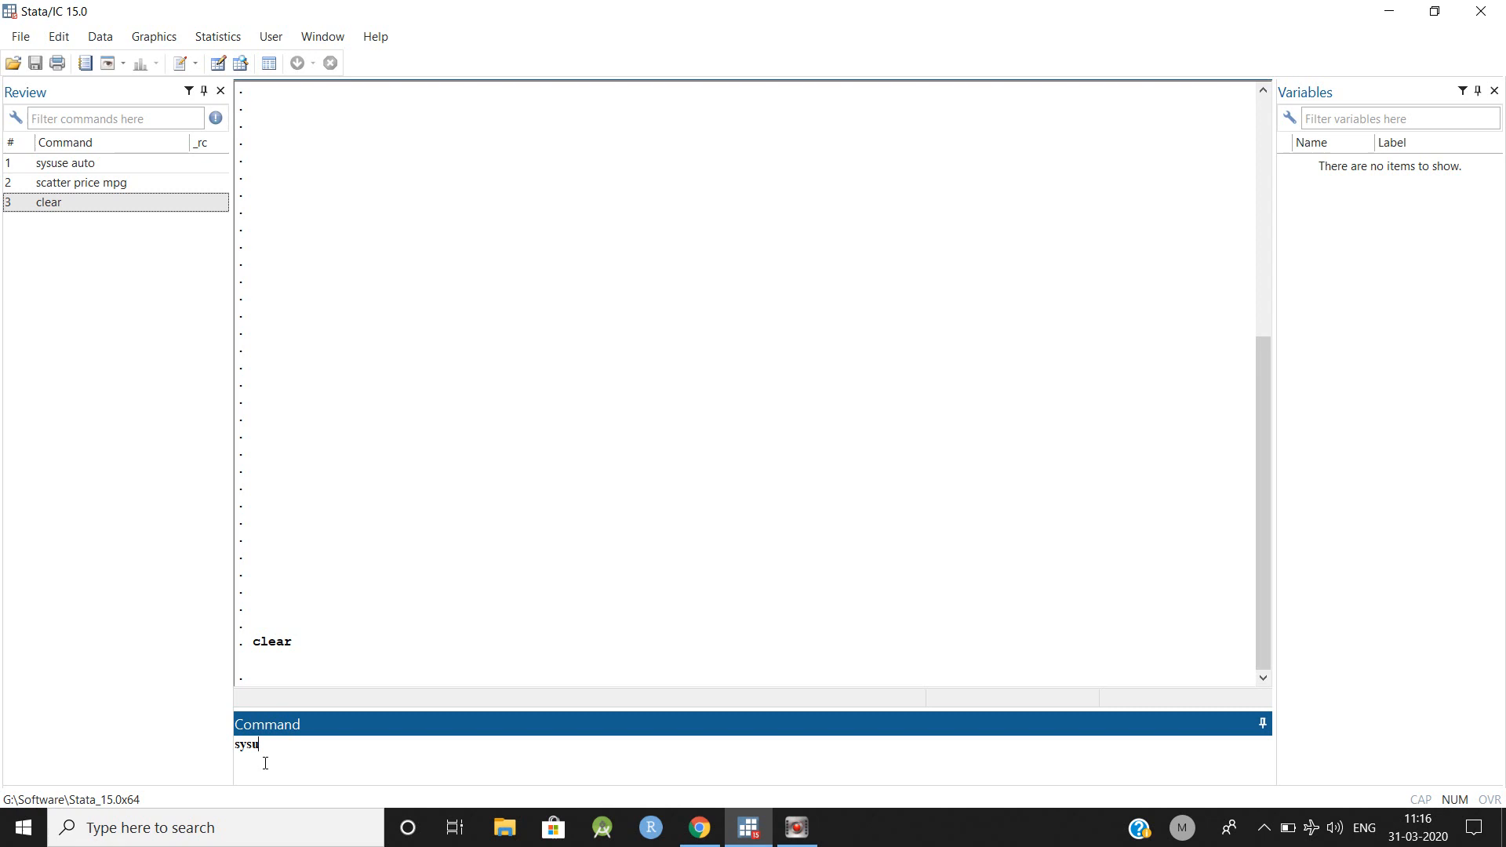
key("Return")
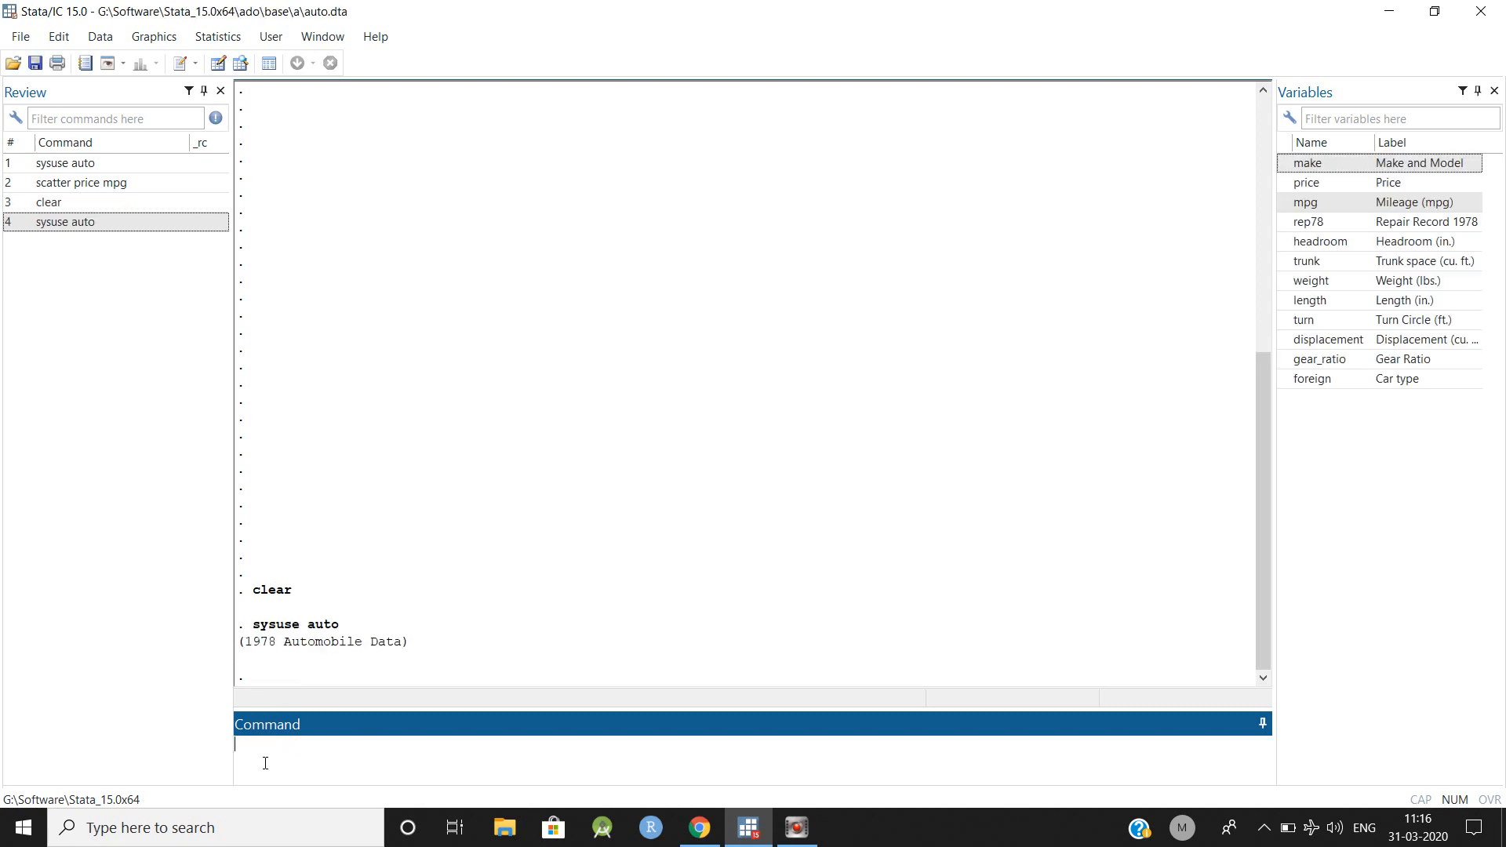
Start a scatter command plotting price against mileage.
type("scatter")
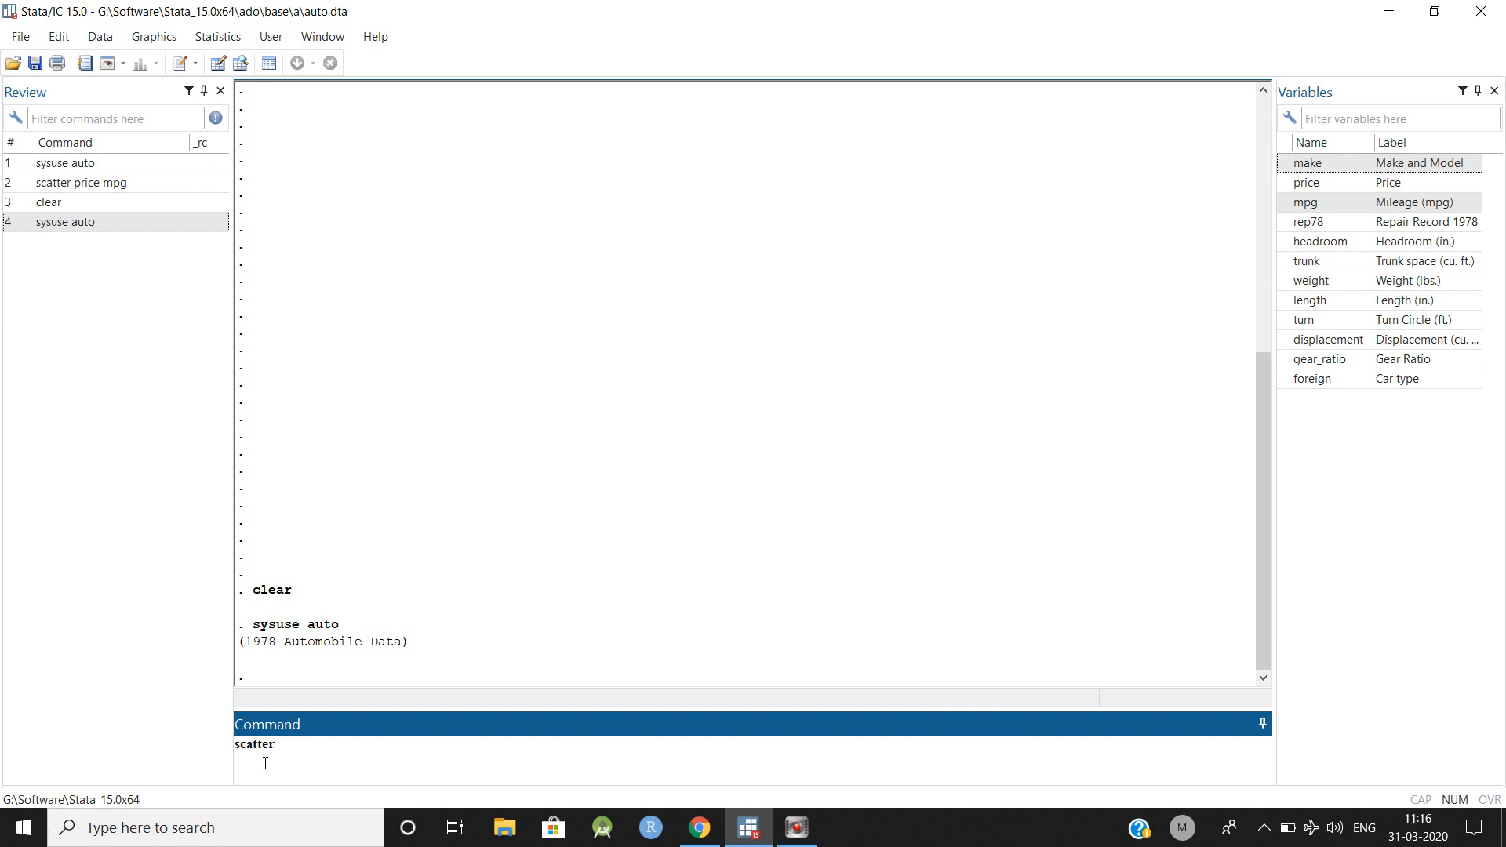
left_click(270, 745)
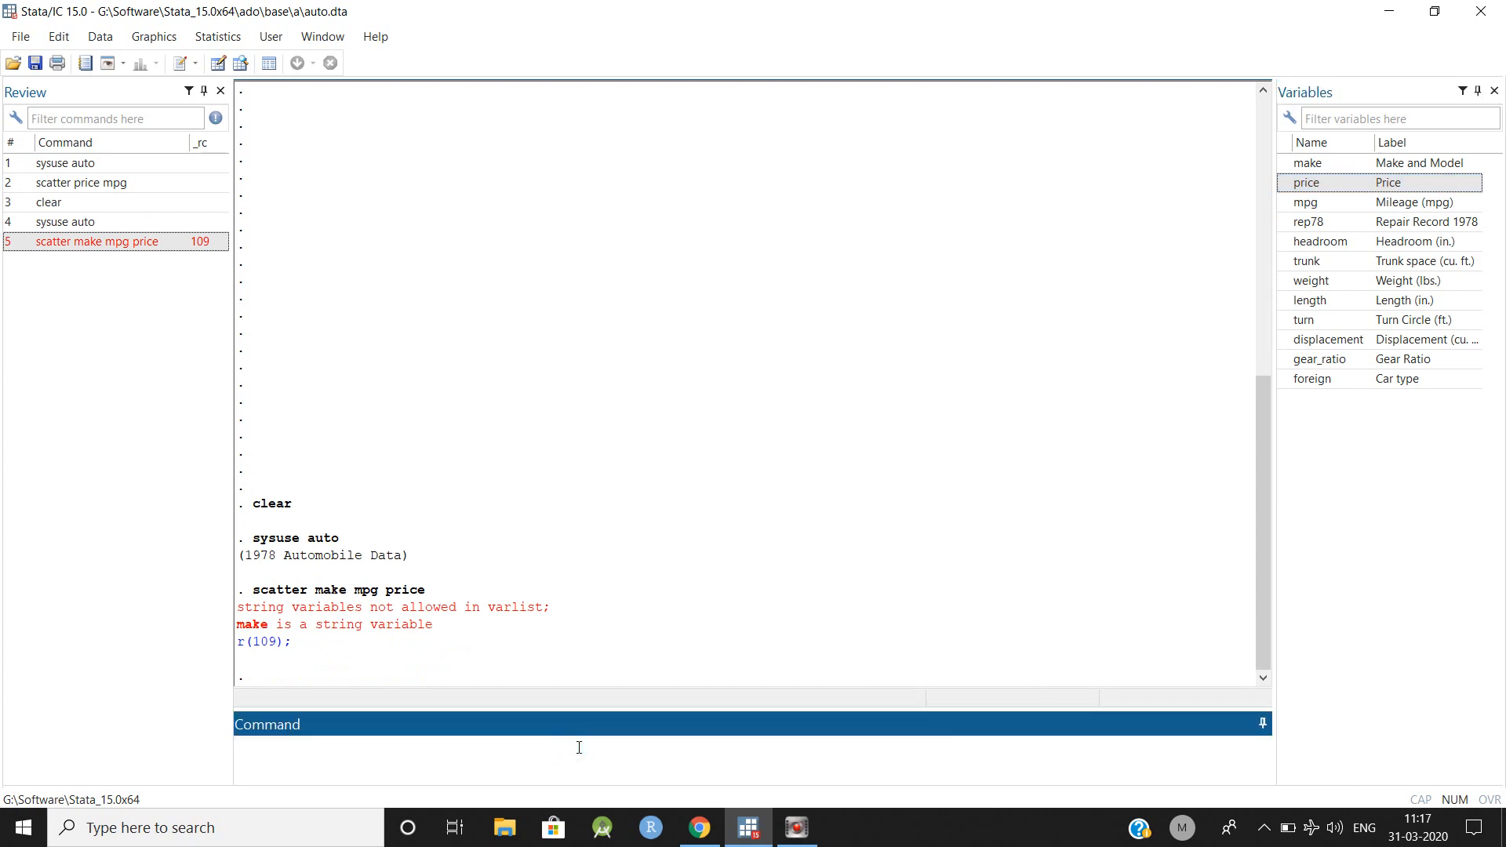
type("scatter")
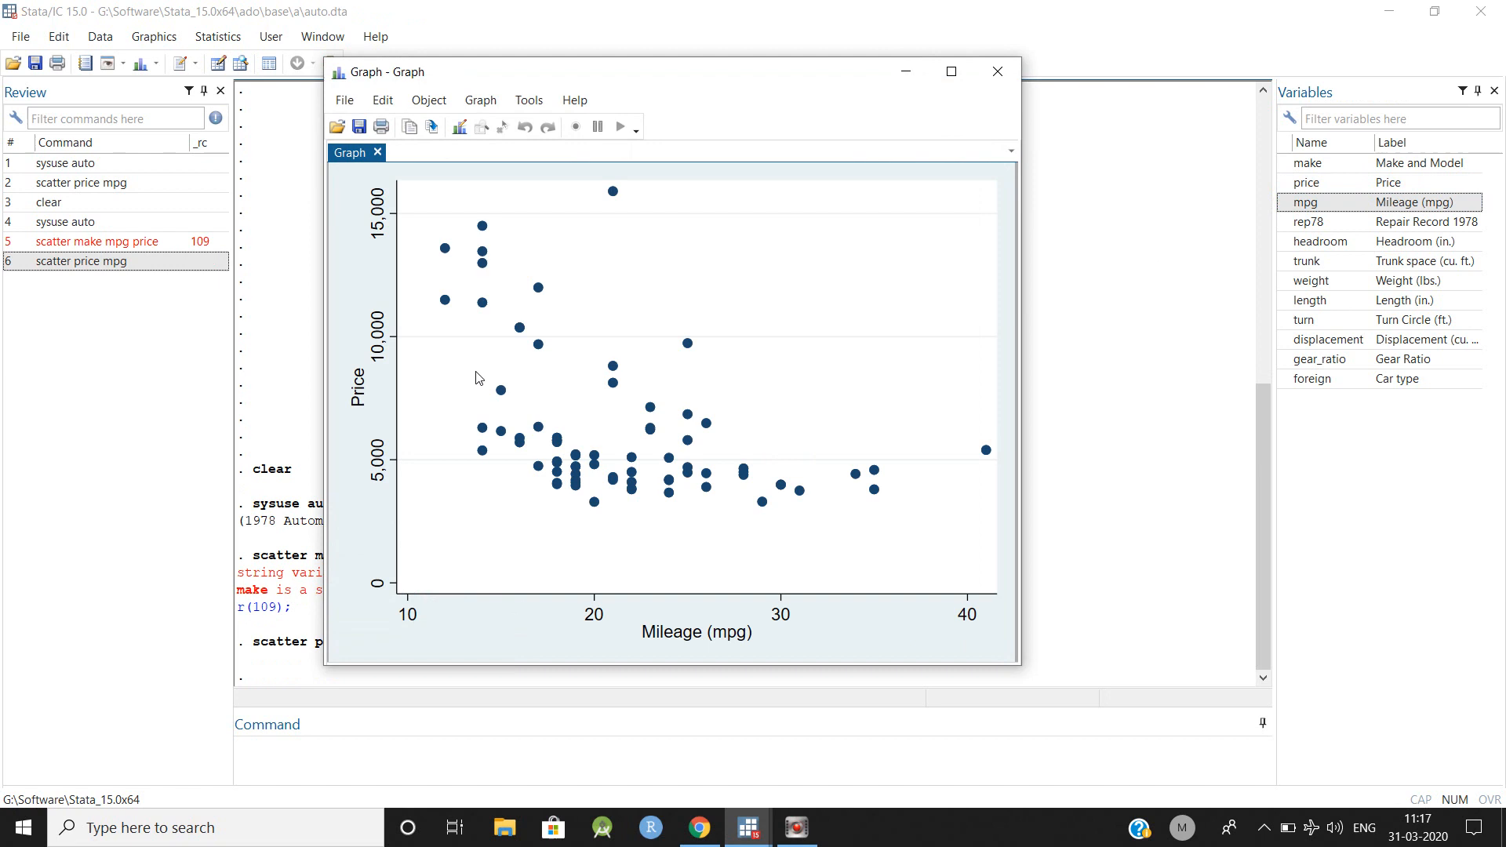
mouse_move(476, 358)
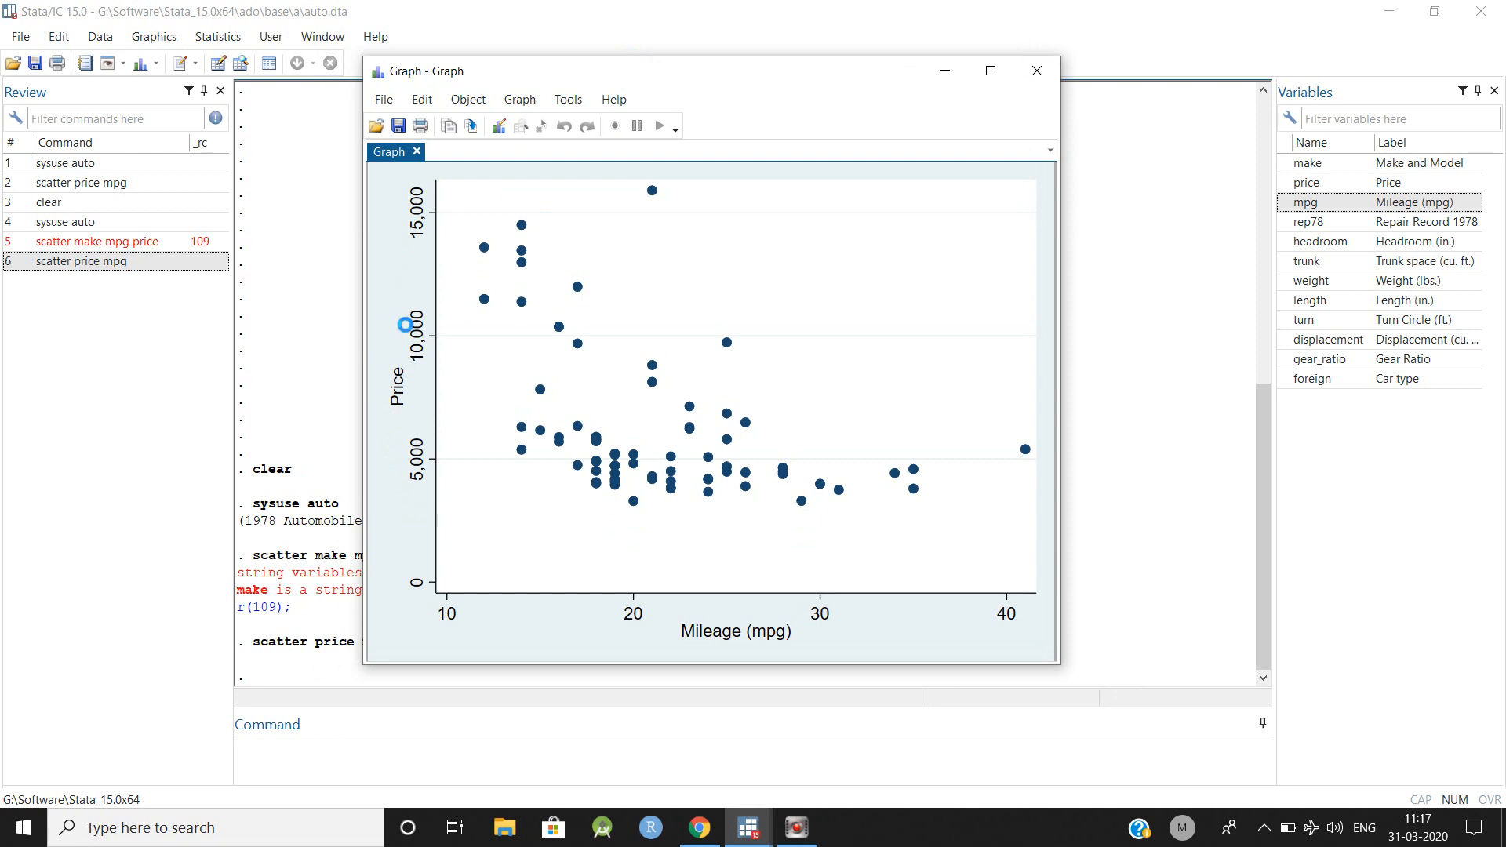
mouse_move(829, 262)
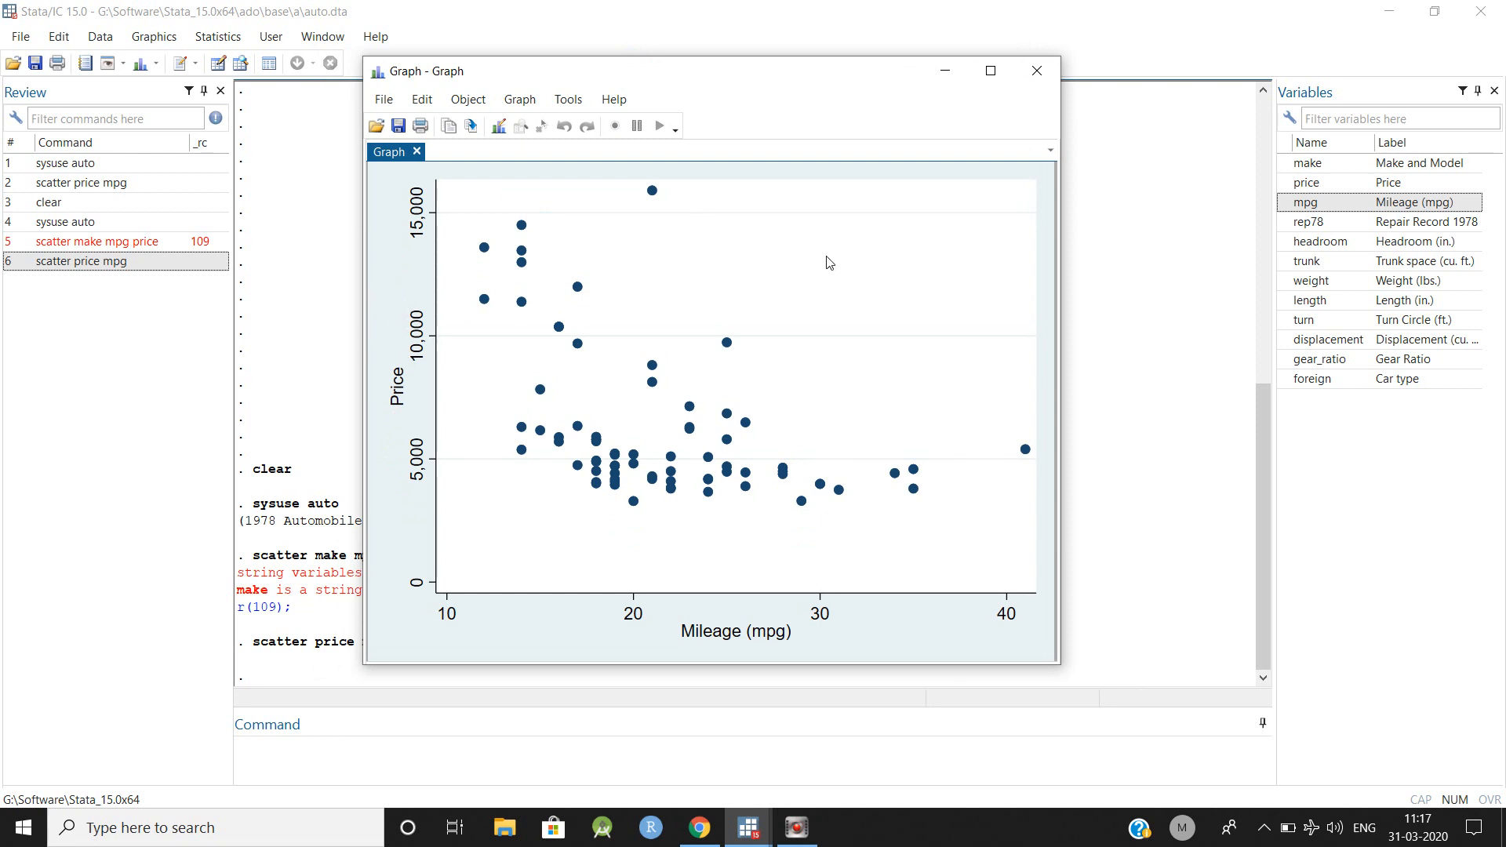
Bring up the actions menu on the price-versus-mileage scatter plot.
right_click(903, 620)
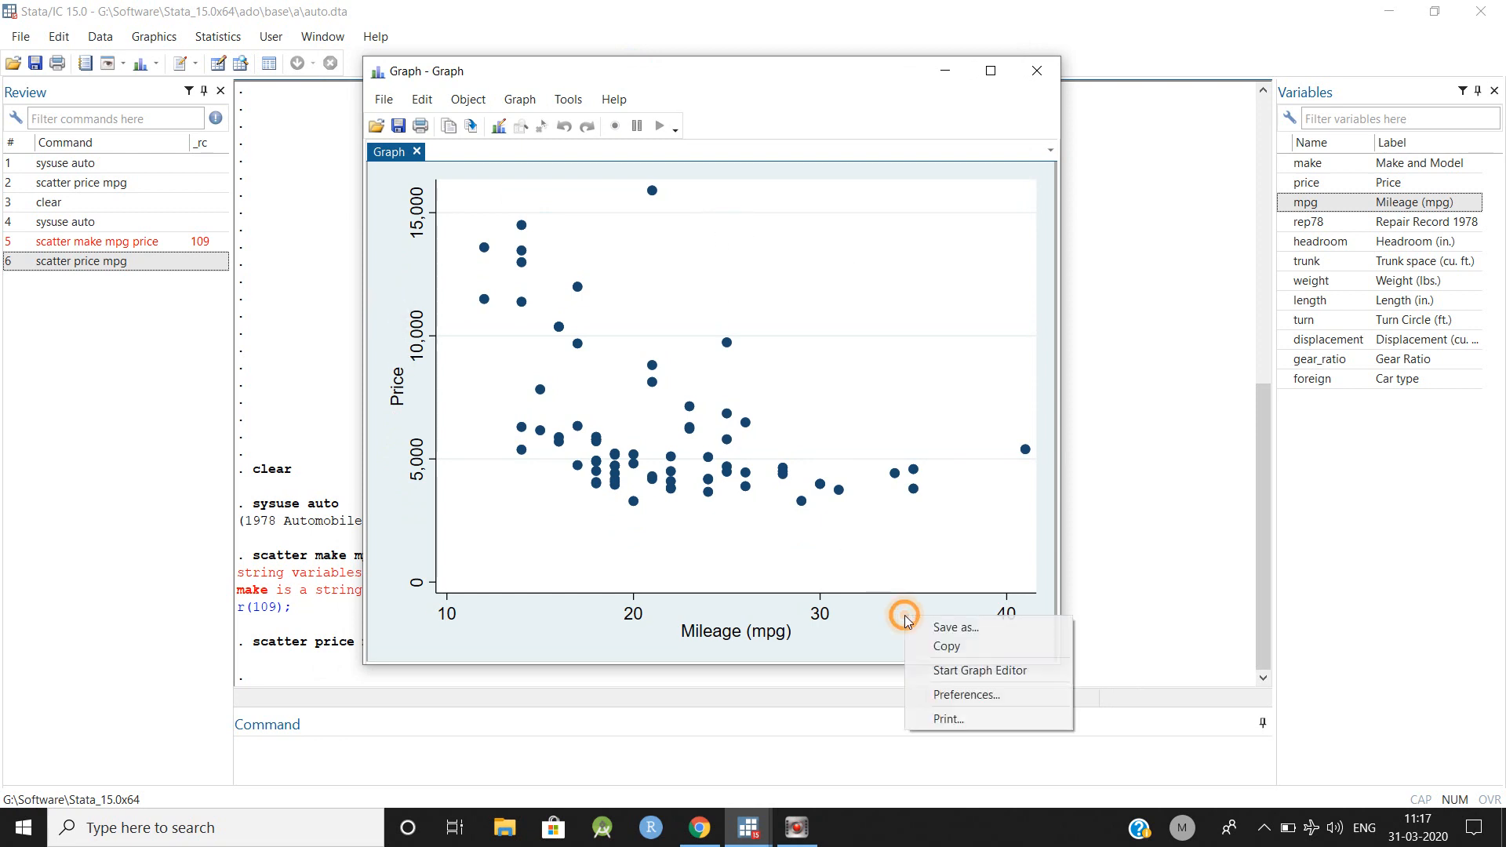
mouse_move(980, 671)
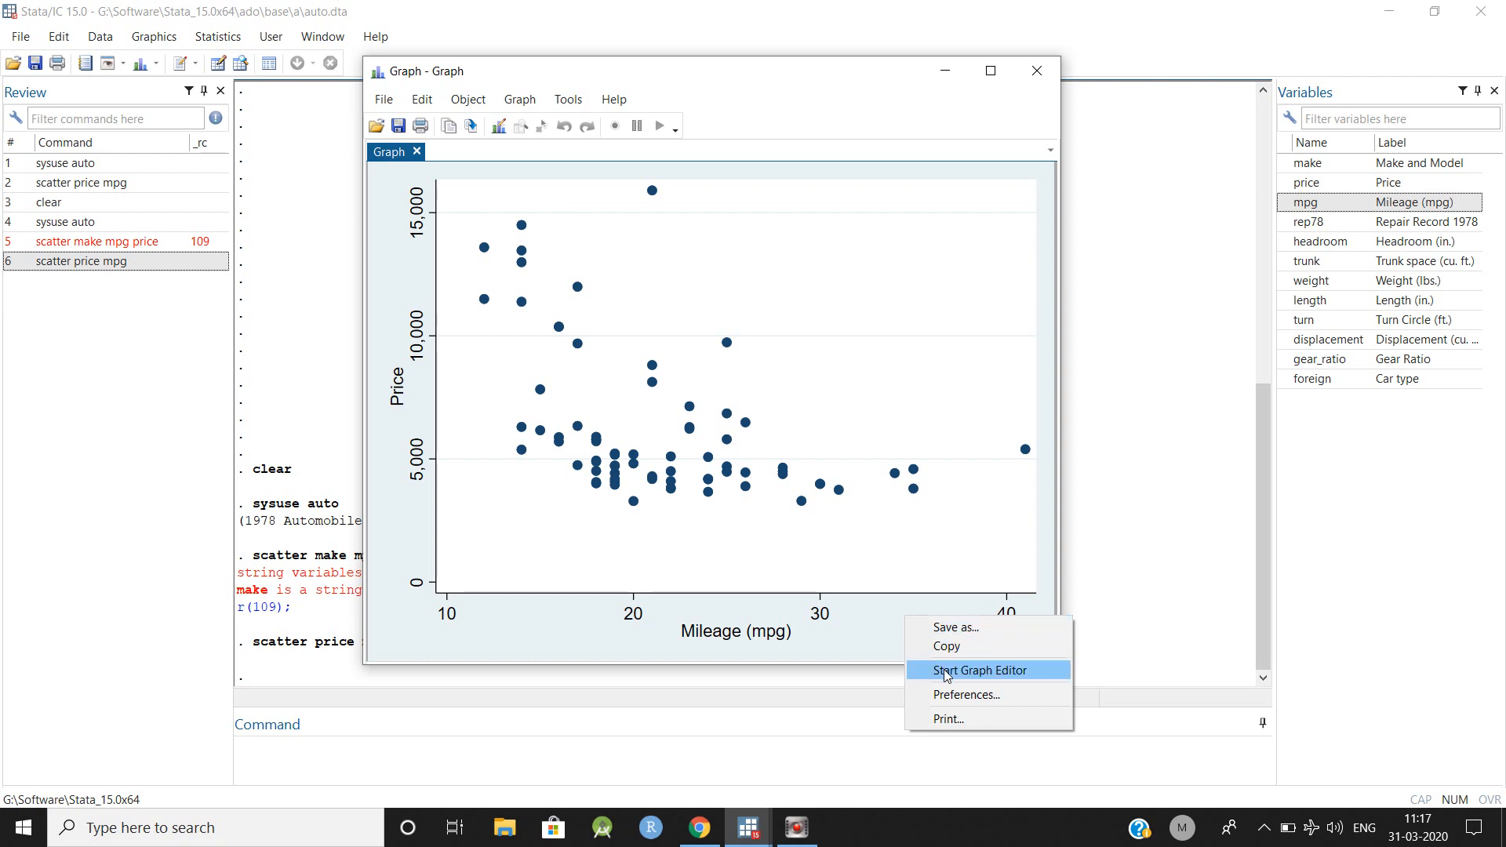
Start the Graph Editor and enter 'Scatter plot' as the graph title text.
left_click(979, 669)
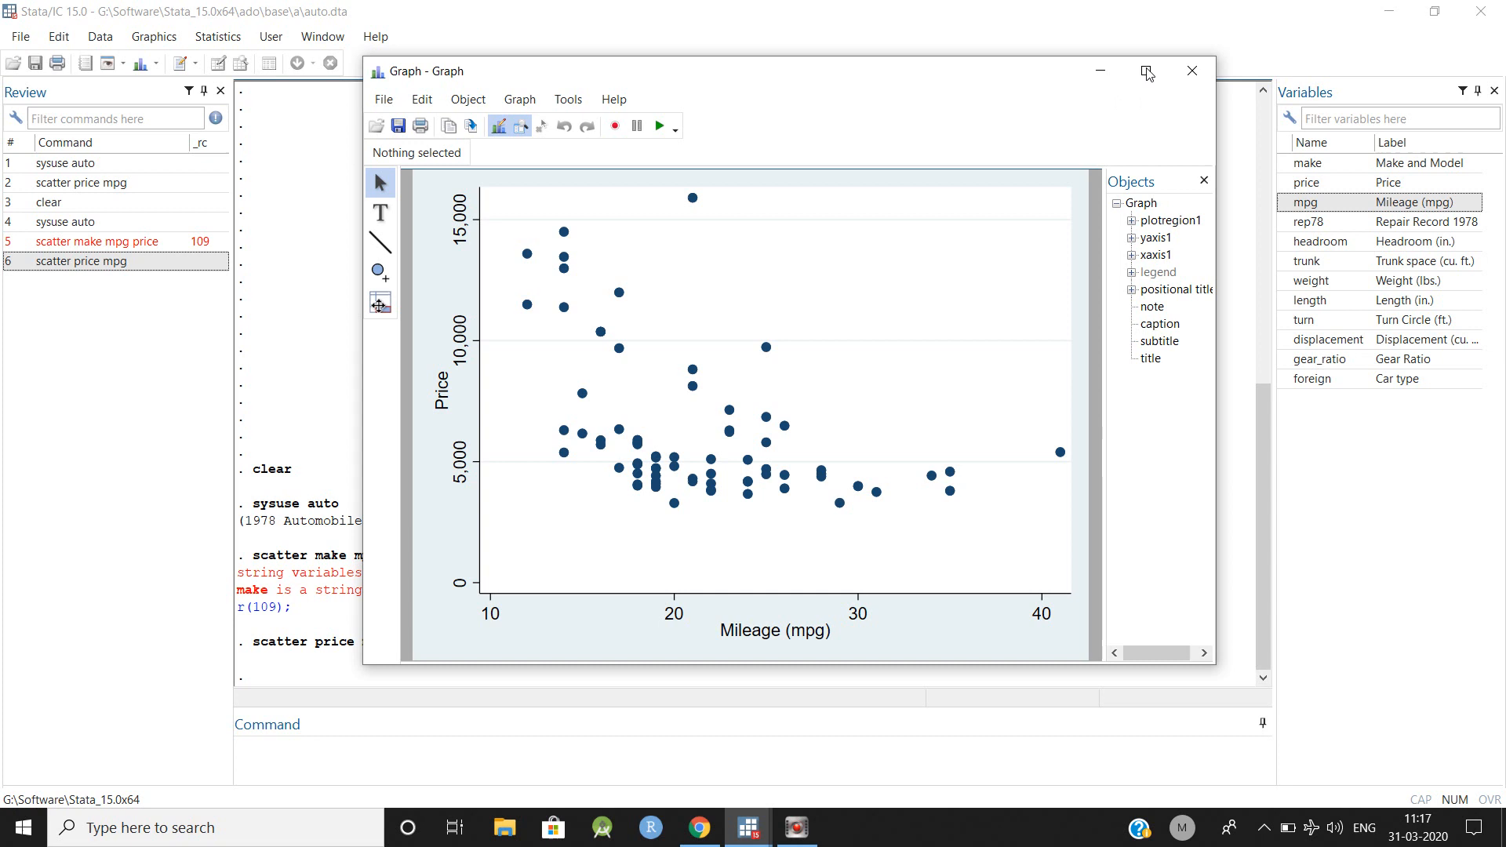
left_click(1147, 71)
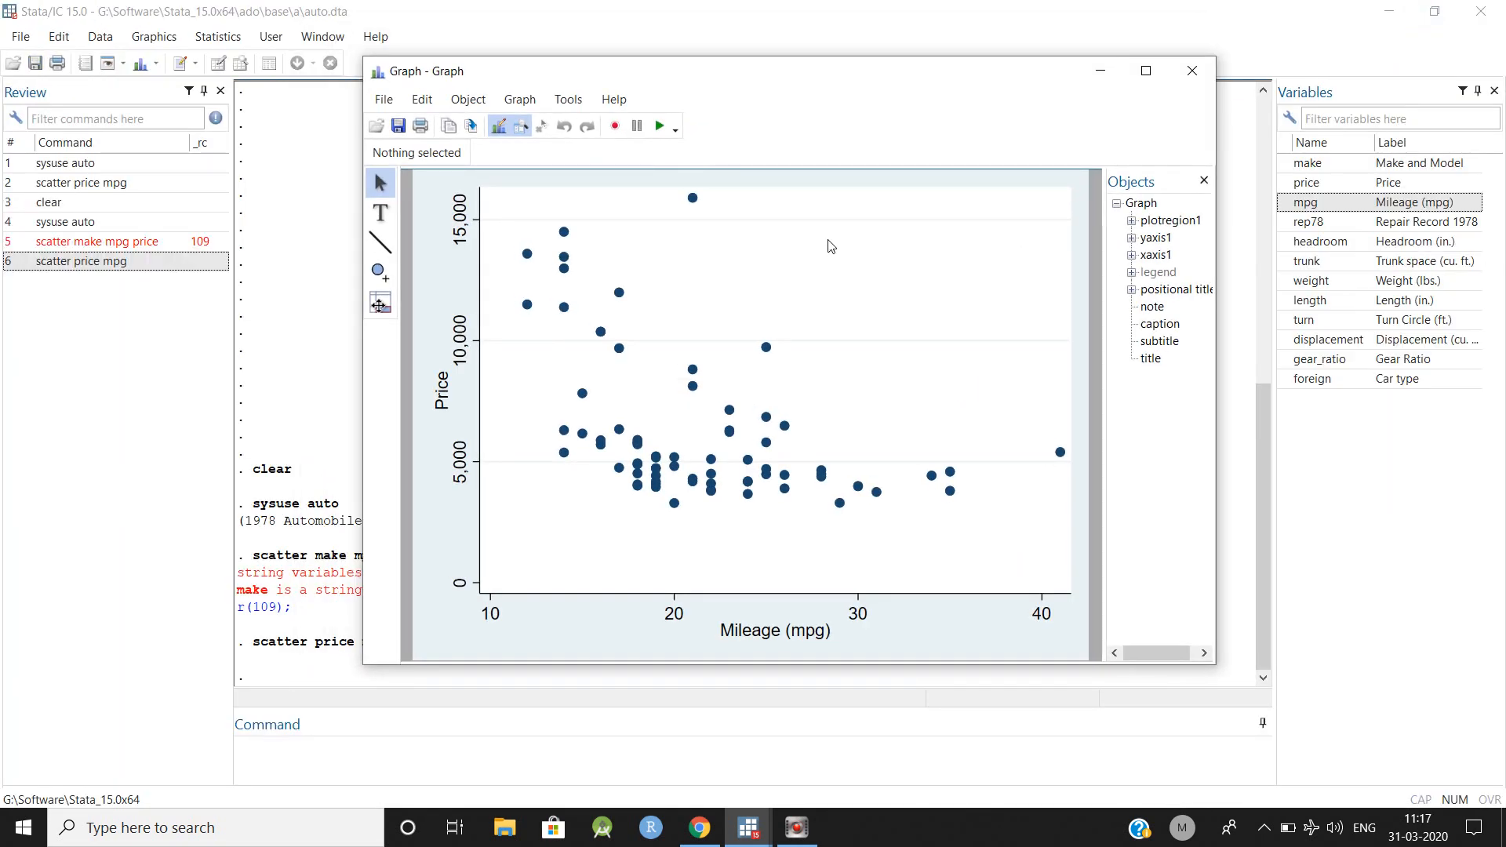
mouse_move(1168, 361)
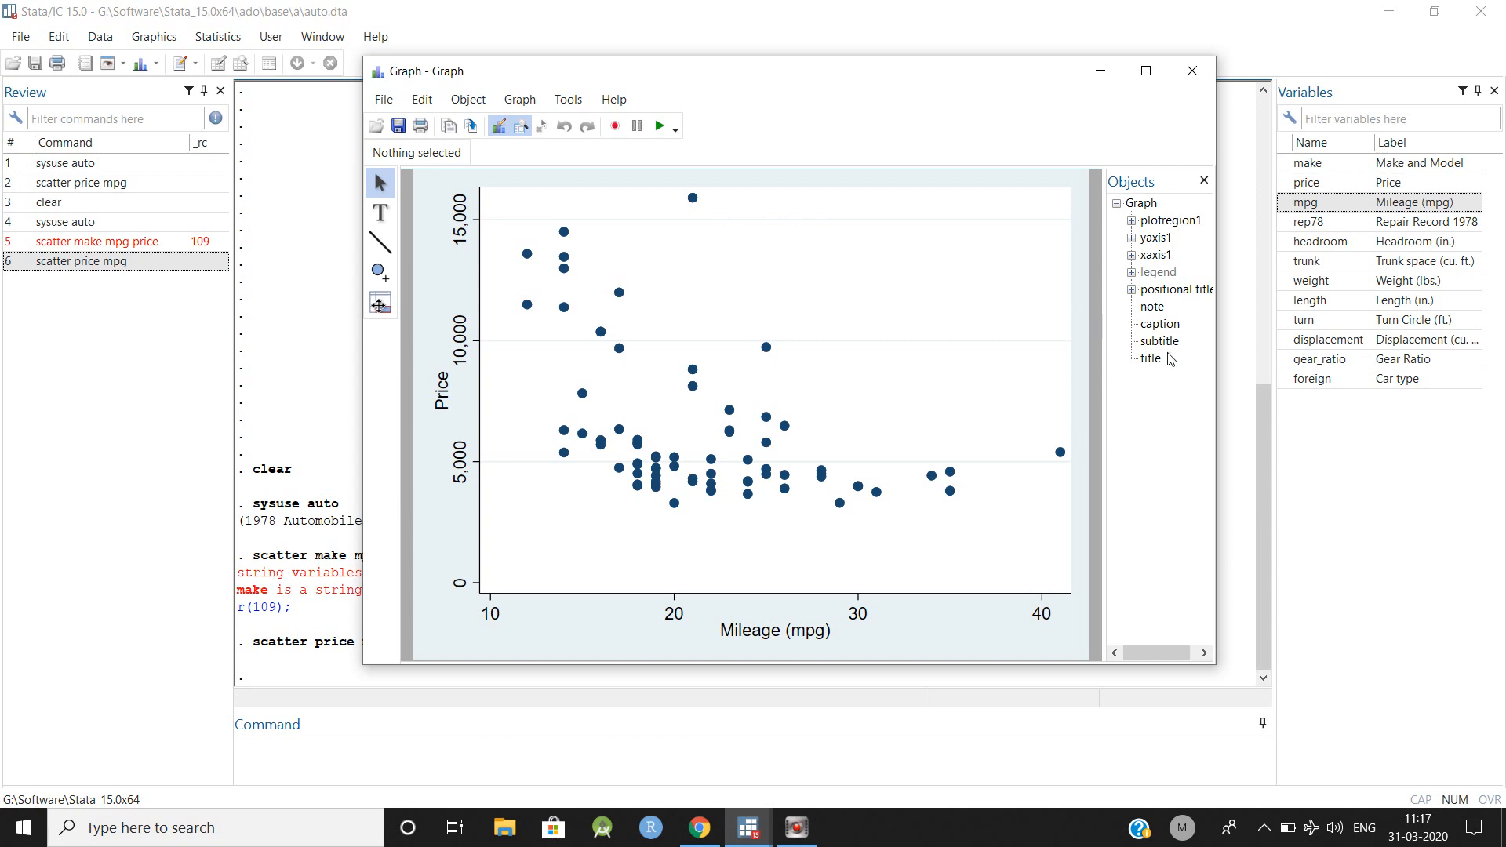
left_click(1149, 358)
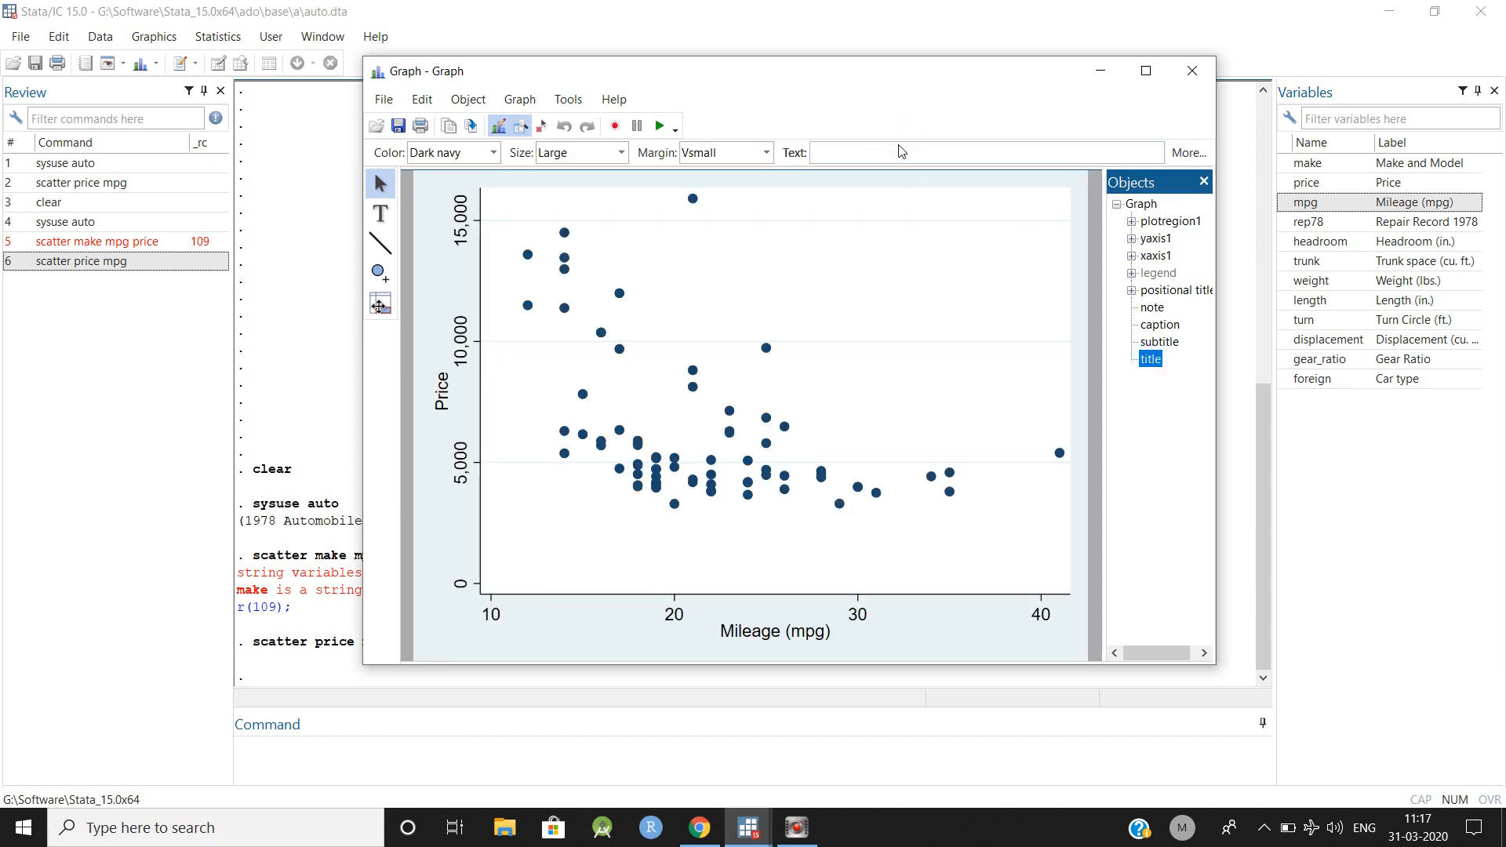
type("S")
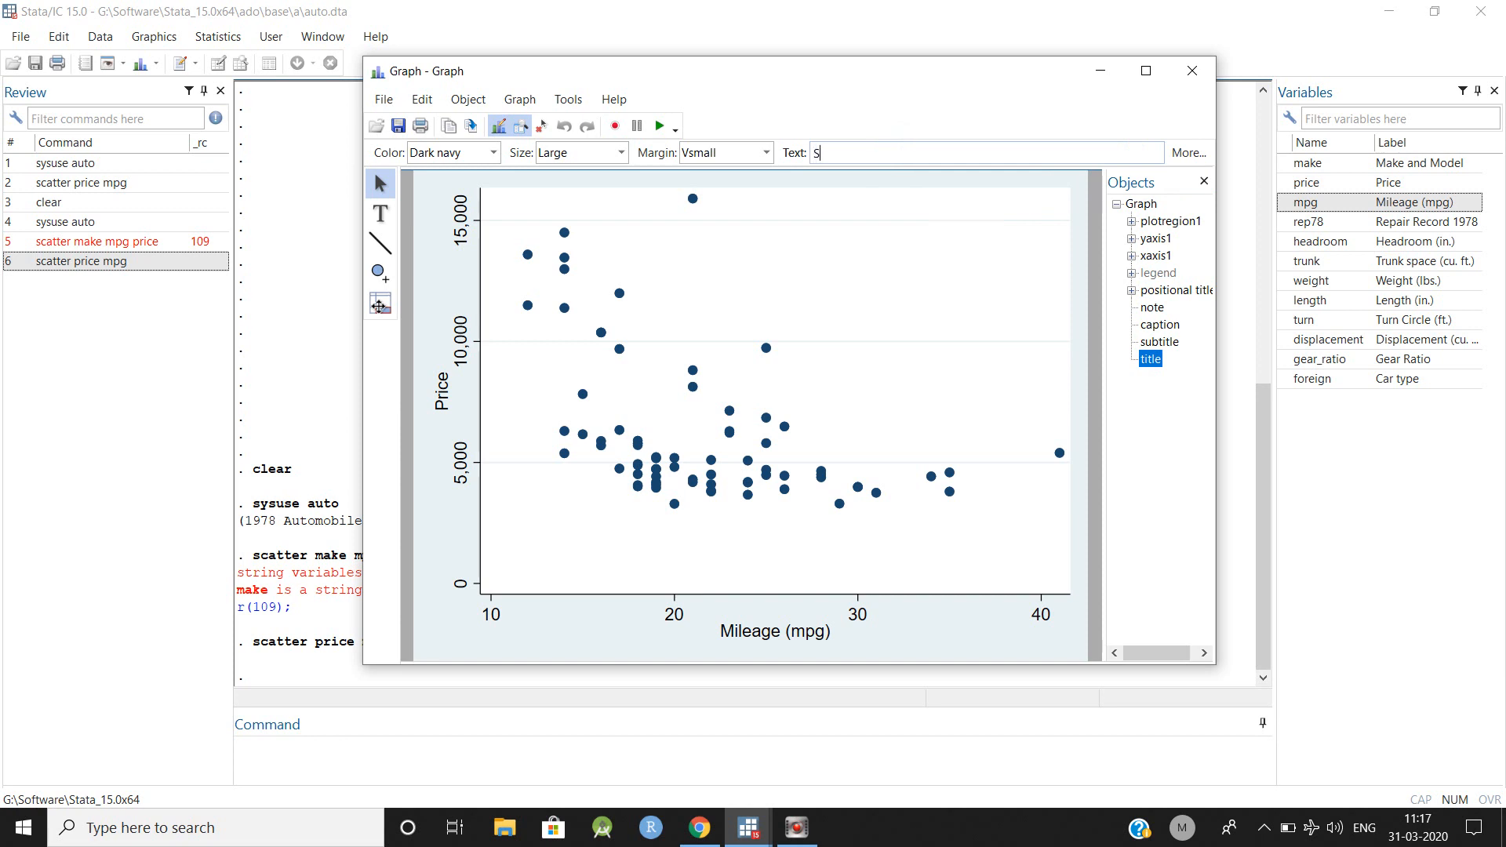
type("catt")
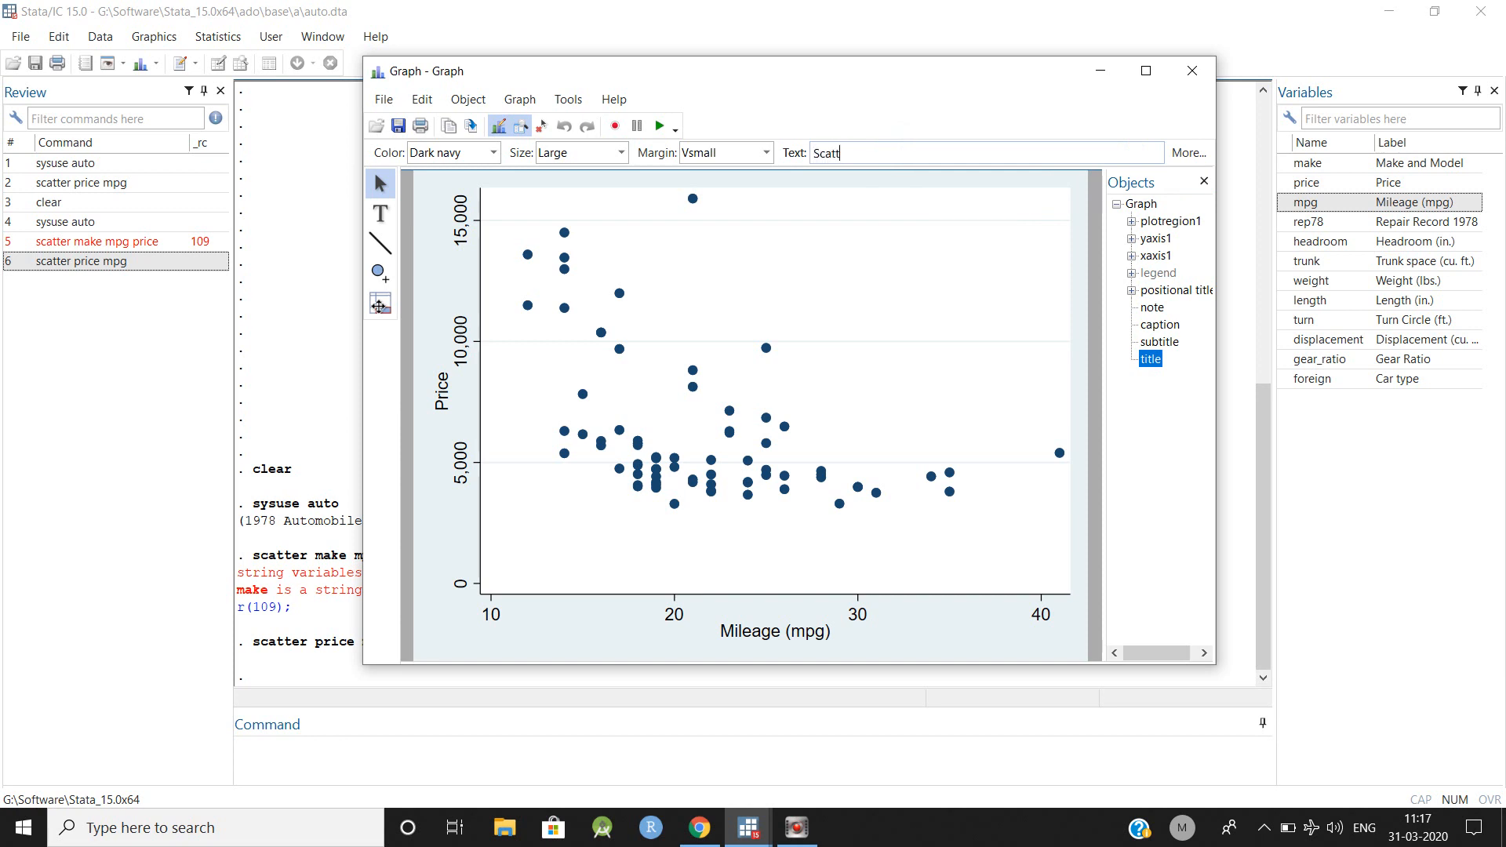
type("er")
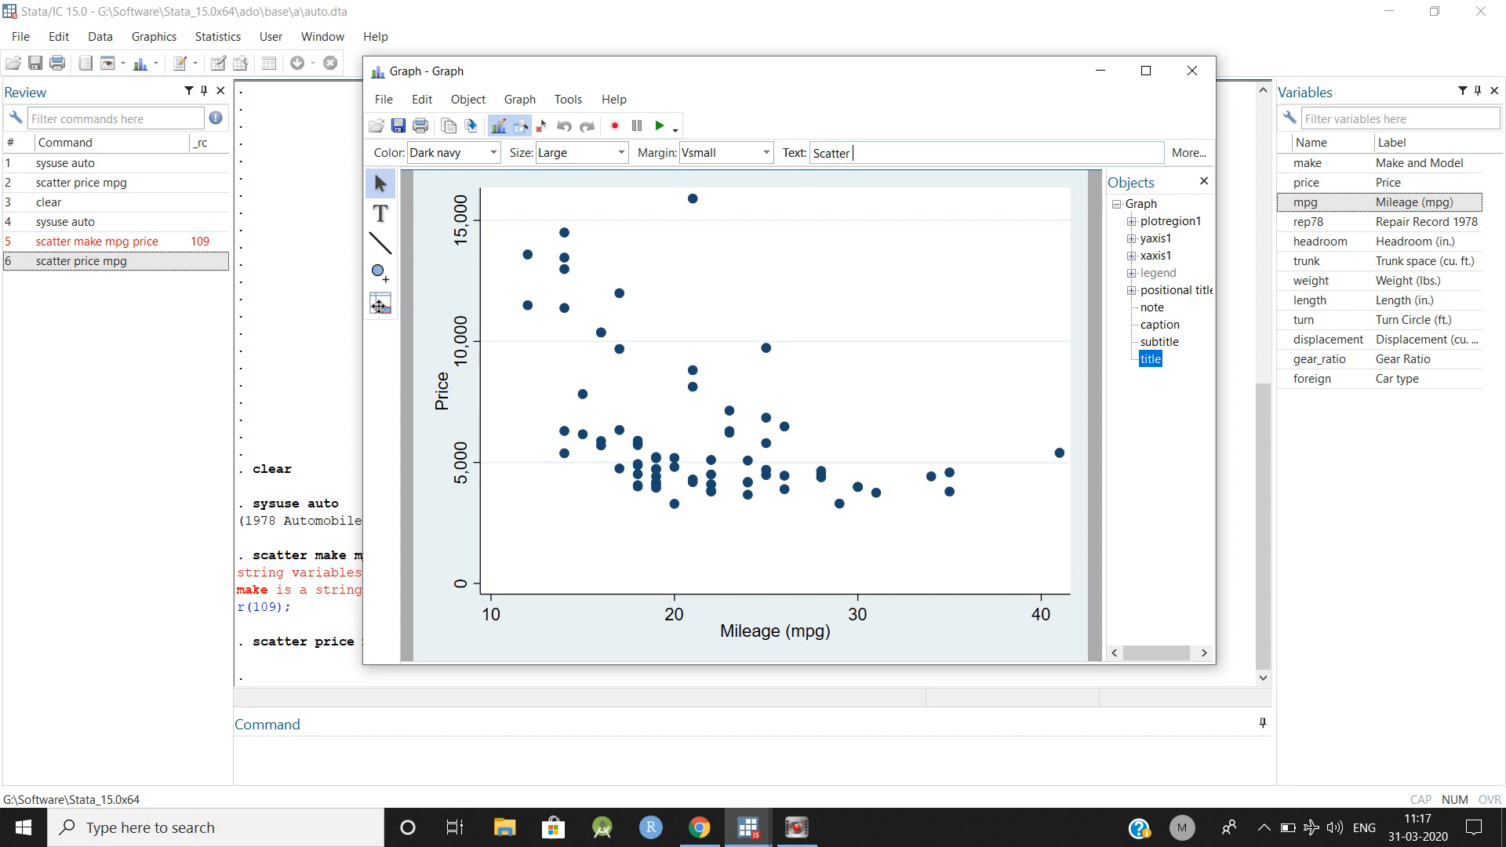
type("plot")
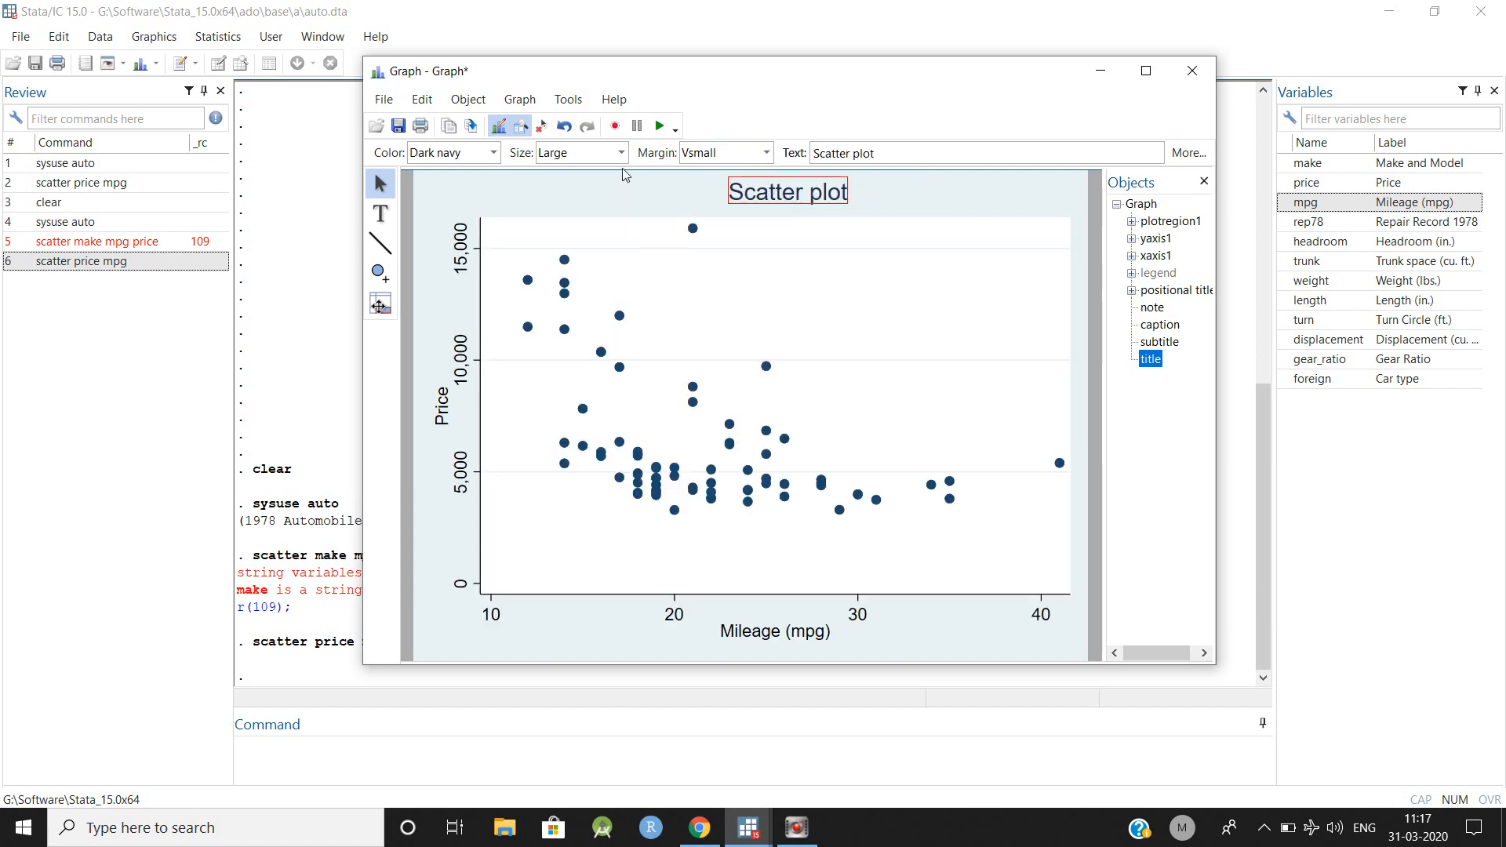
Make the title text green and medium large.
left_click(493, 153)
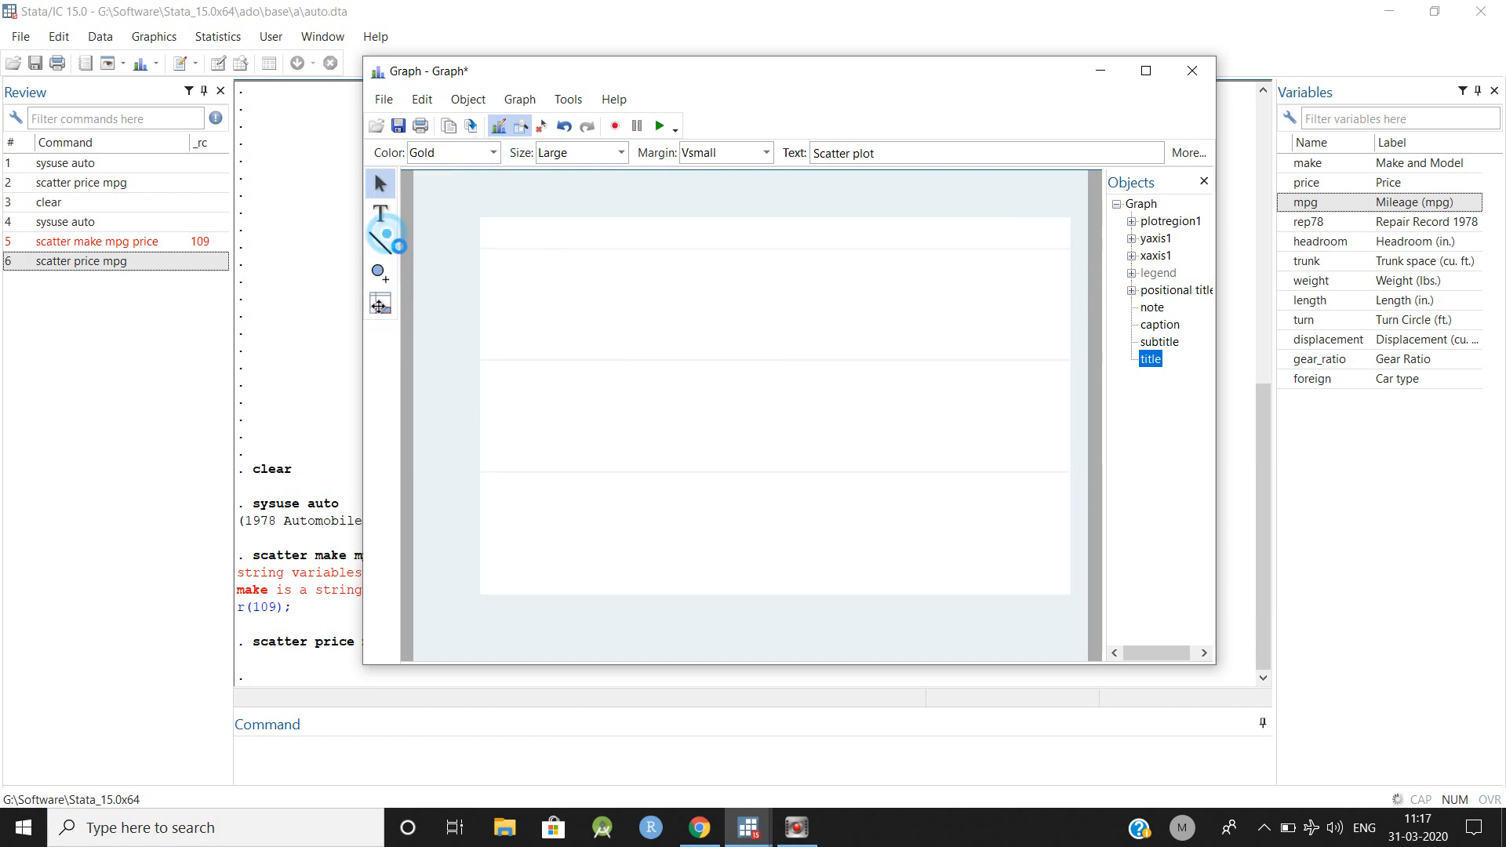
left_click(492, 153)
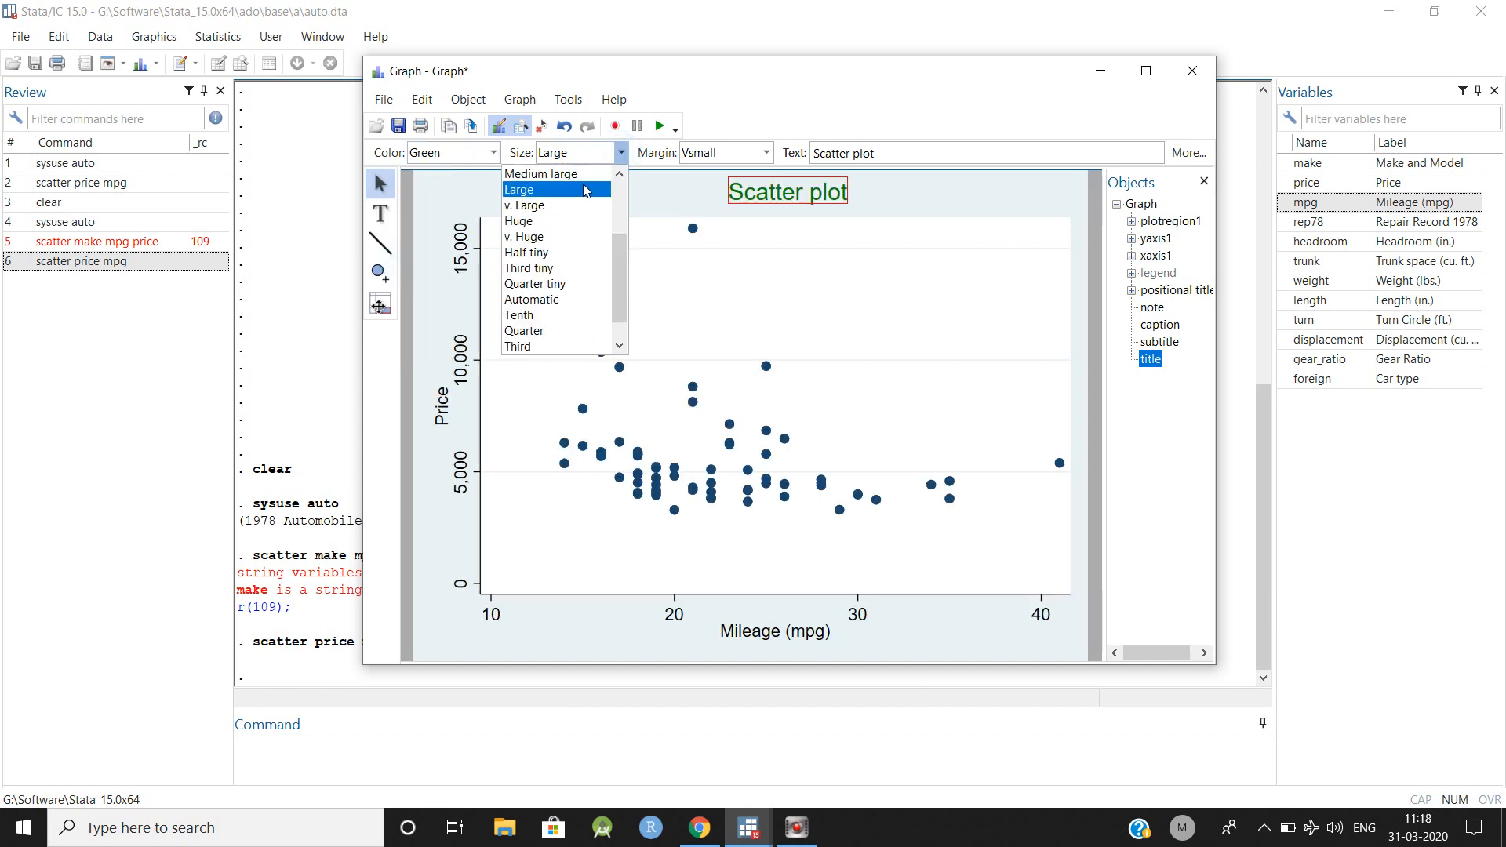
left_click(543, 174)
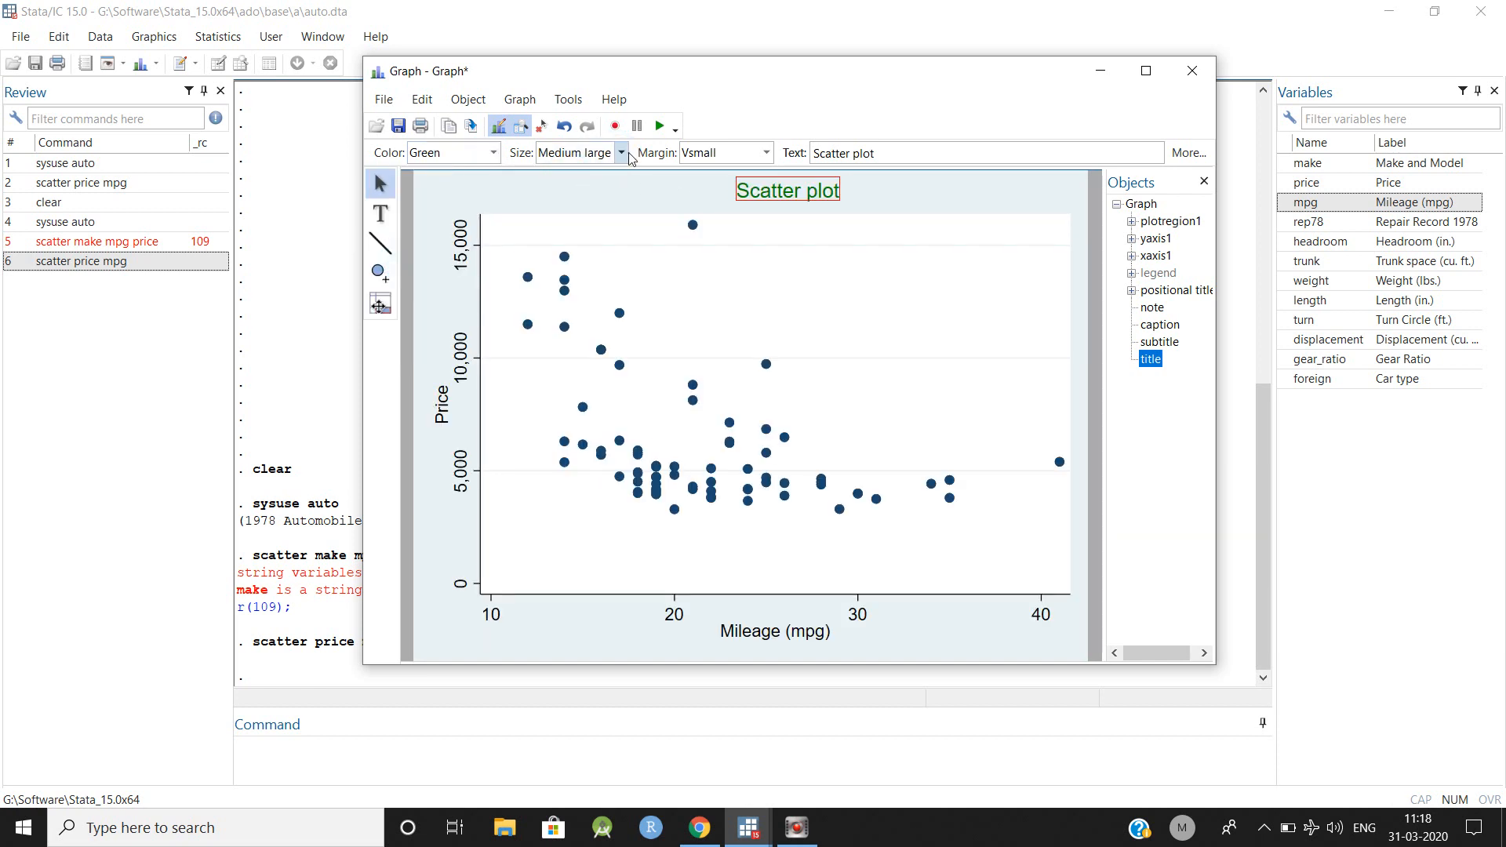
Set the title margin to very small after trying large.
left_click(765, 153)
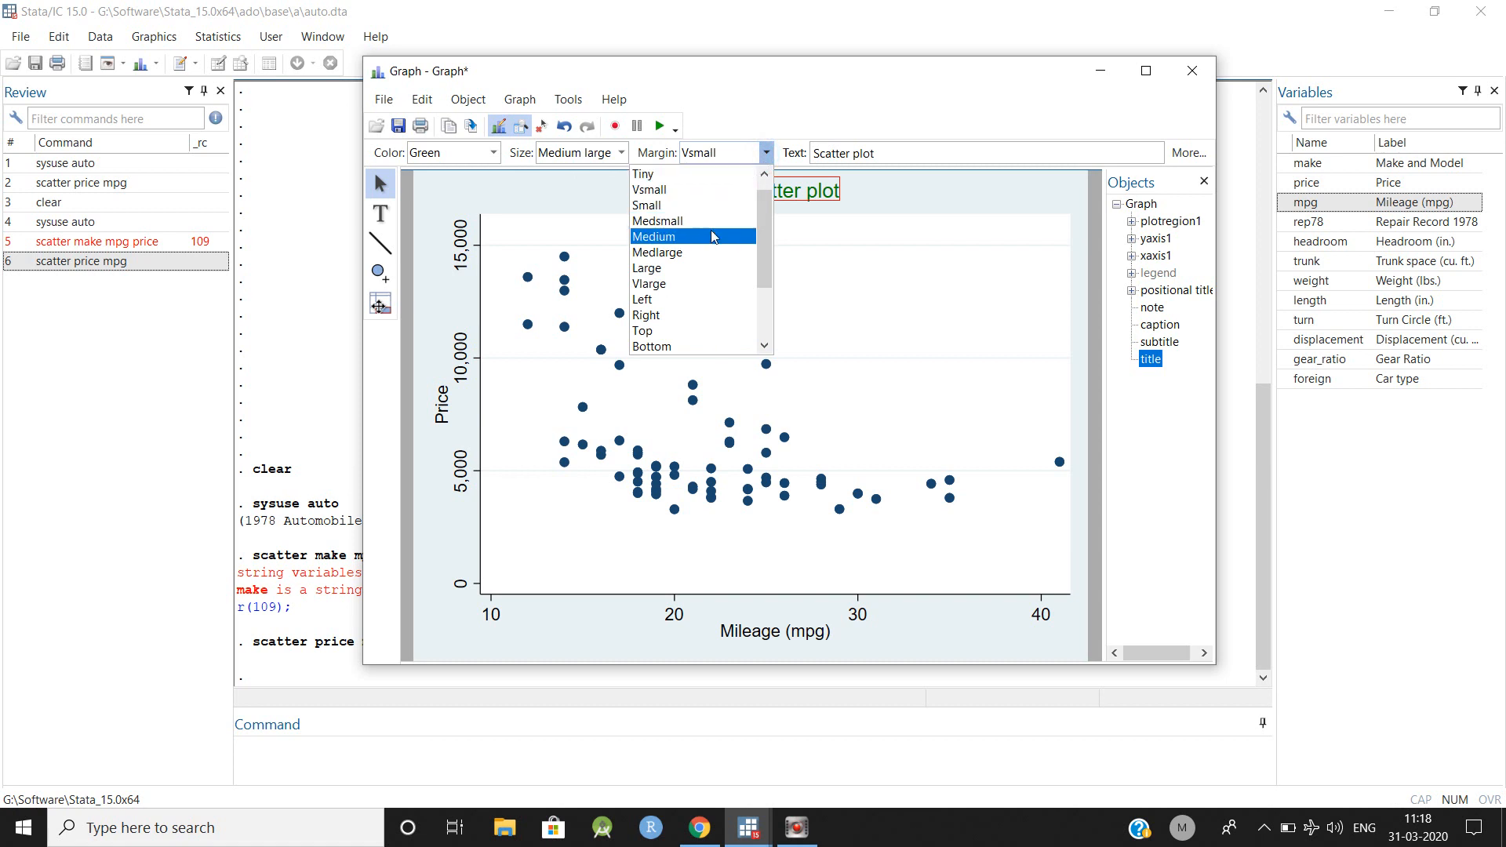
mouse_move(677, 243)
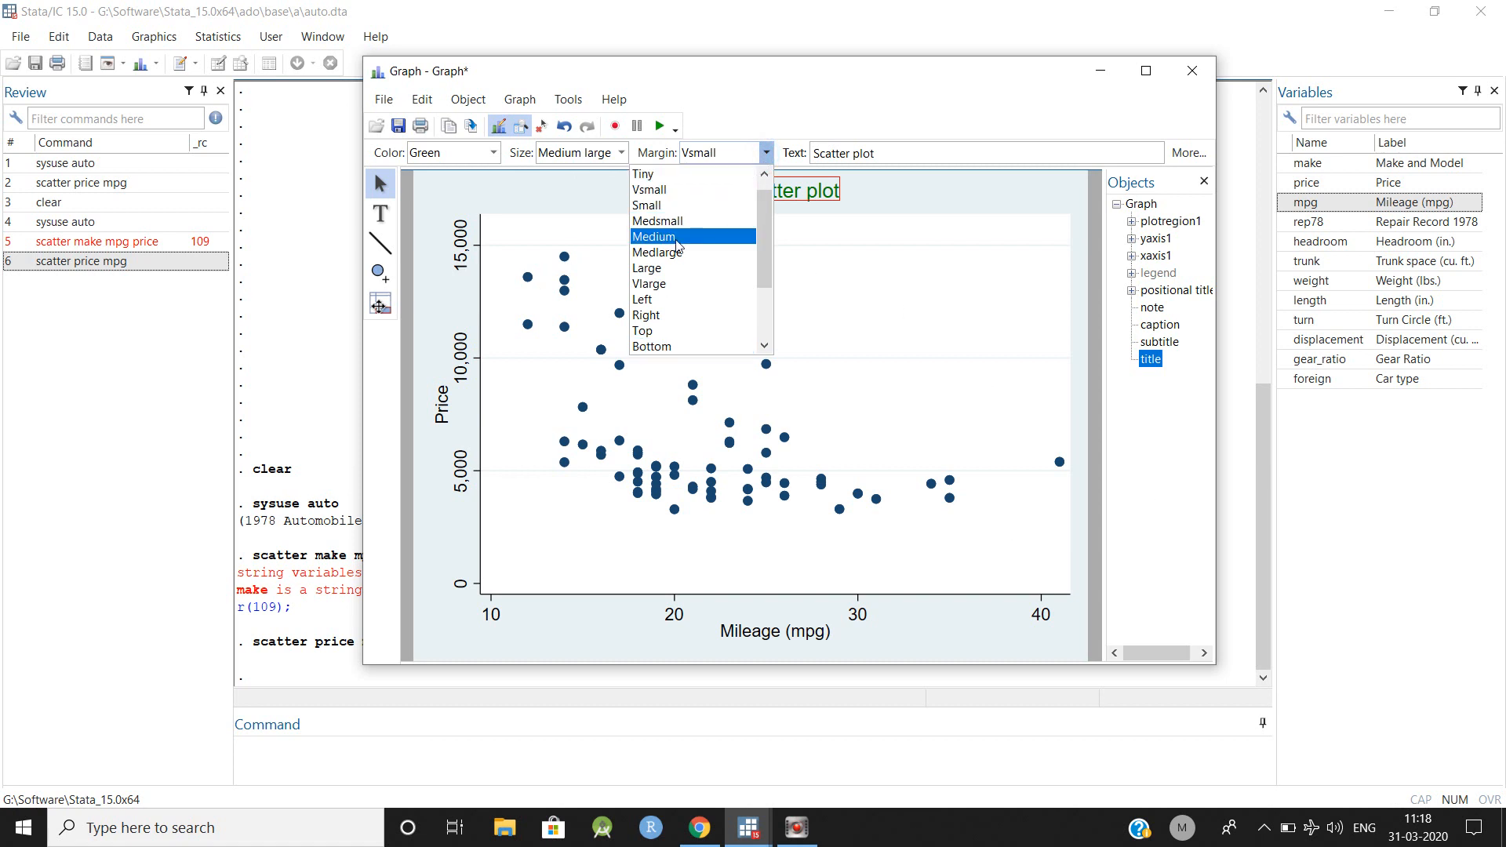
left_click(647, 268)
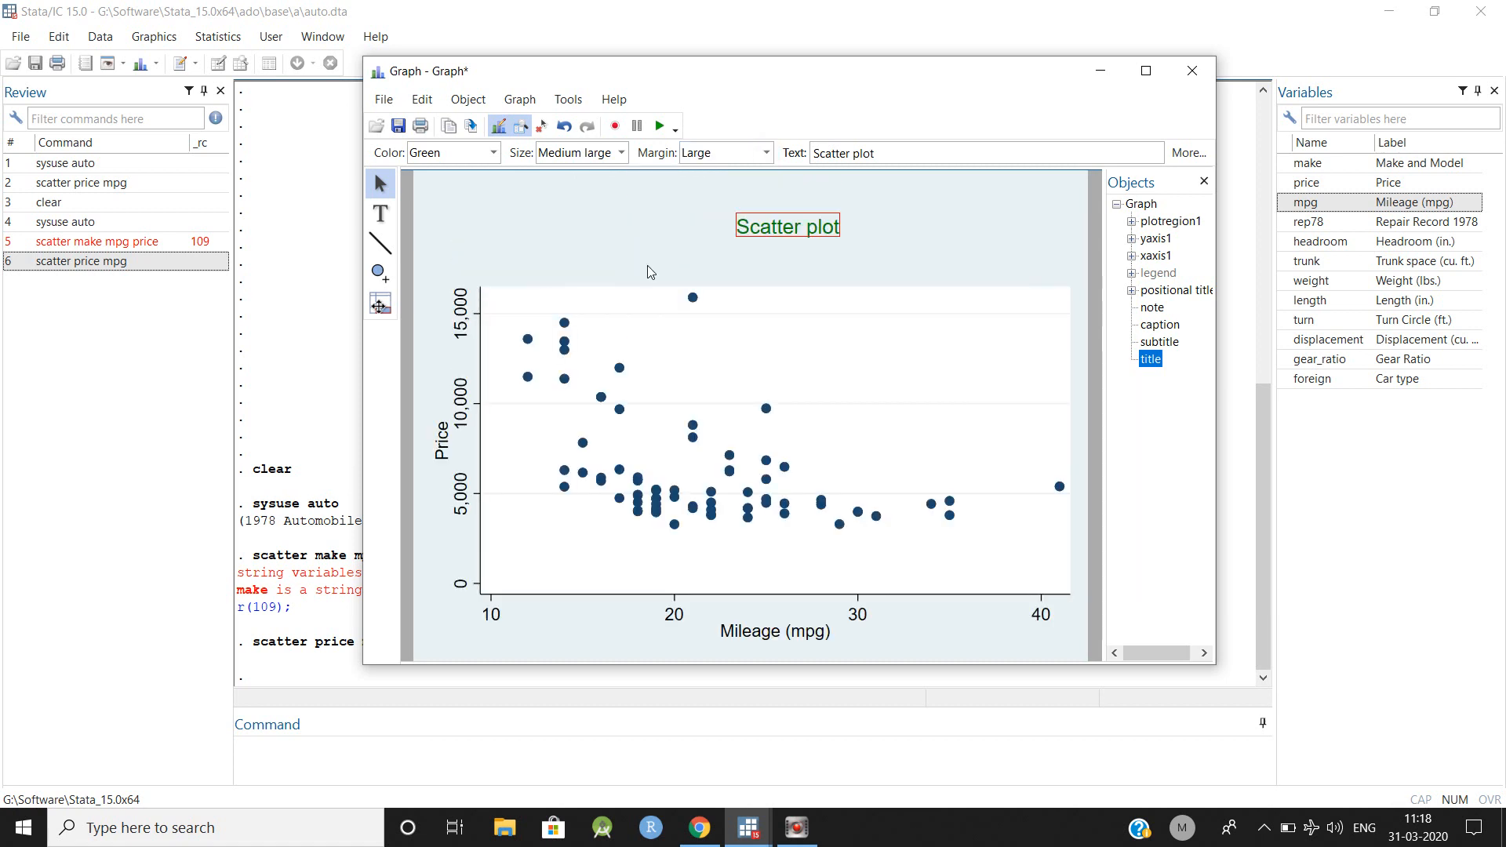
left_click(762, 153)
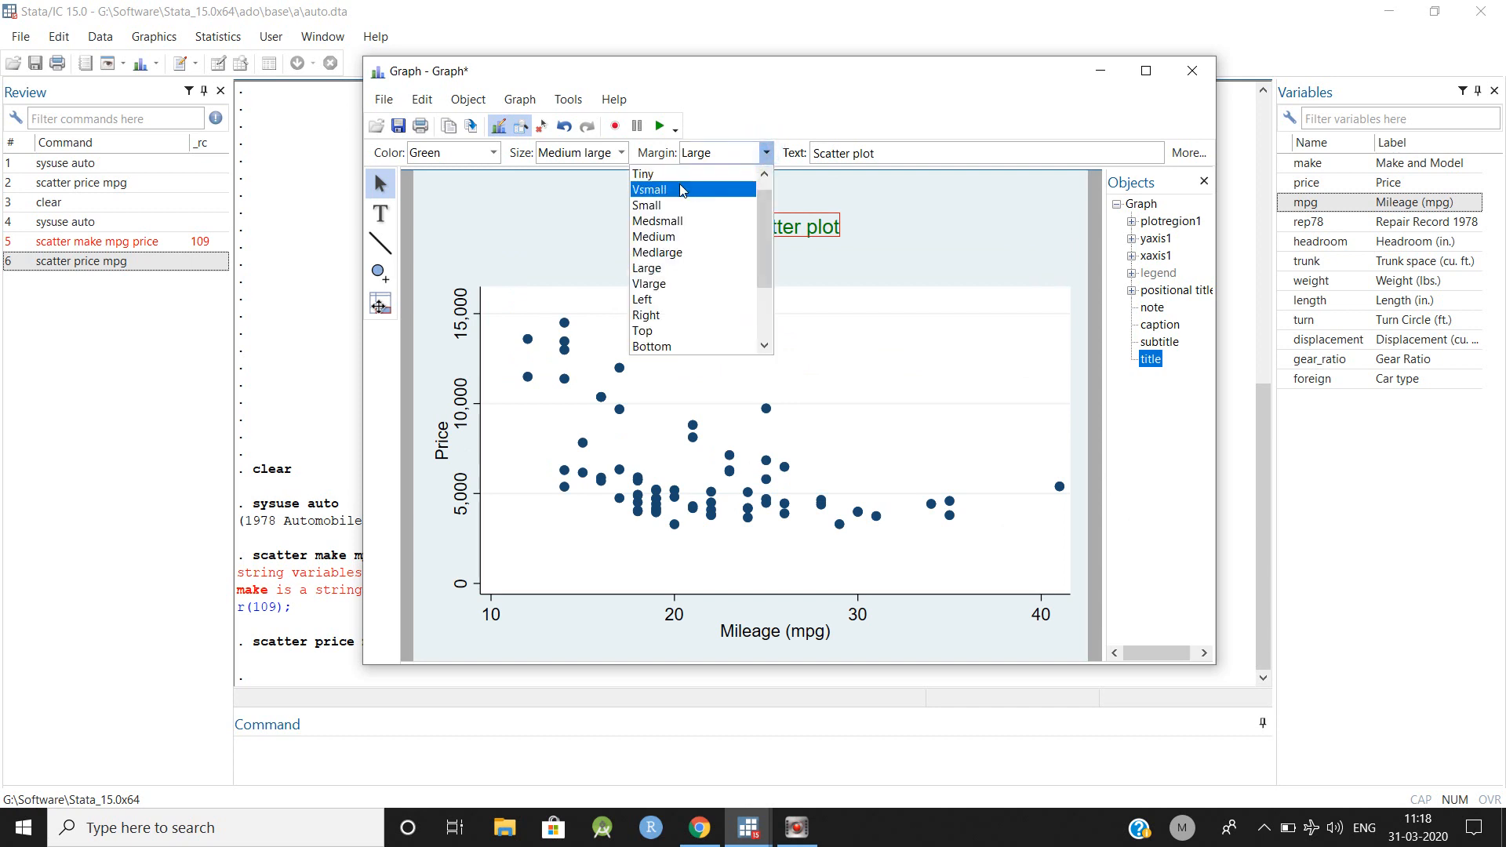
left_click(650, 189)
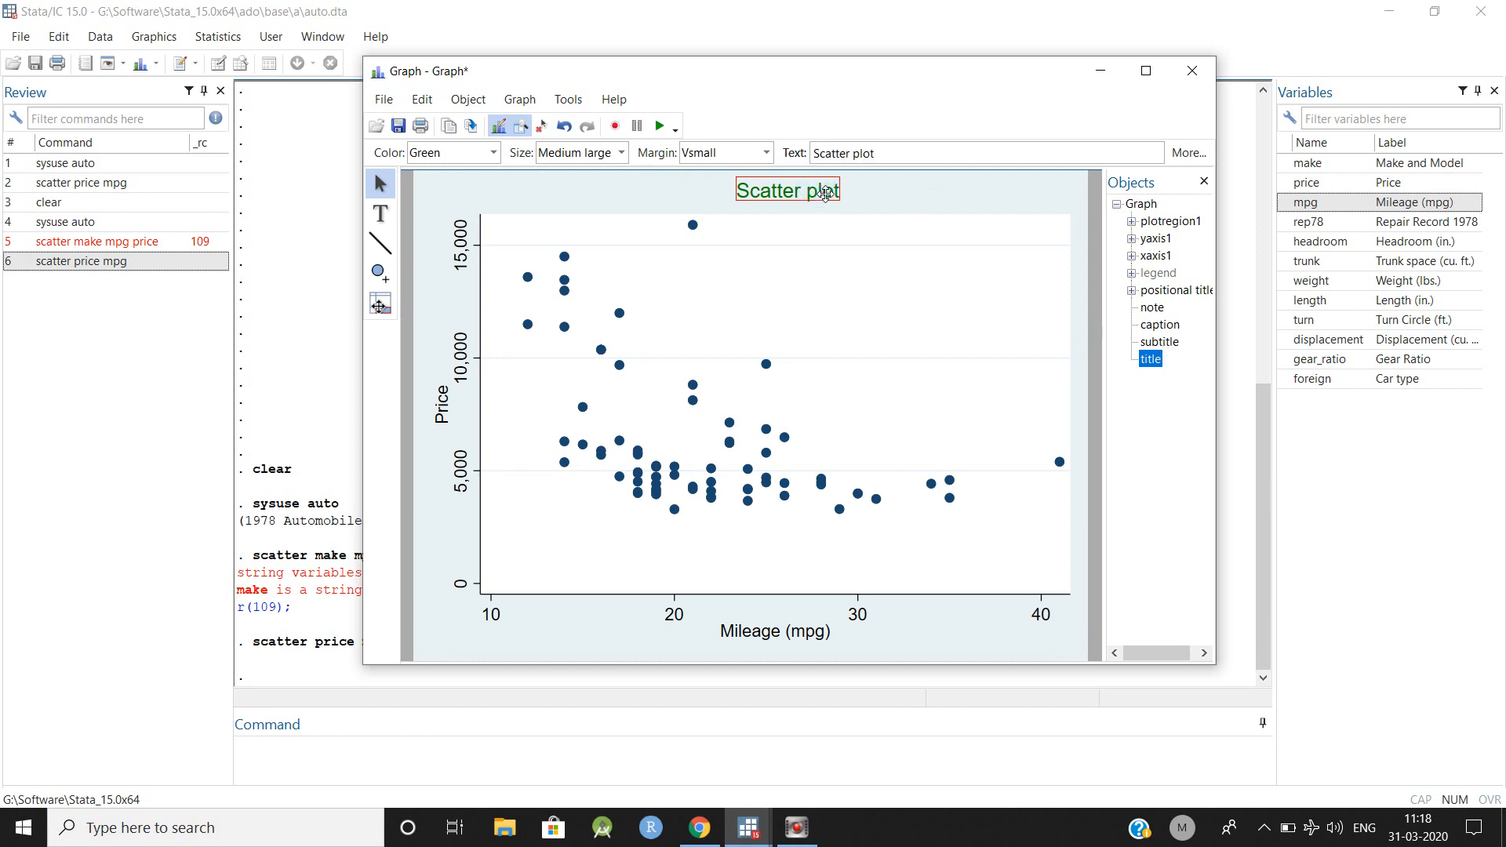
mouse_move(1168, 351)
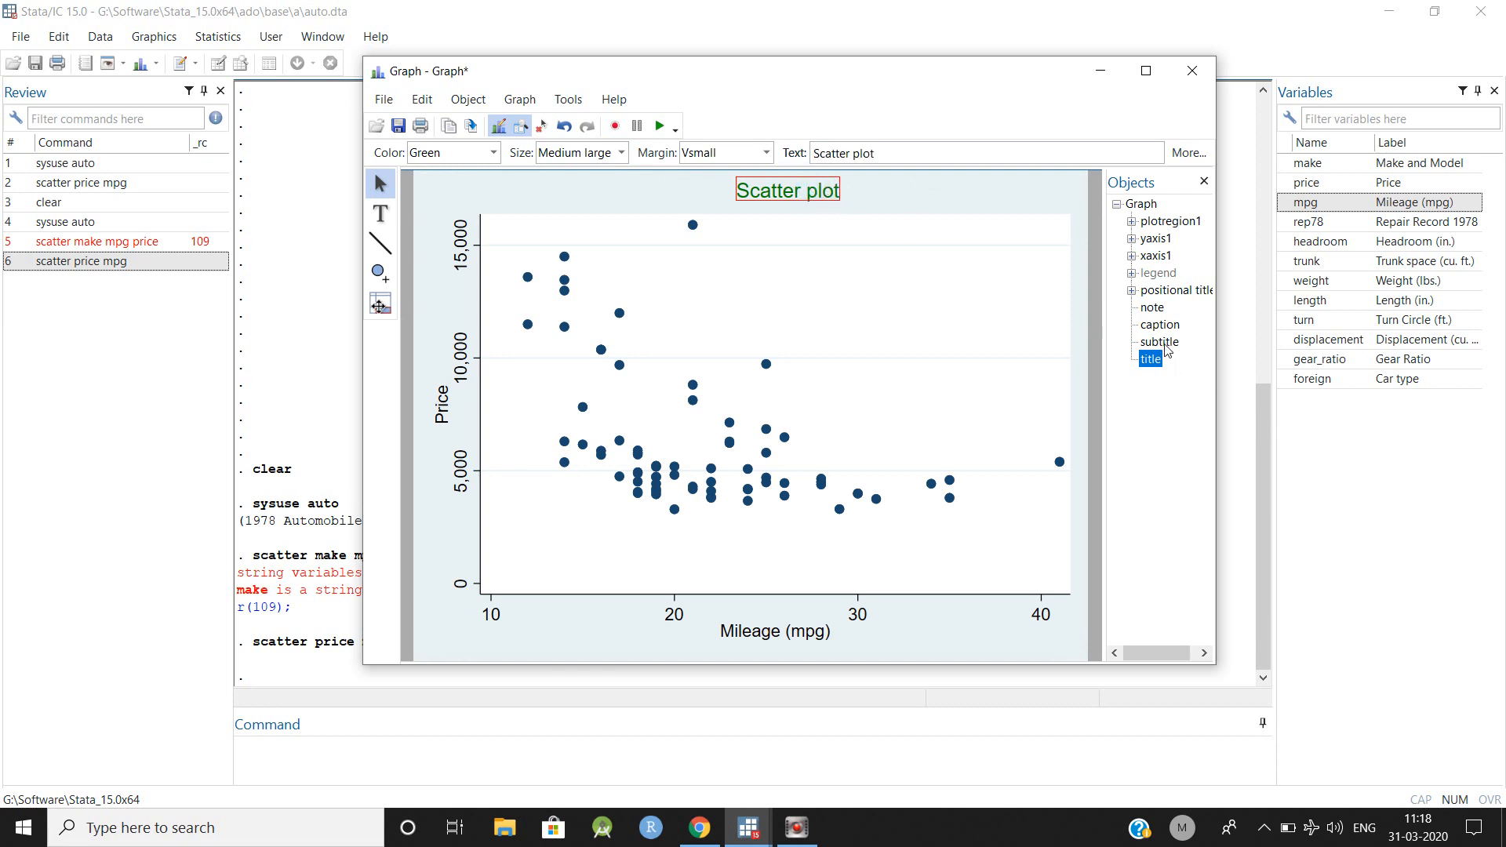
Enter 'mpg vs price' as the subtitle text.
left_click(1160, 342)
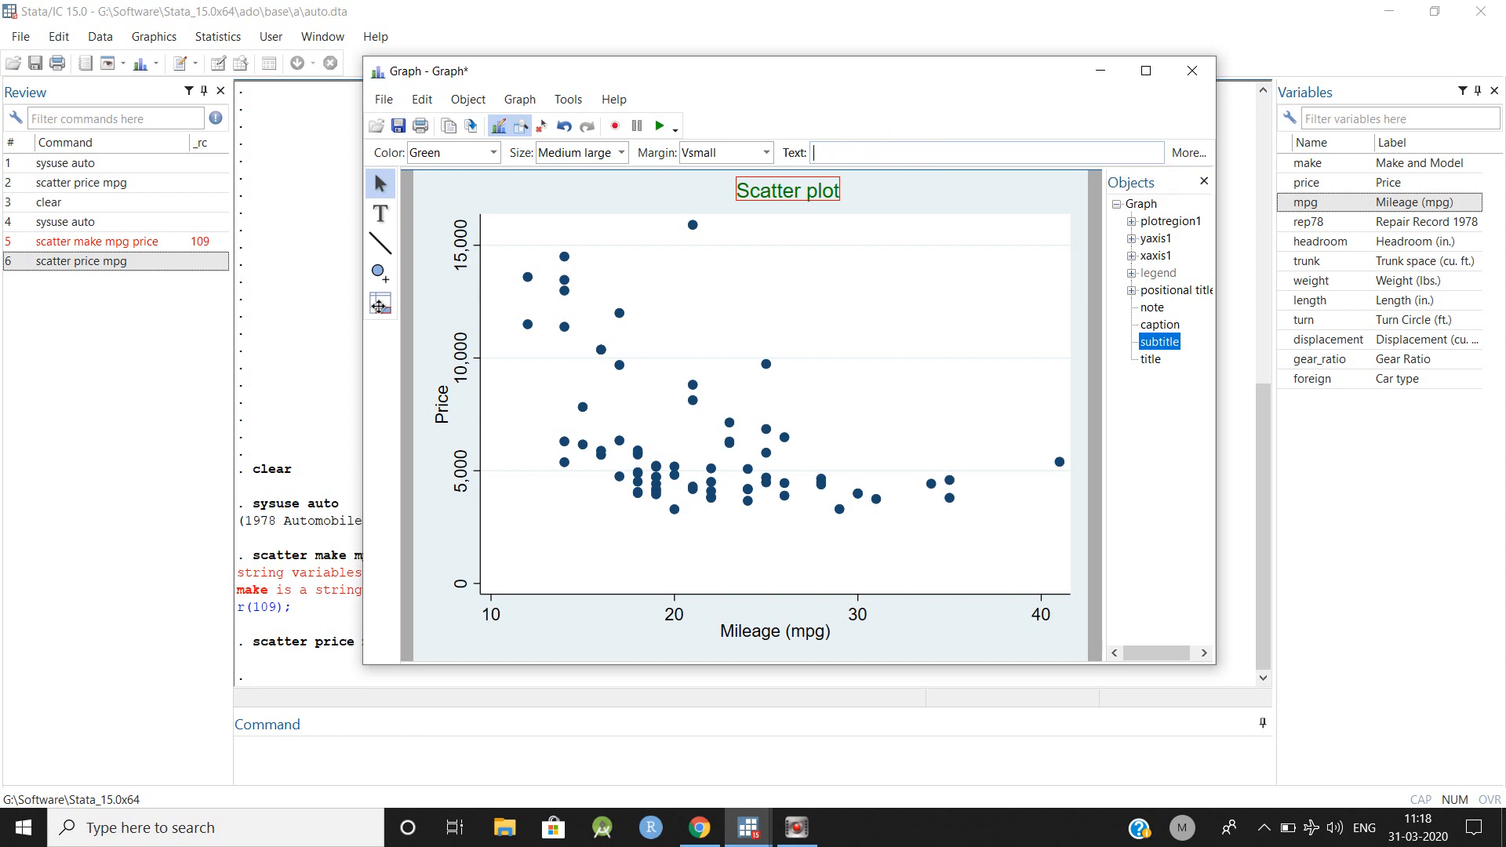
type("mpg vs")
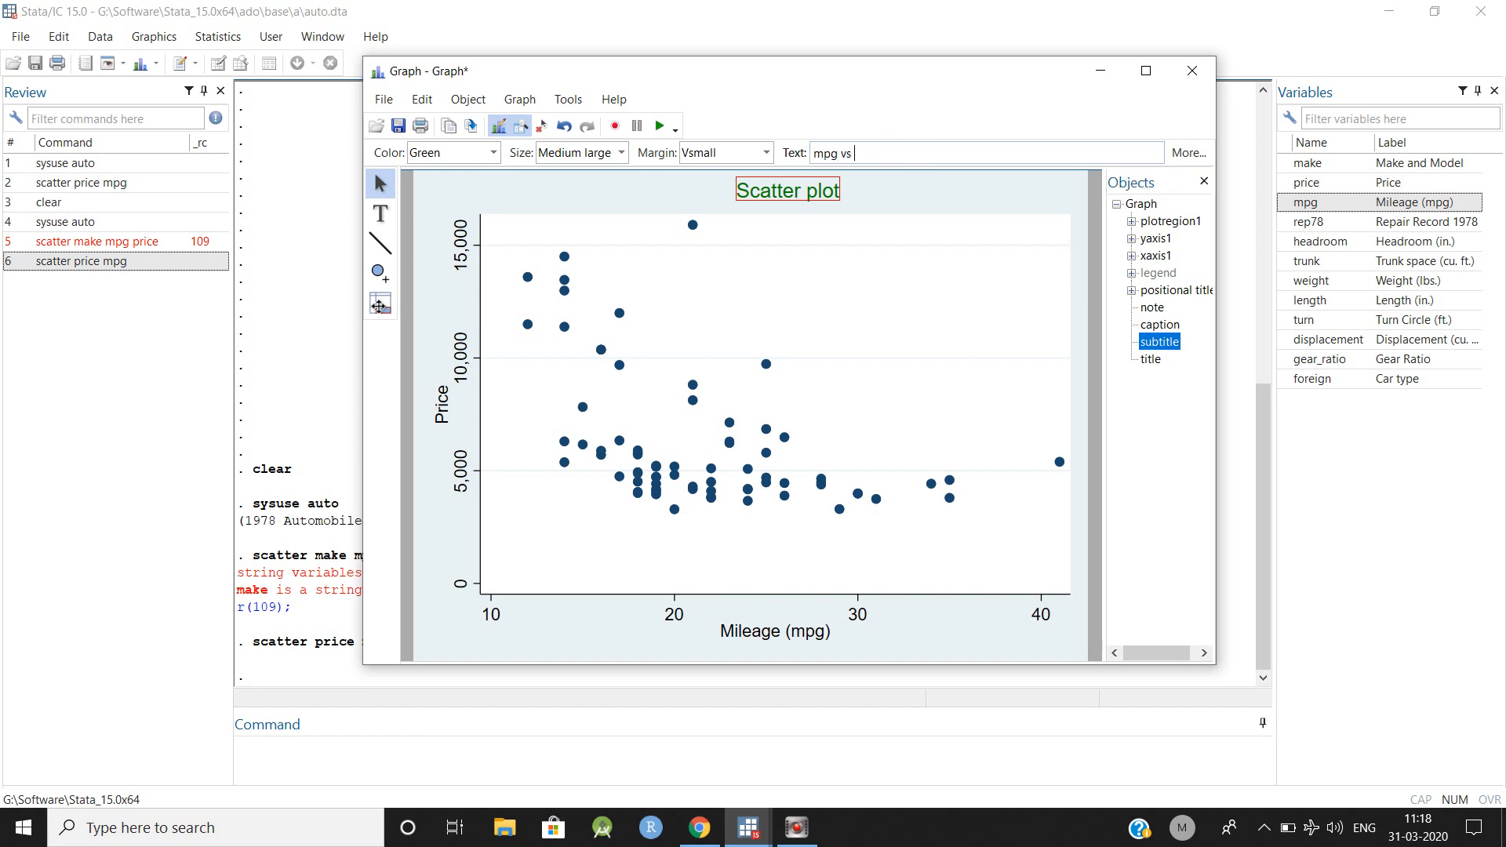
type("price")
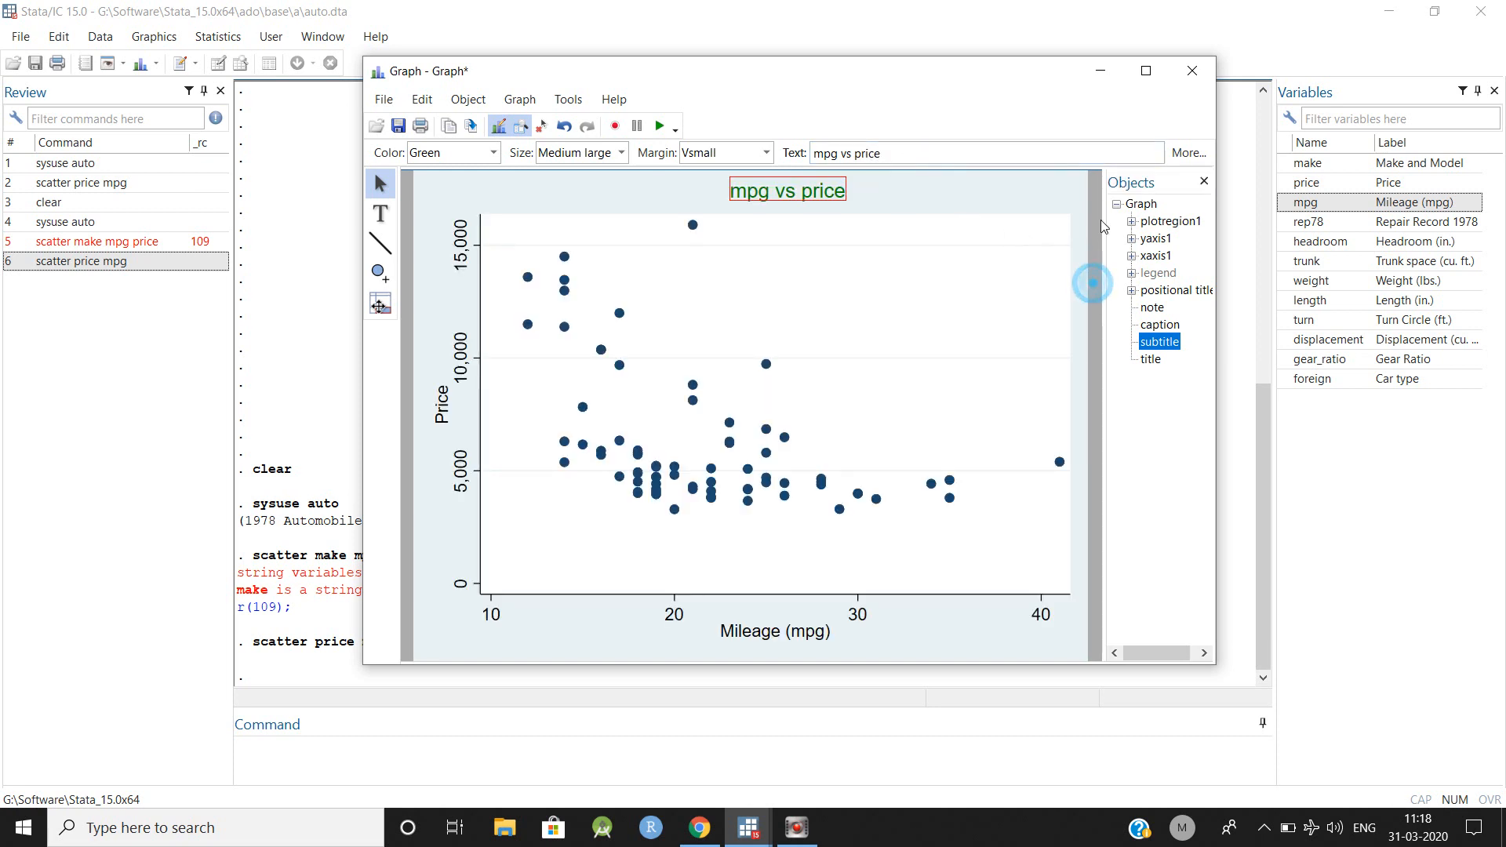
Restore the title text 'Scatter plot' and give it a medium margin.
left_click(1150, 358)
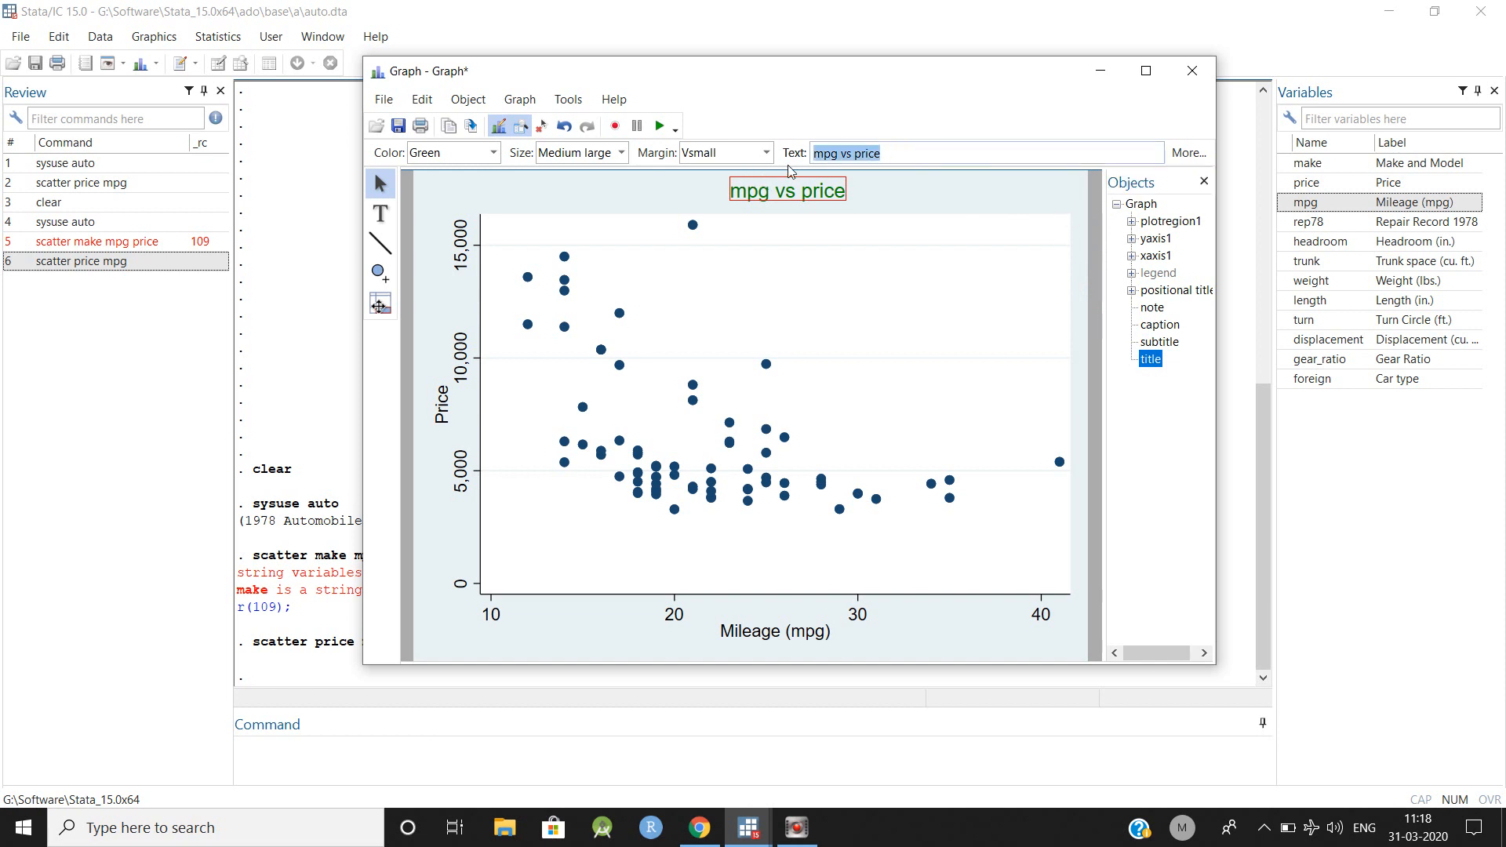
type("Scatter plot")
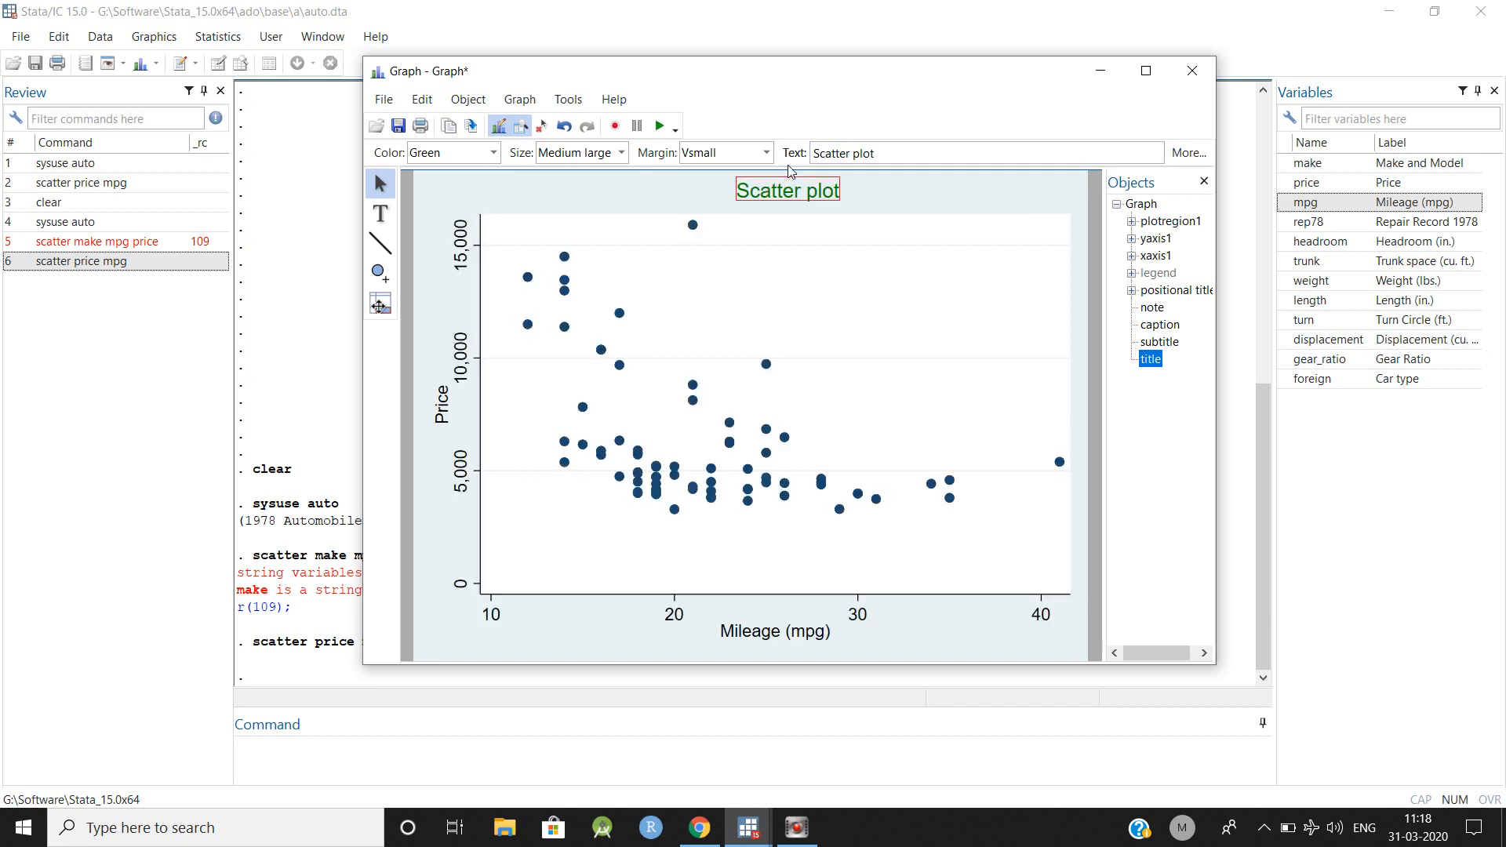
left_click(764, 153)
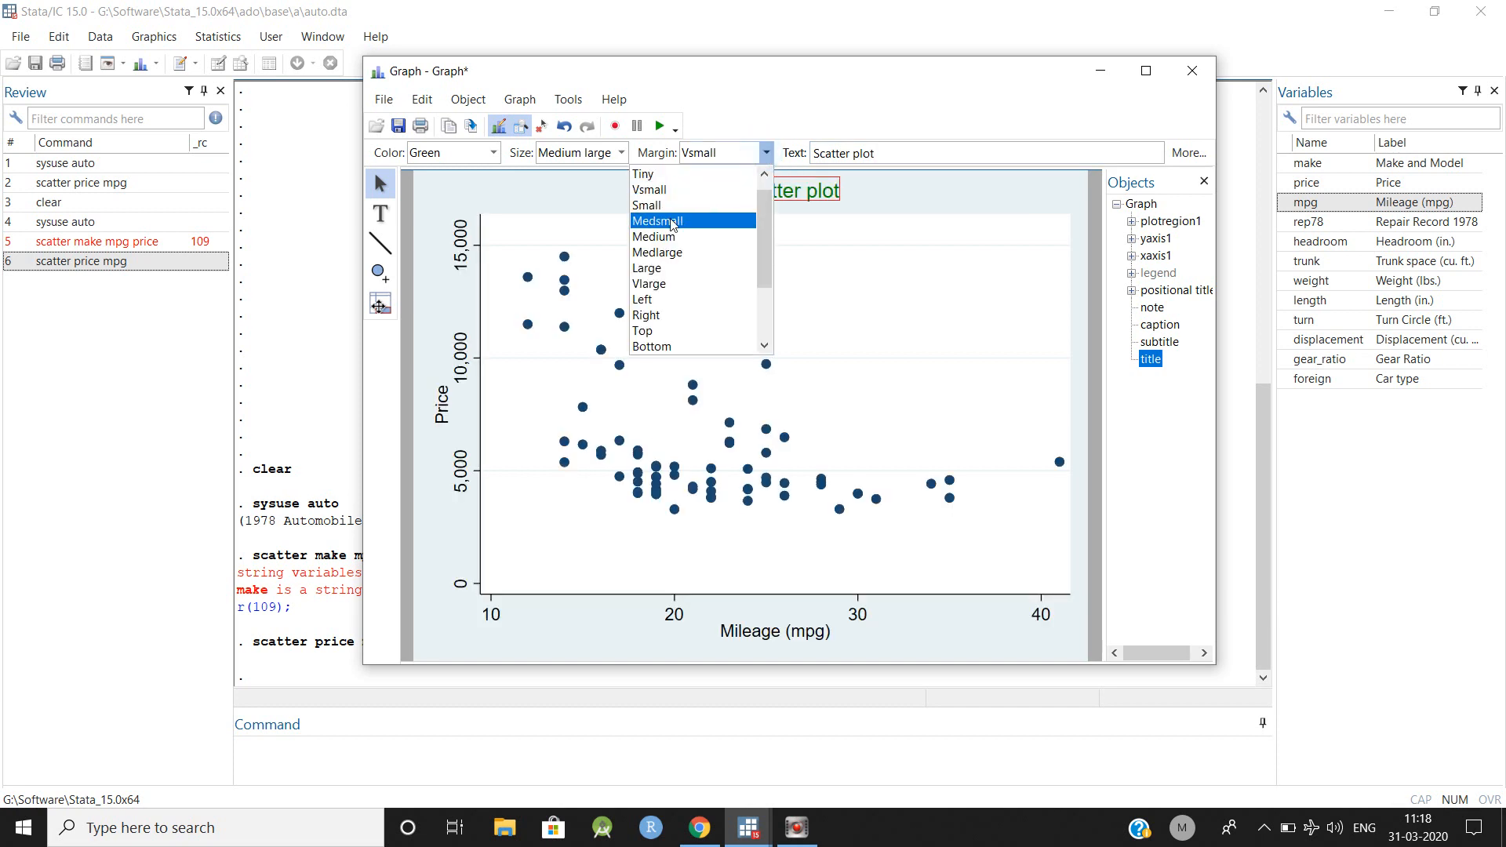
left_click(653, 237)
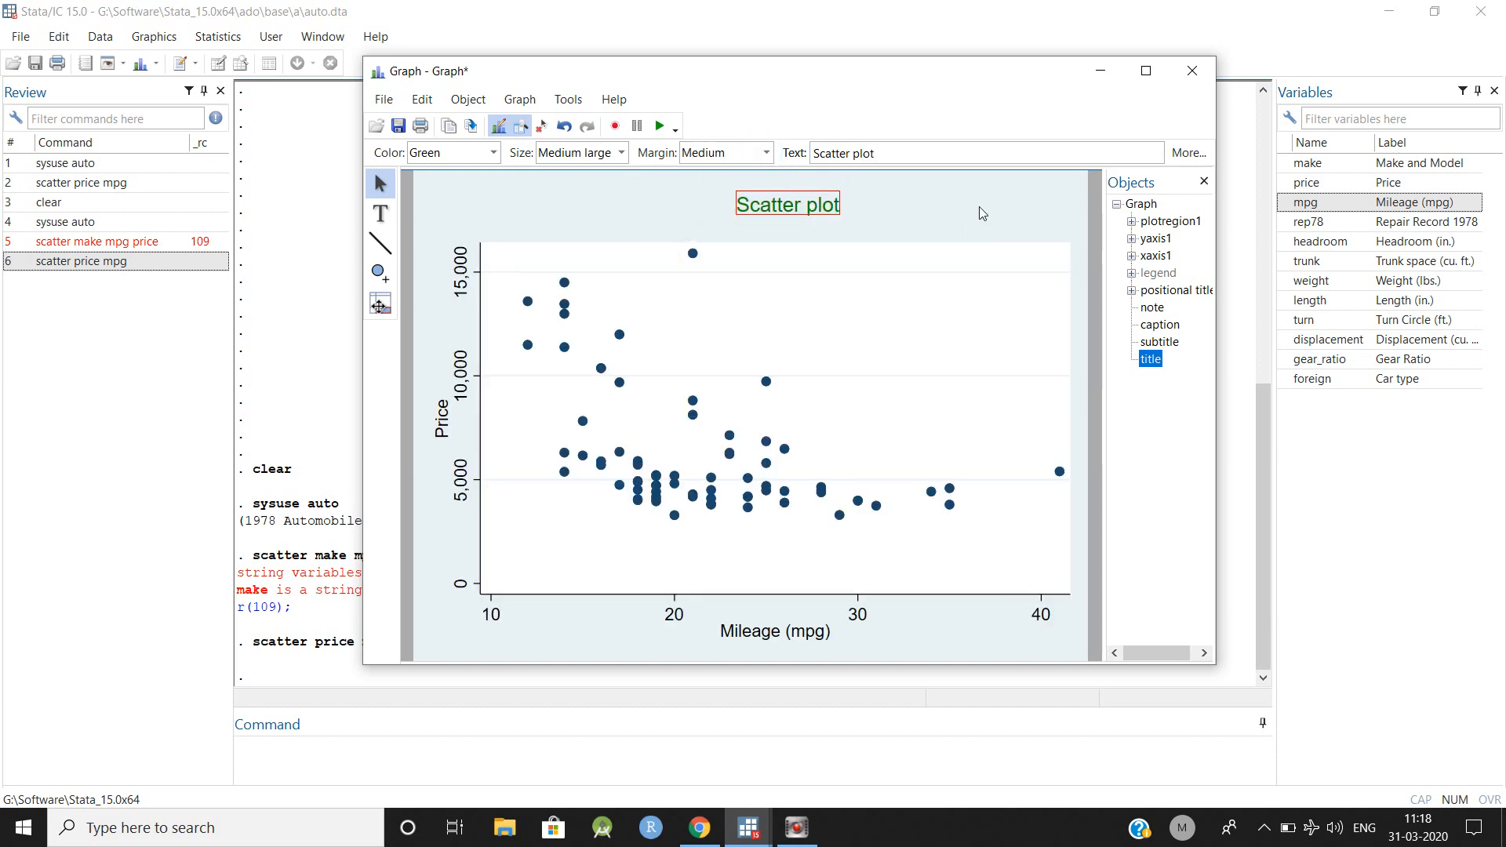
left_click(1160, 342)
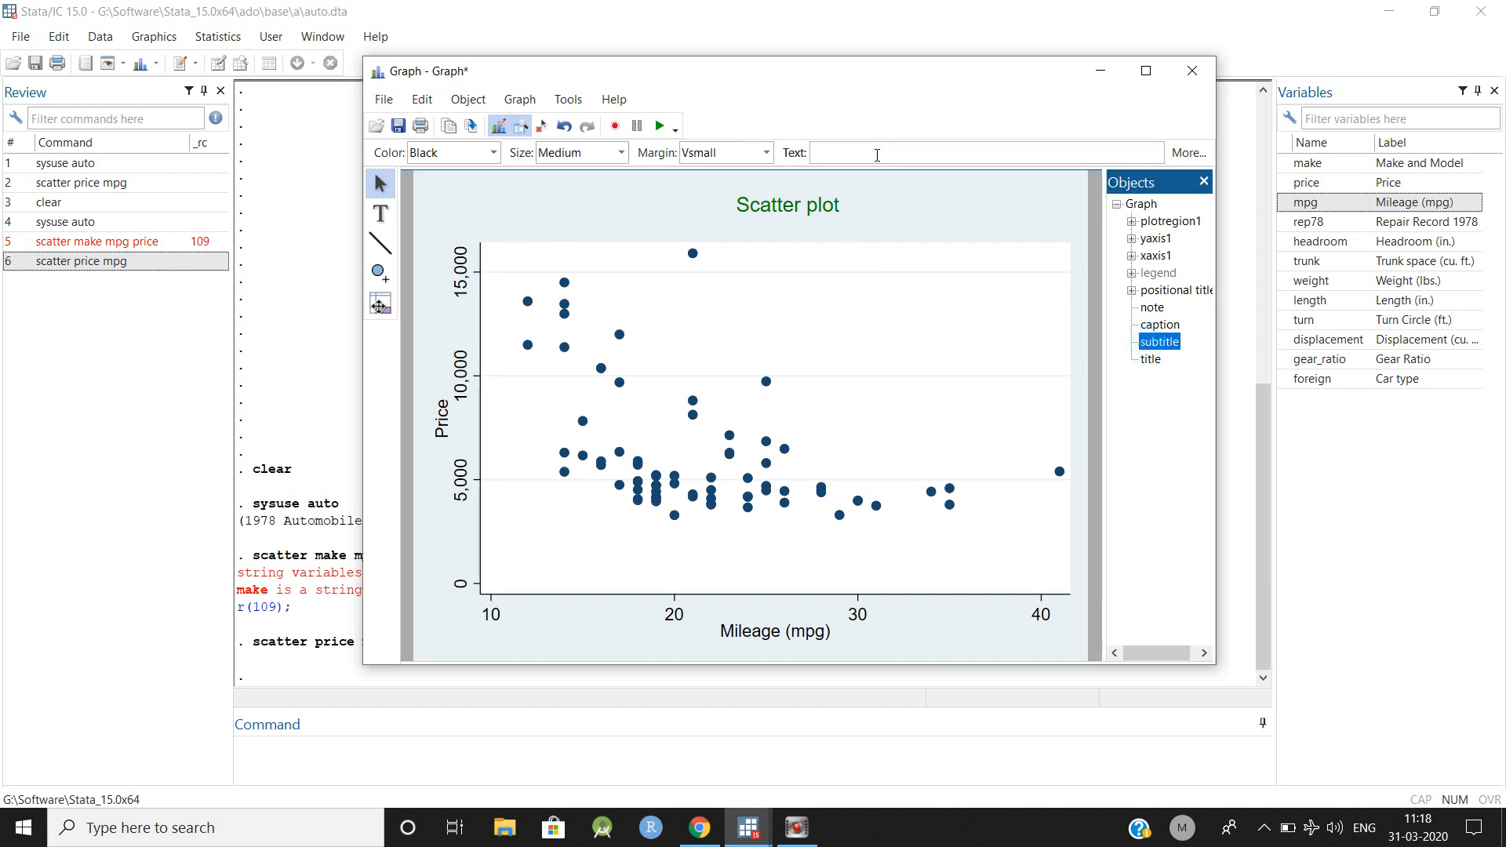
Enter subtitle 'mpg vs price' and change the y-axis title to 'Price of auto car'.
type("mpg")
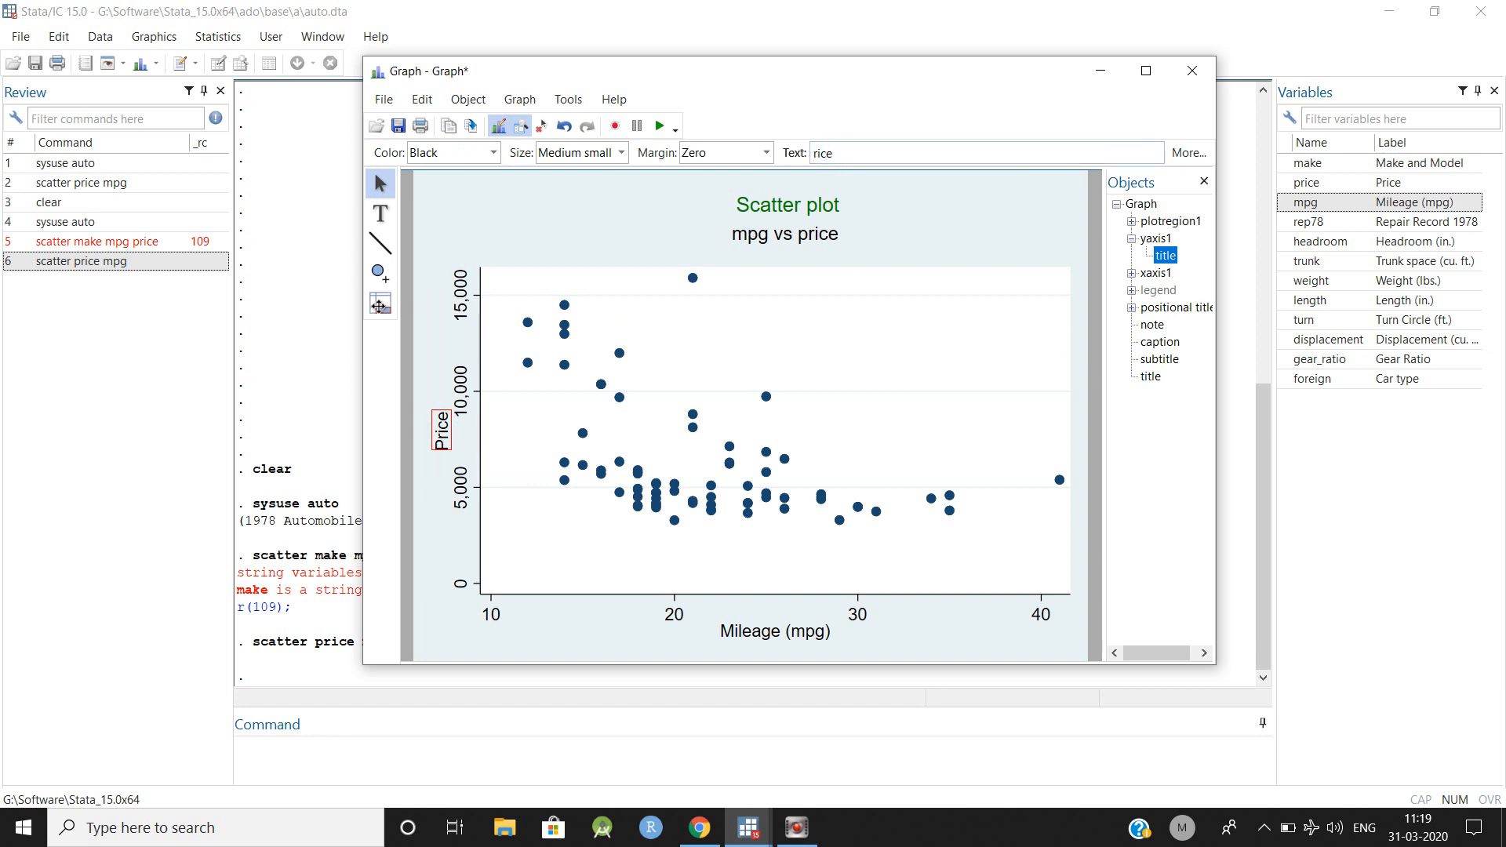
type("Price")
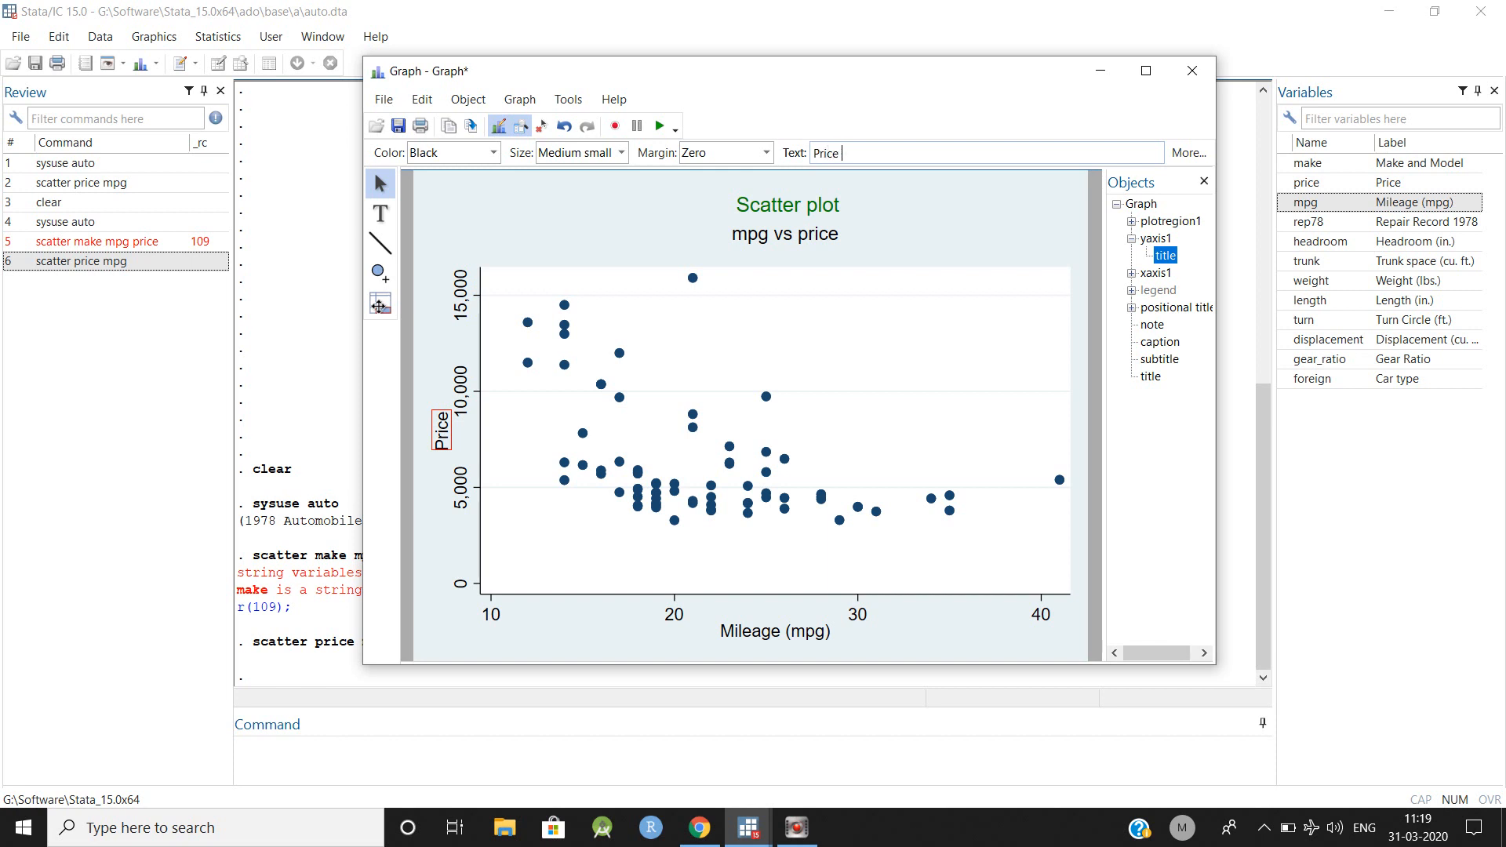
type("of auto")
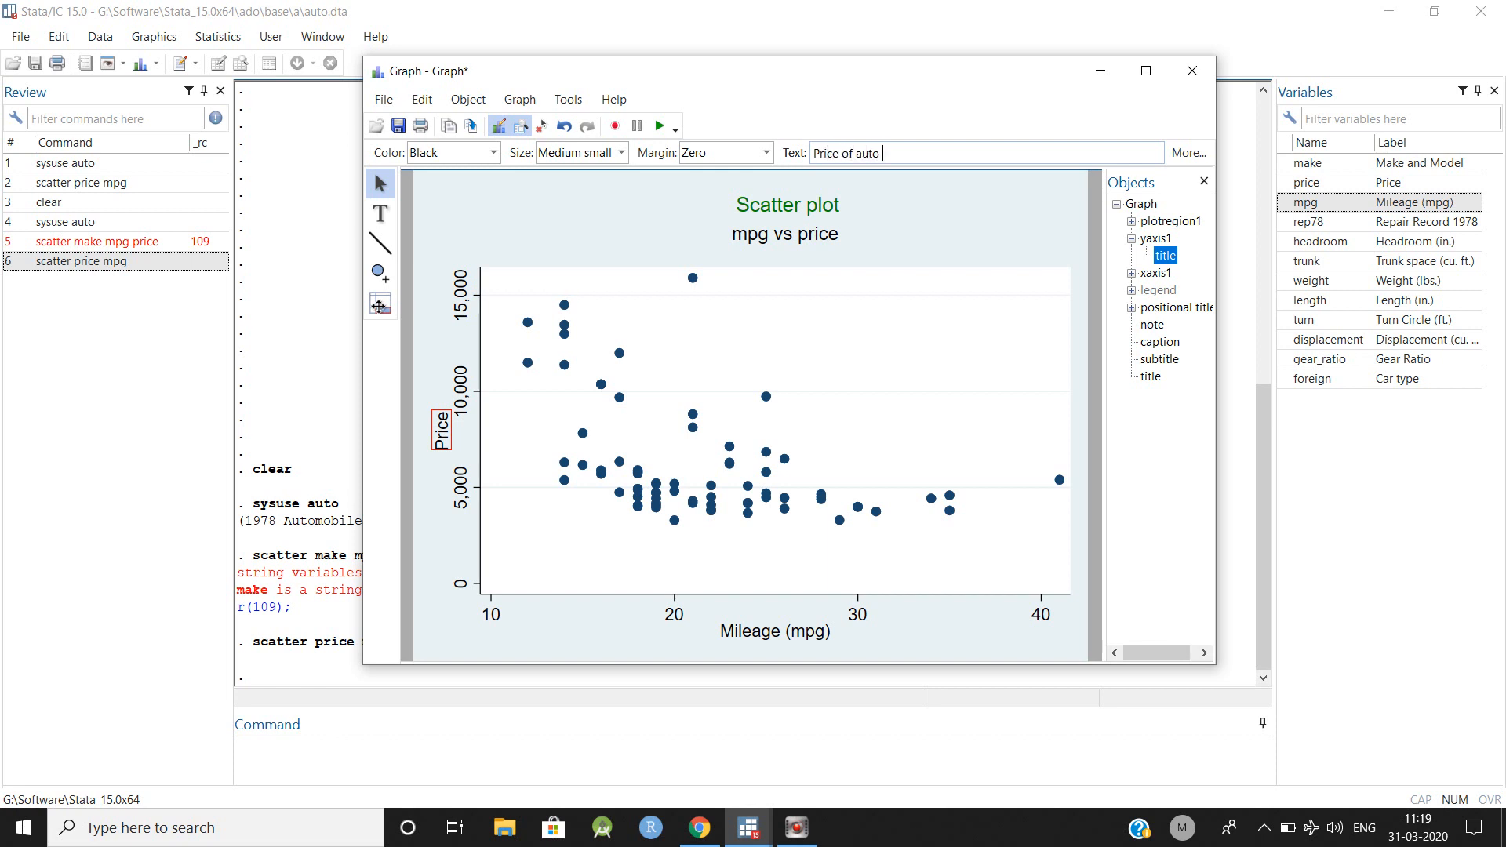
type("ca")
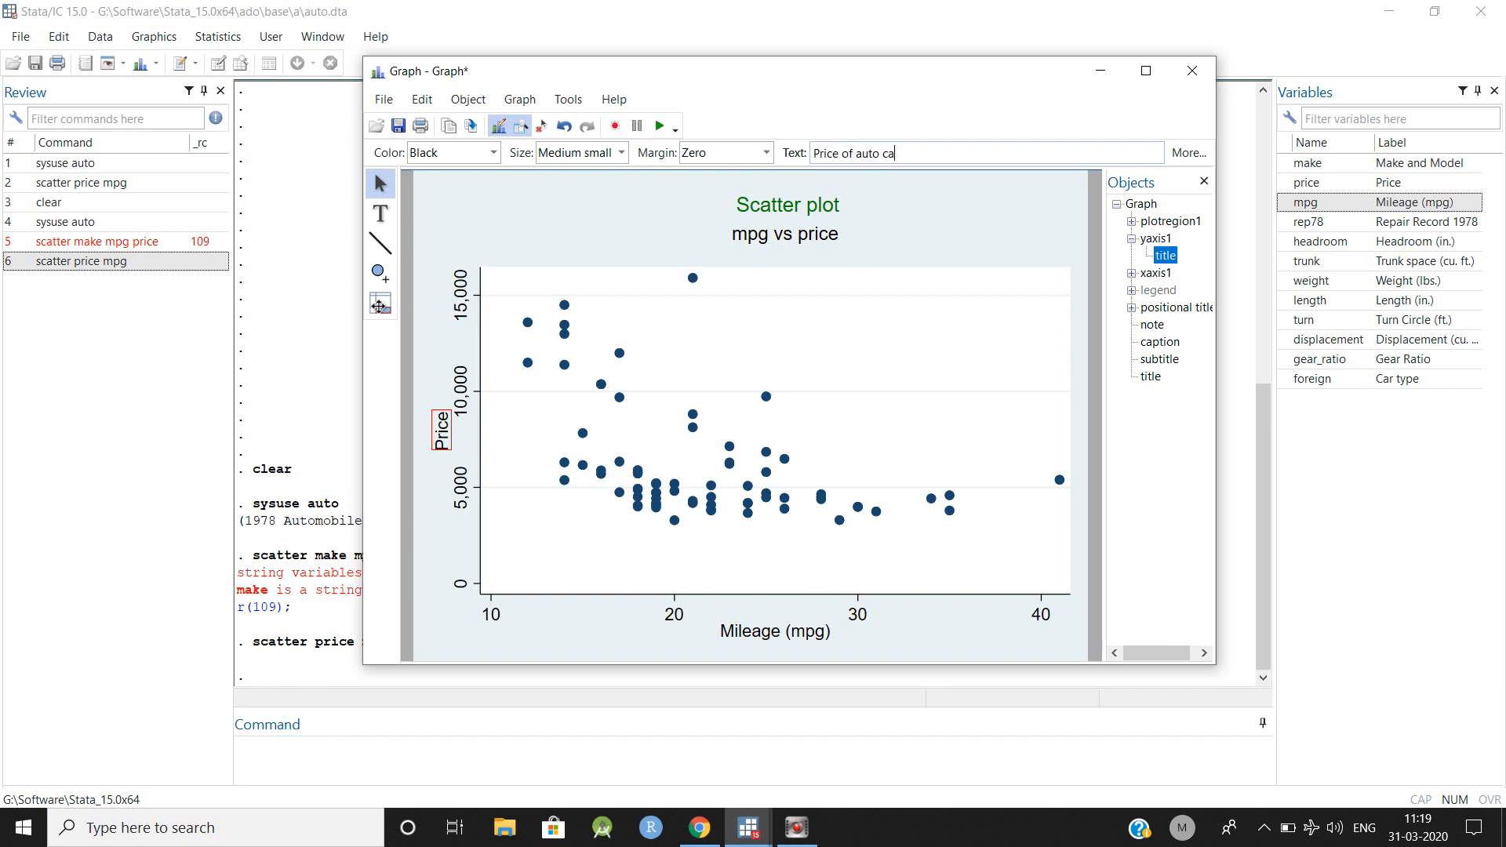
type("r")
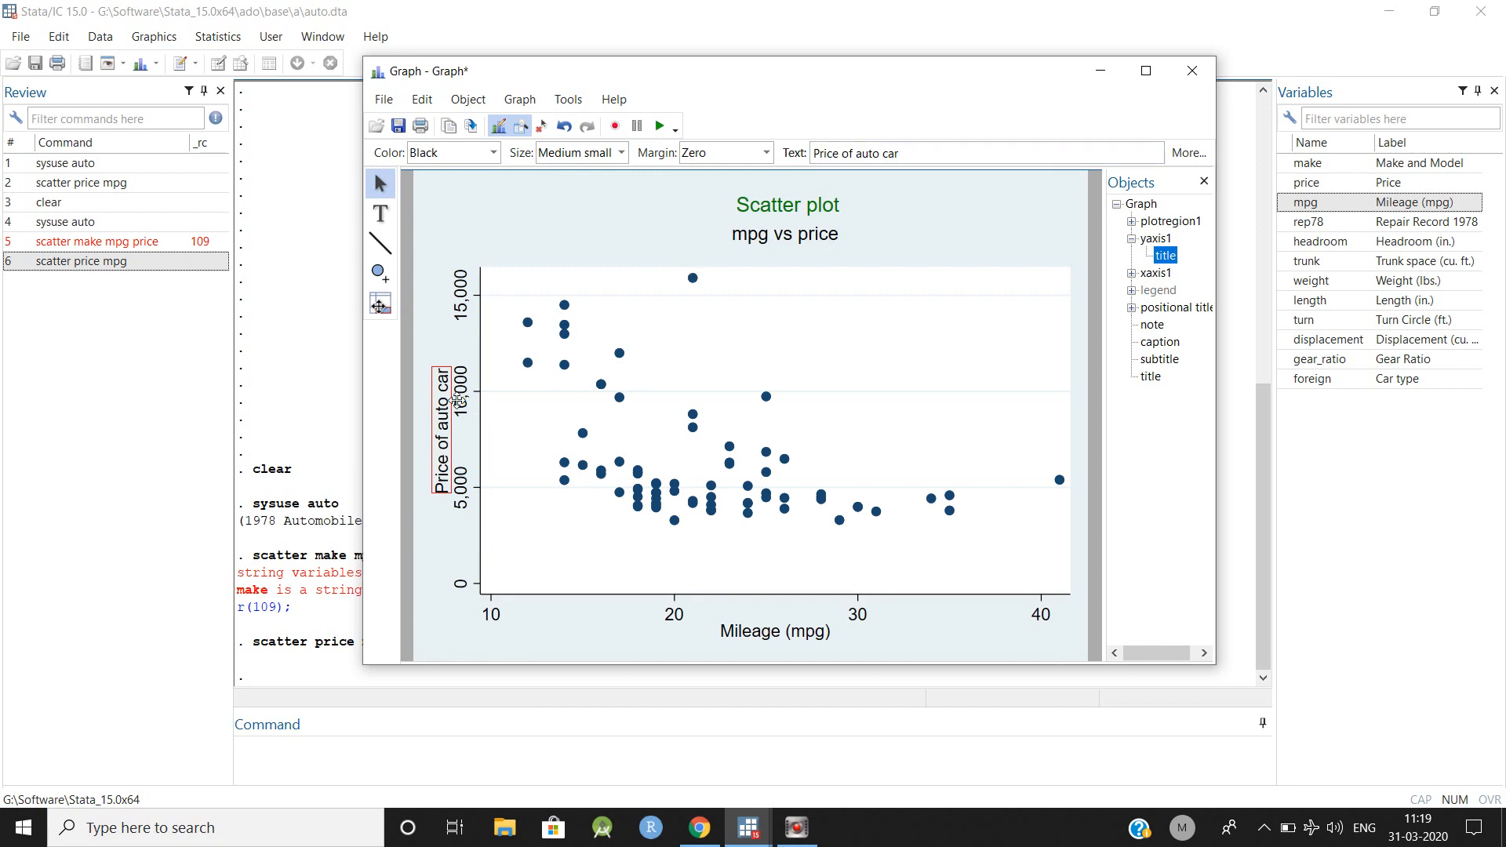
left_click(1156, 237)
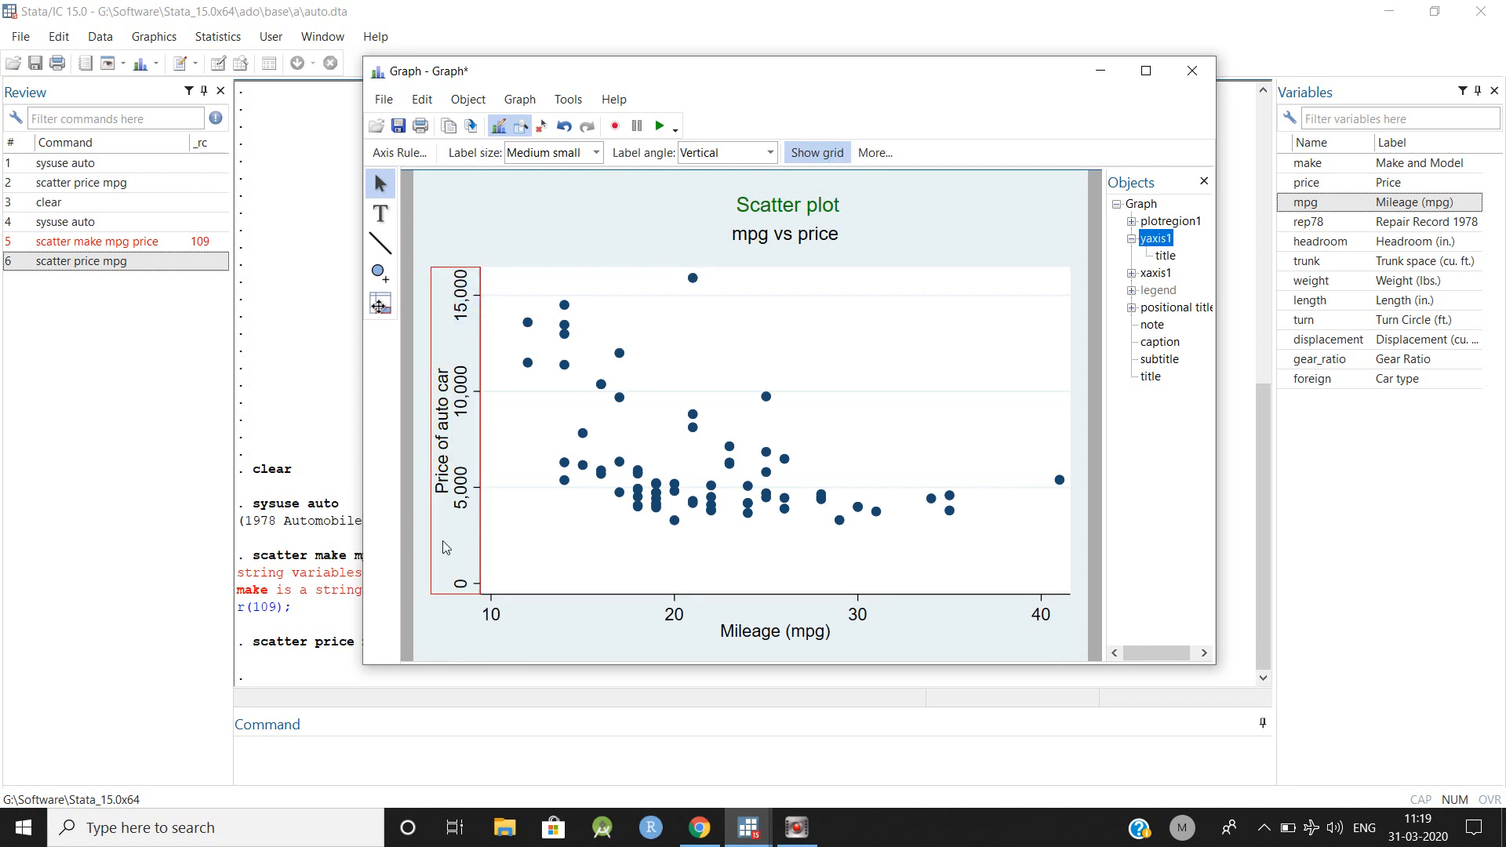
mouse_move(471, 398)
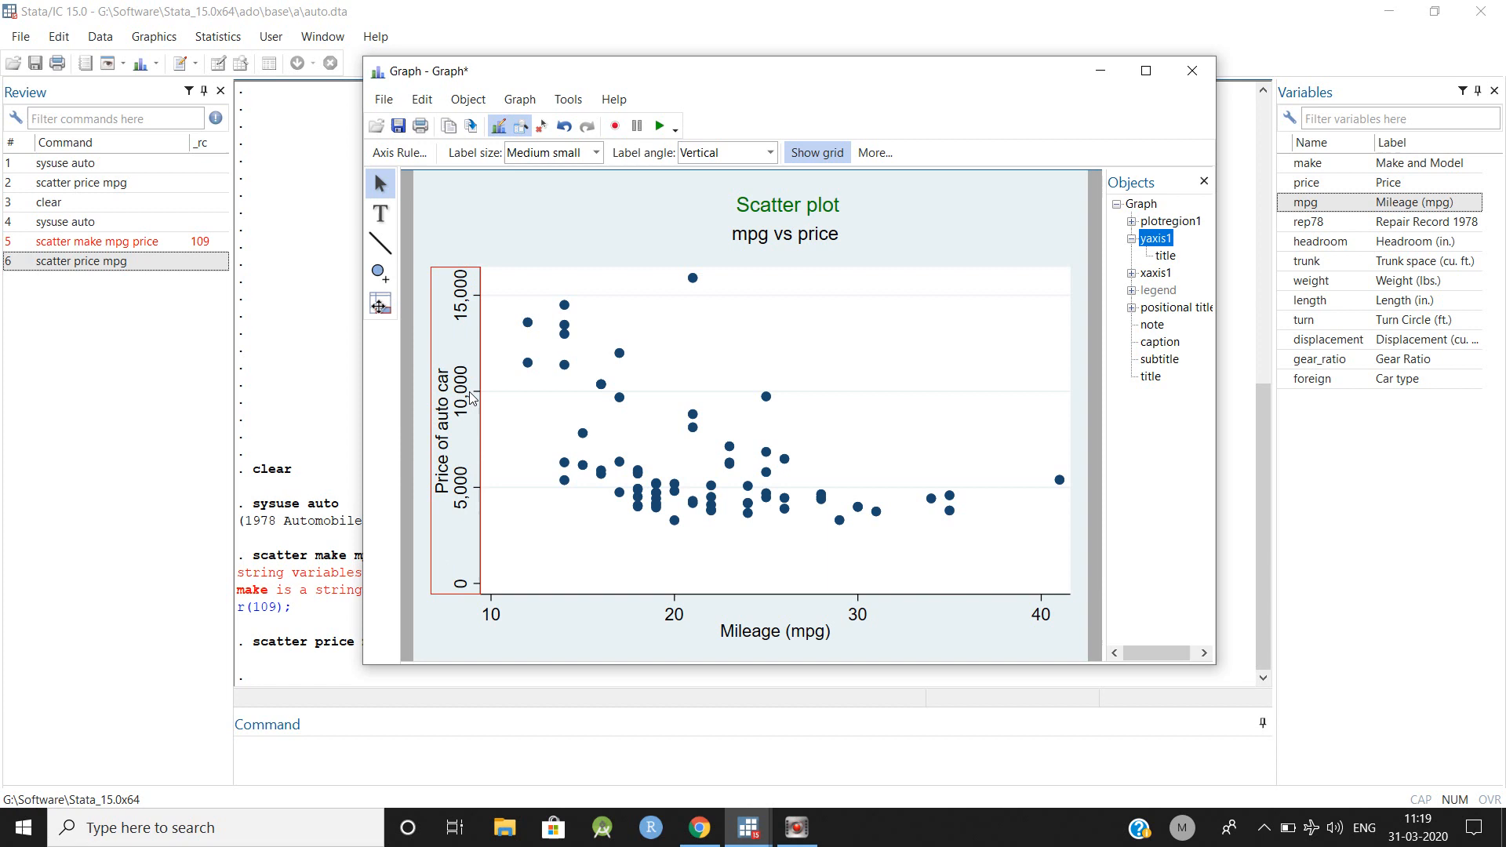
mouse_move(470, 437)
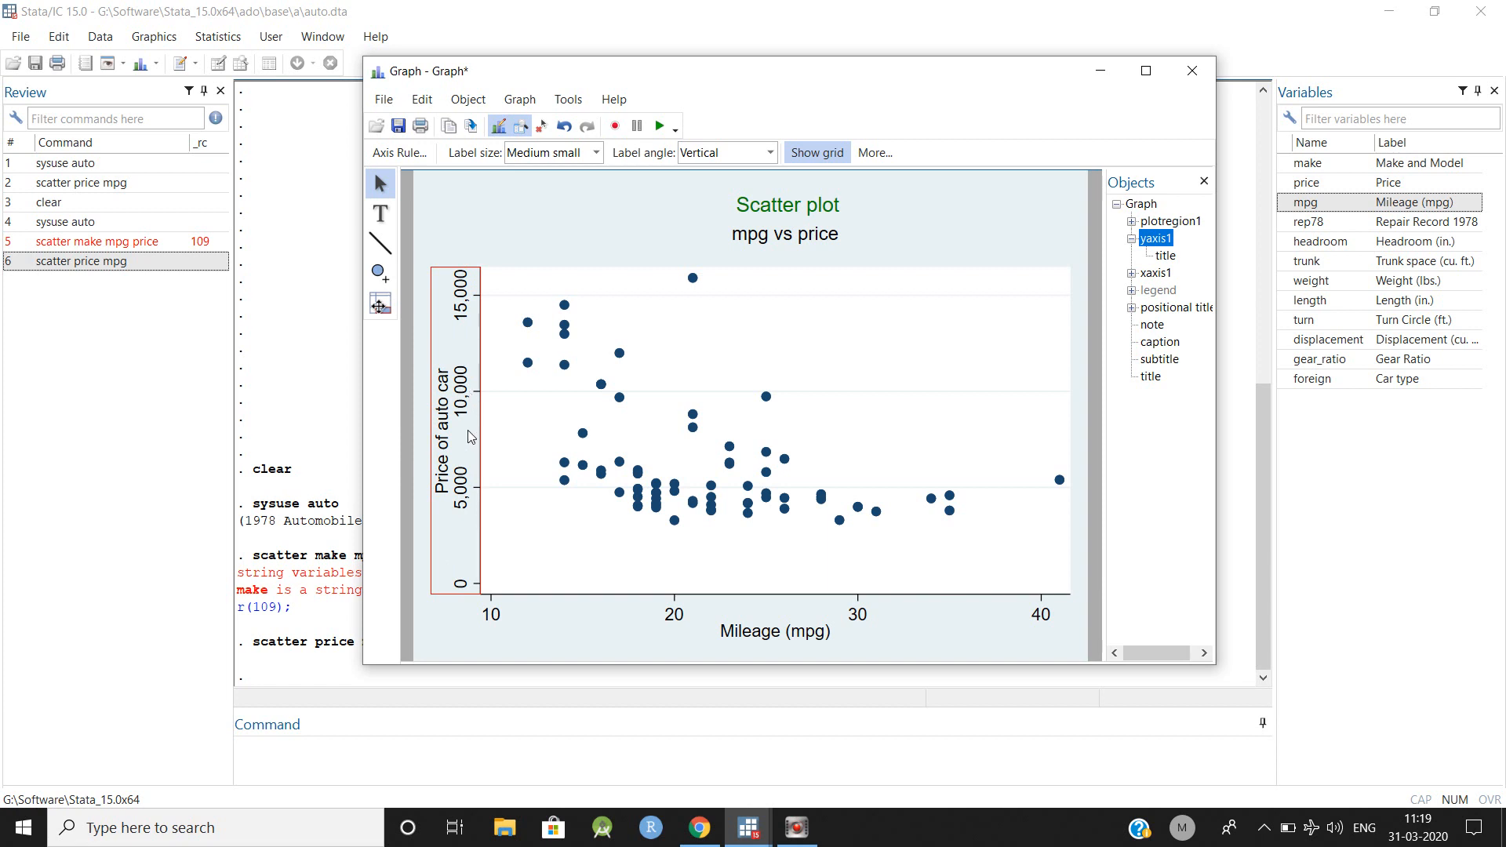
right_click(469, 437)
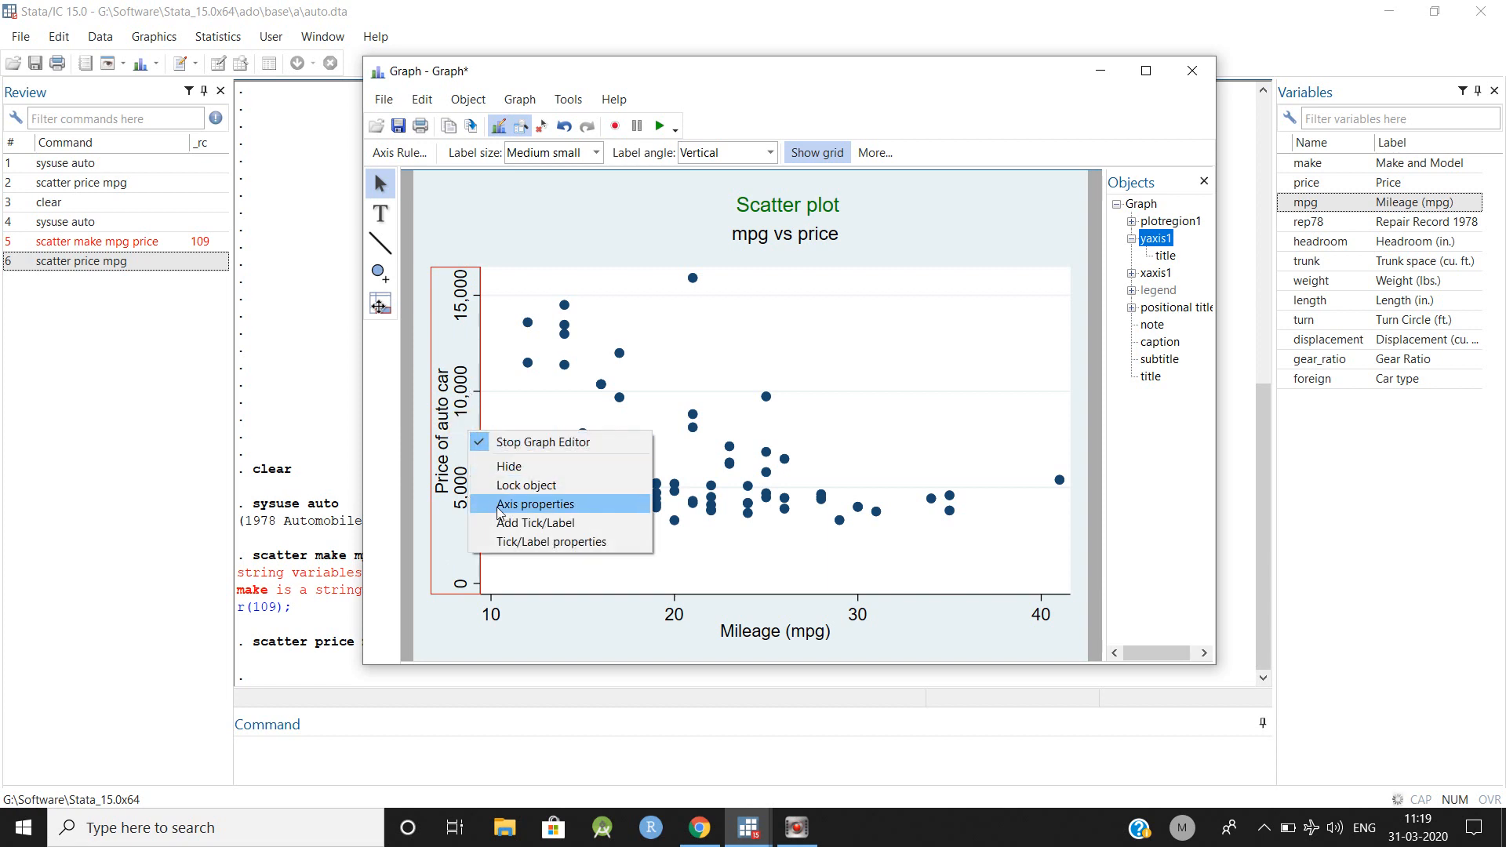
mouse_move(535, 523)
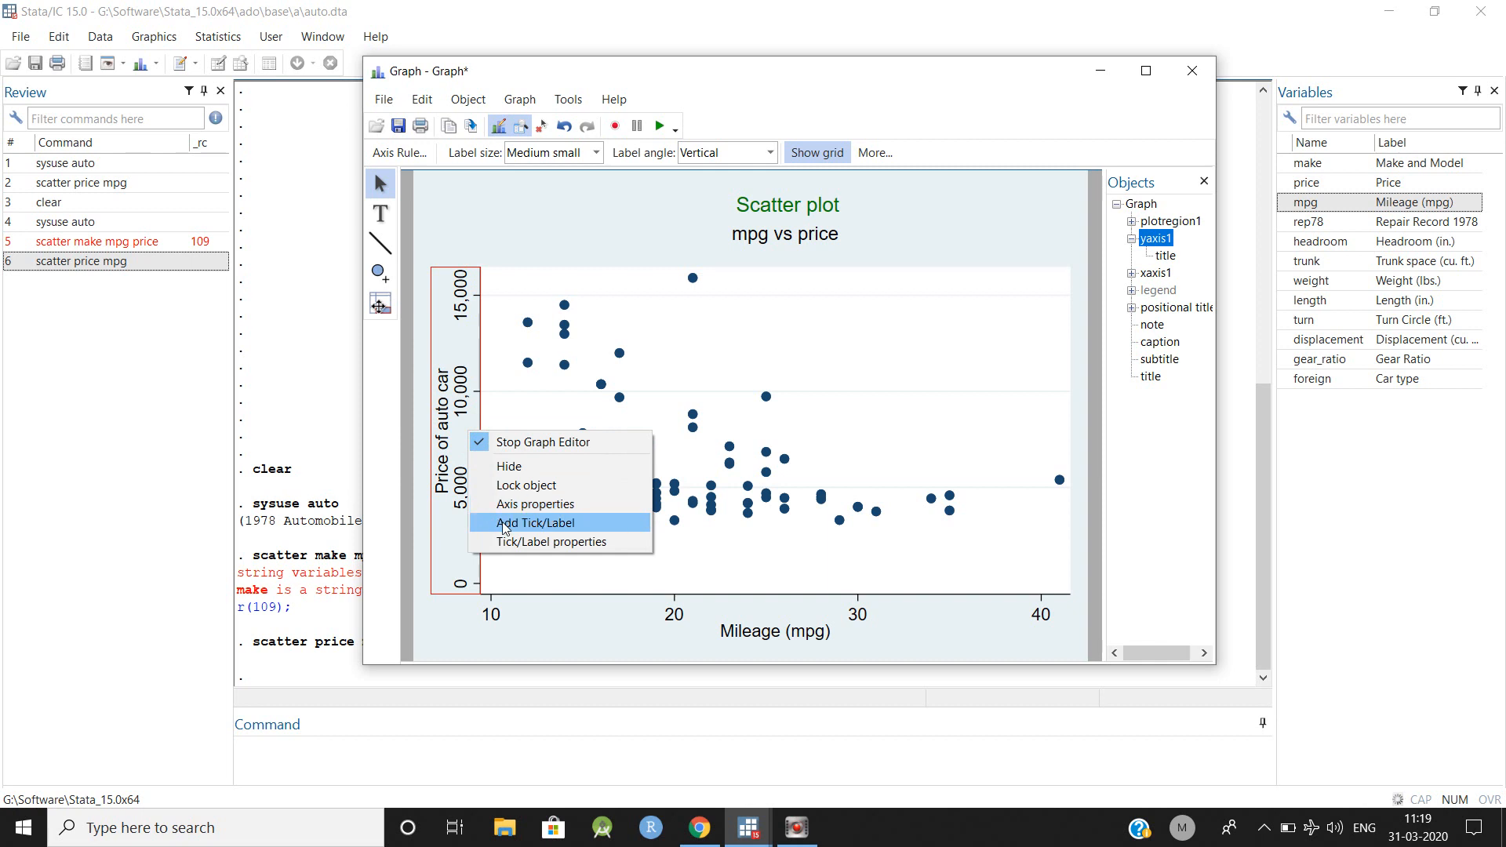
left_click(535, 523)
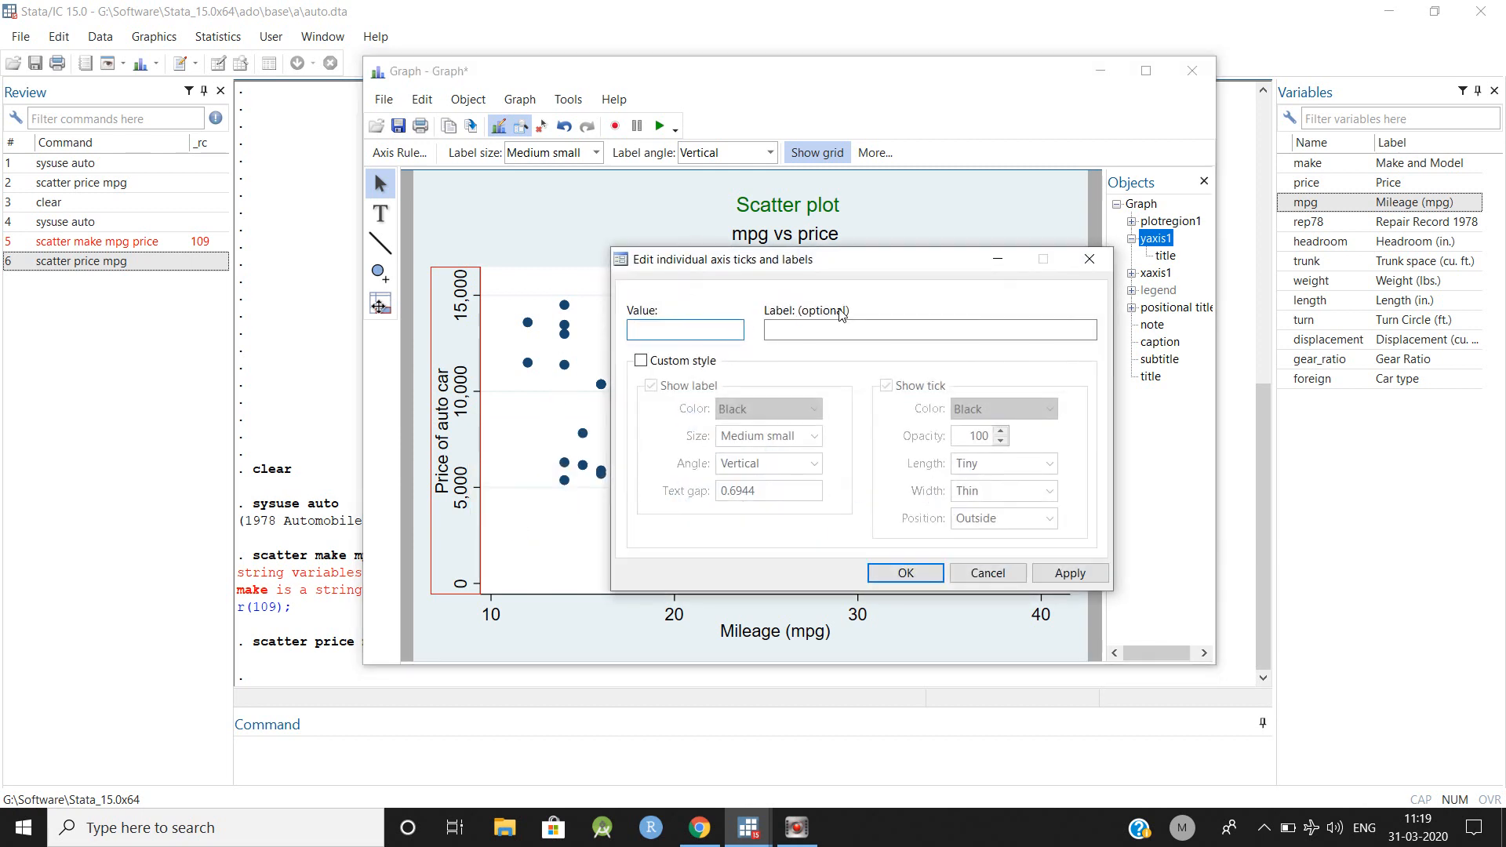
left_click(987, 573)
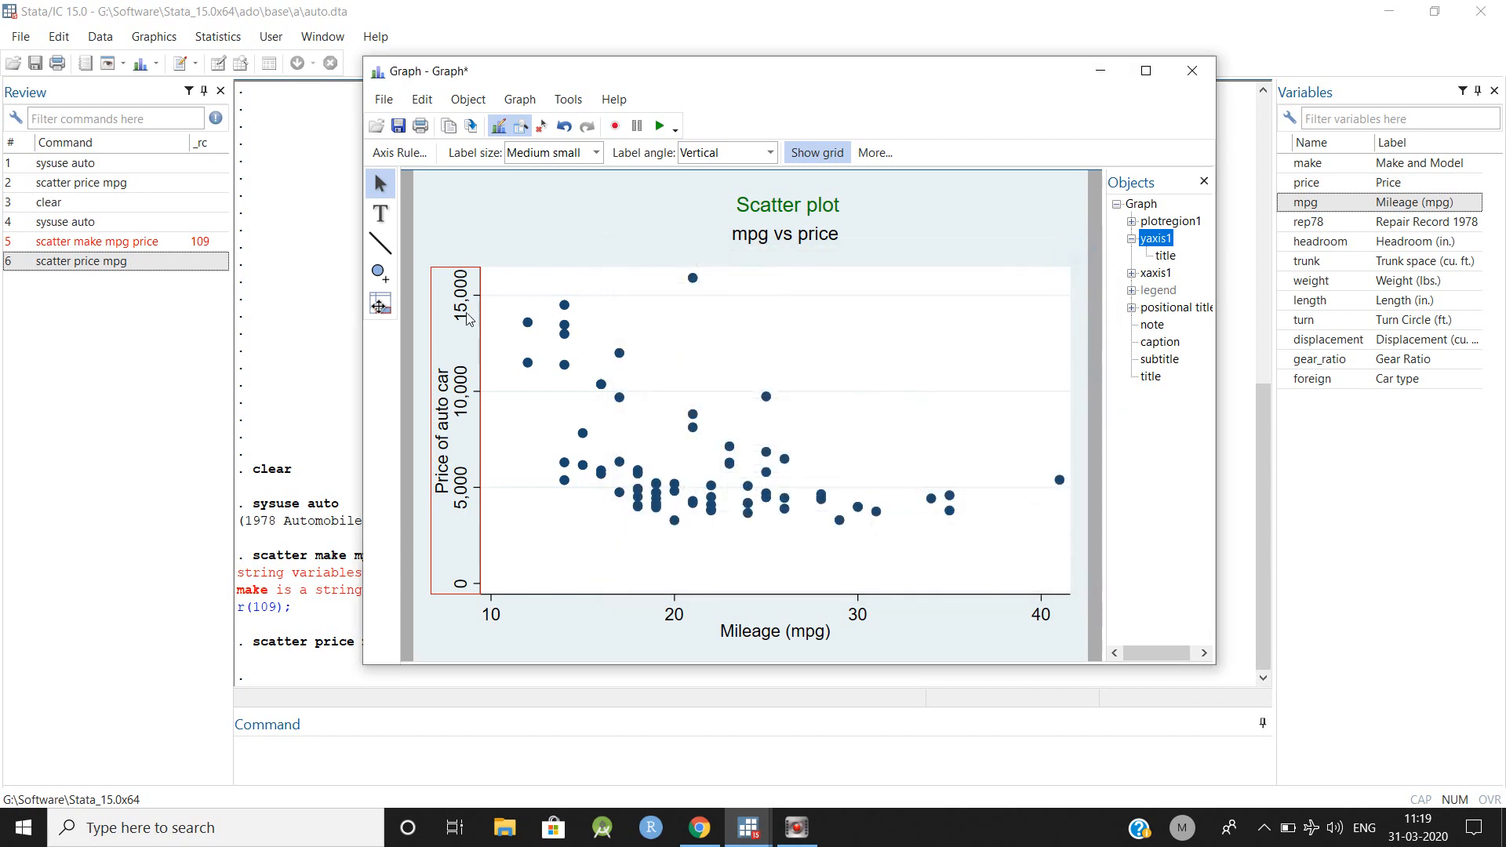
right_click(467, 317)
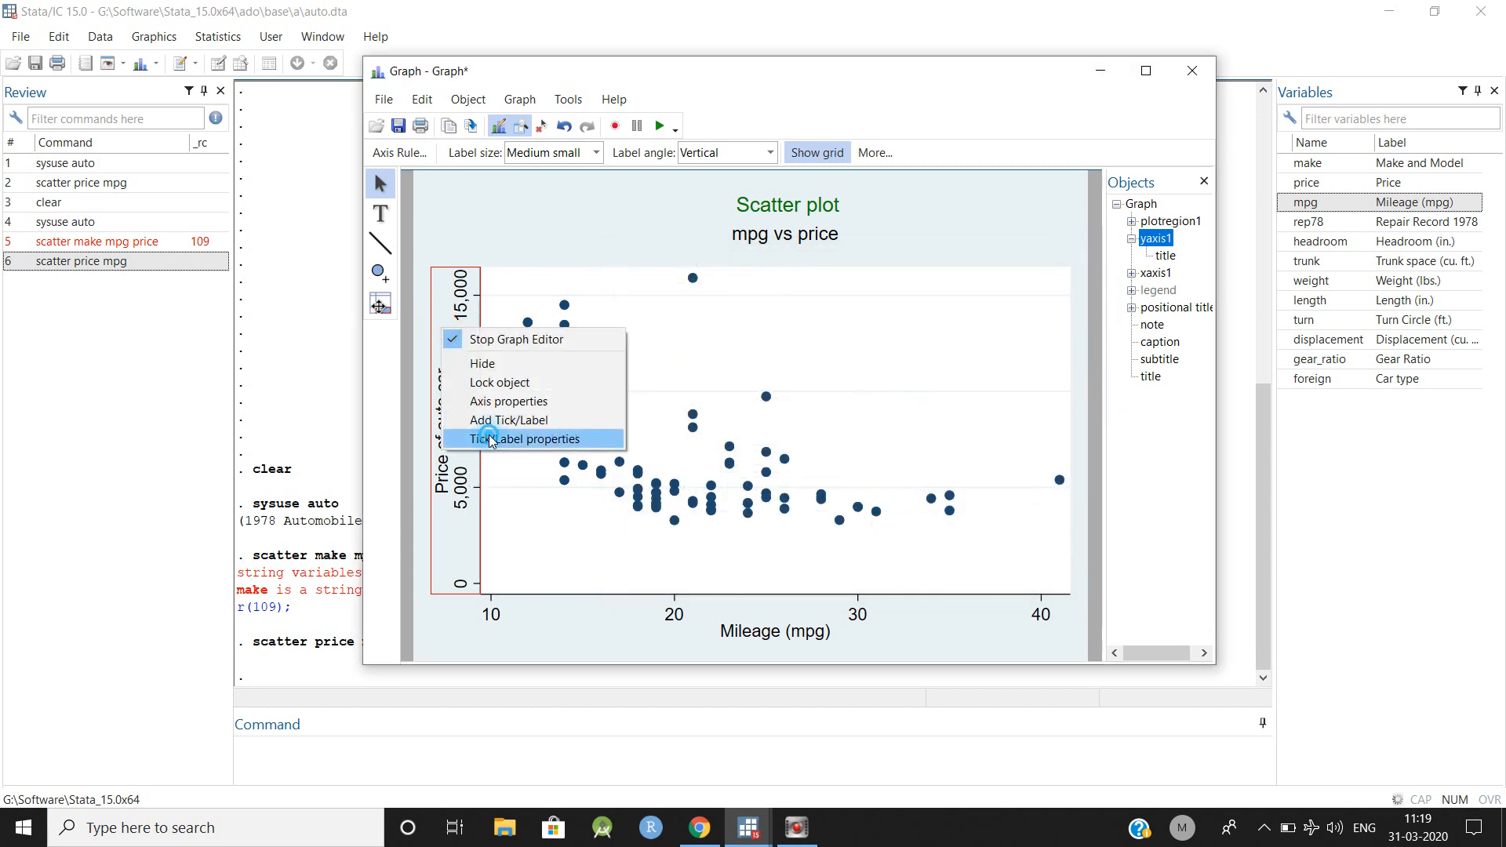
left_click(524, 439)
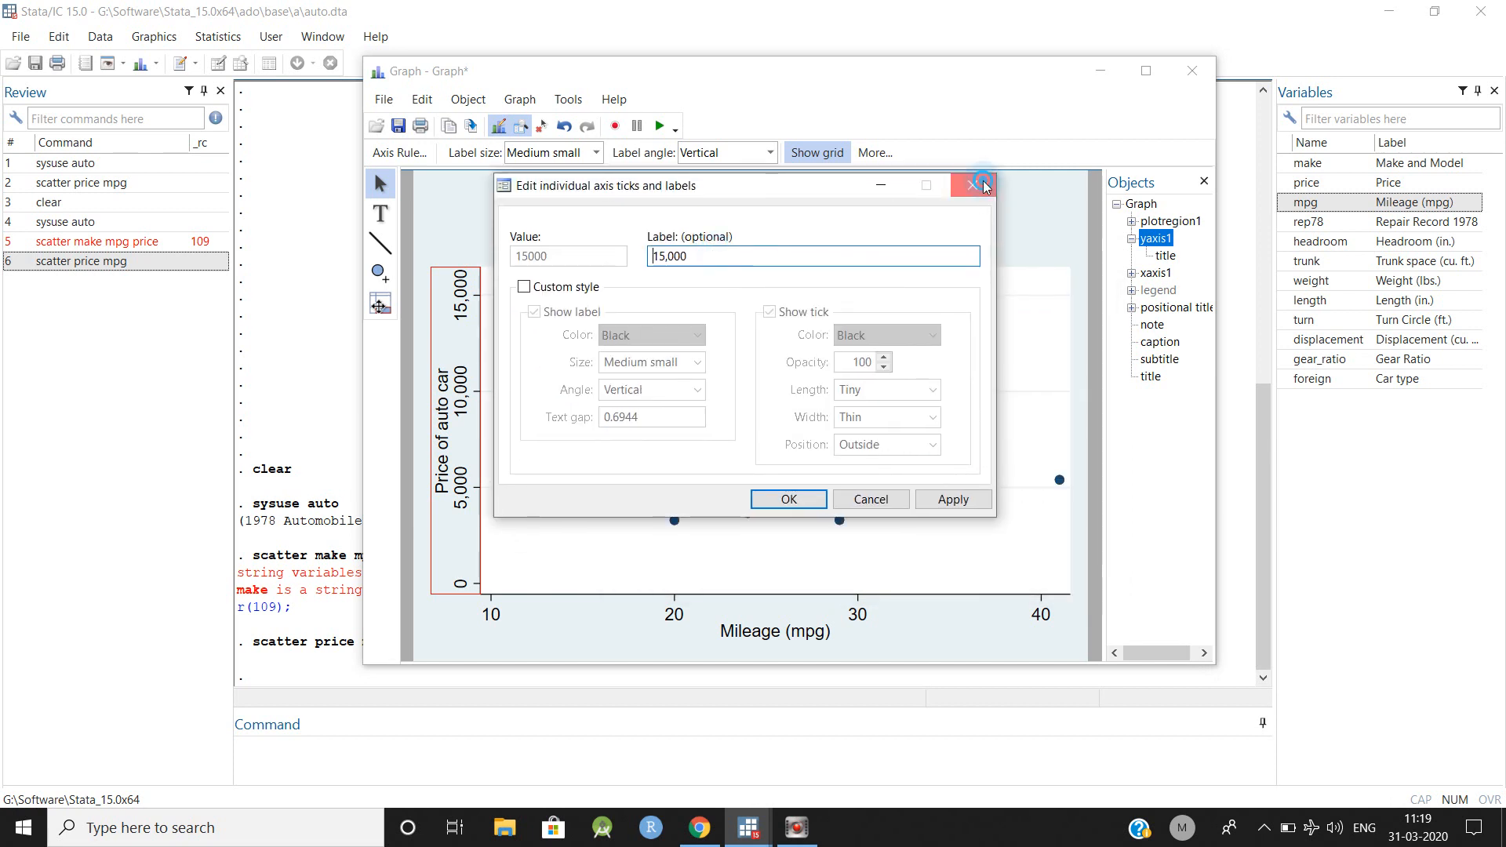
left_click(973, 184)
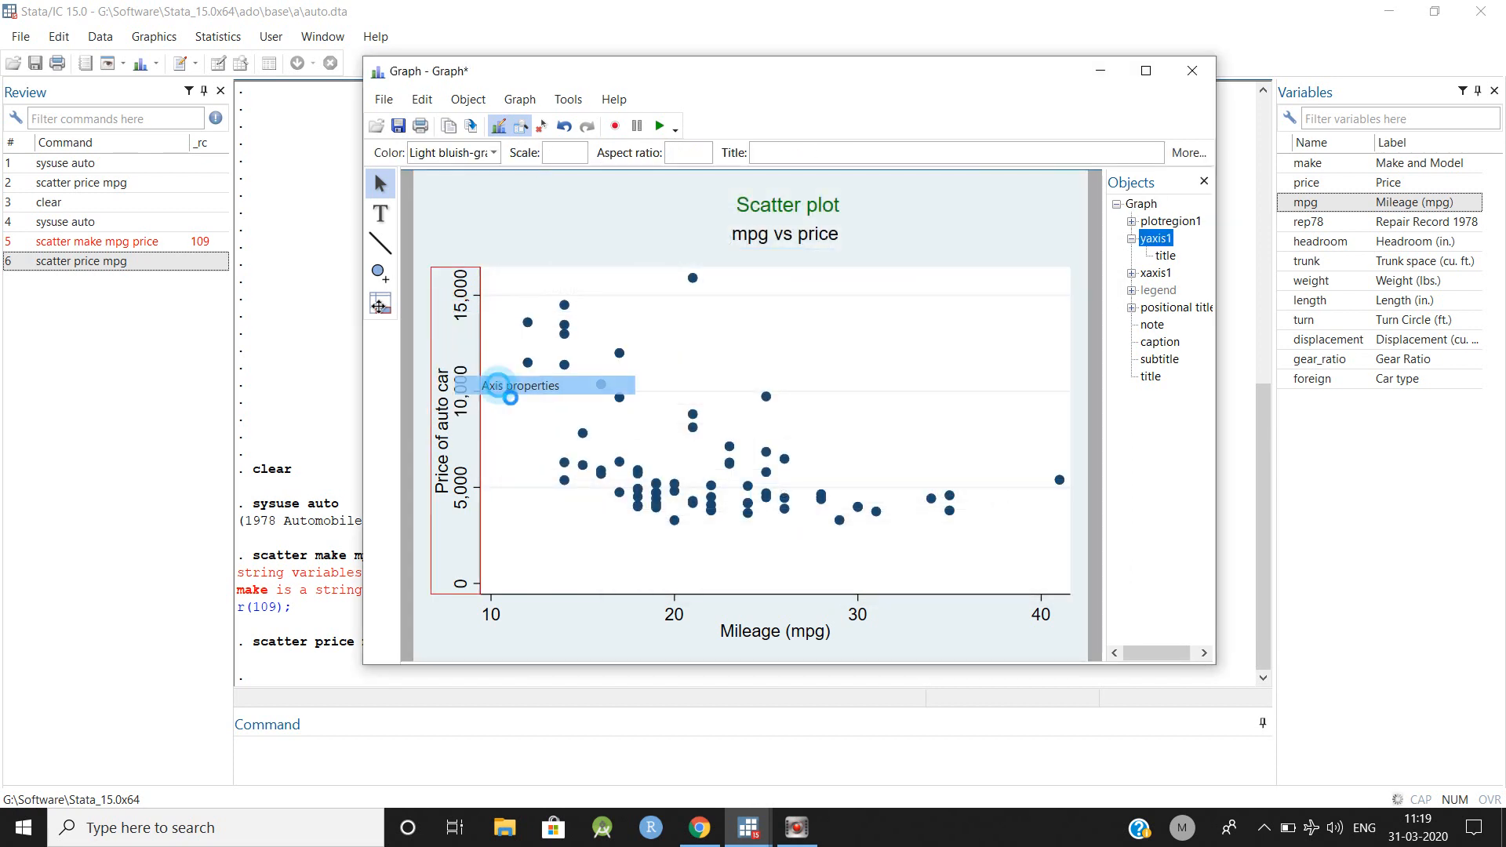
Suggest 20 ticks on the price axis, then reopen its axis properties.
left_click(522, 386)
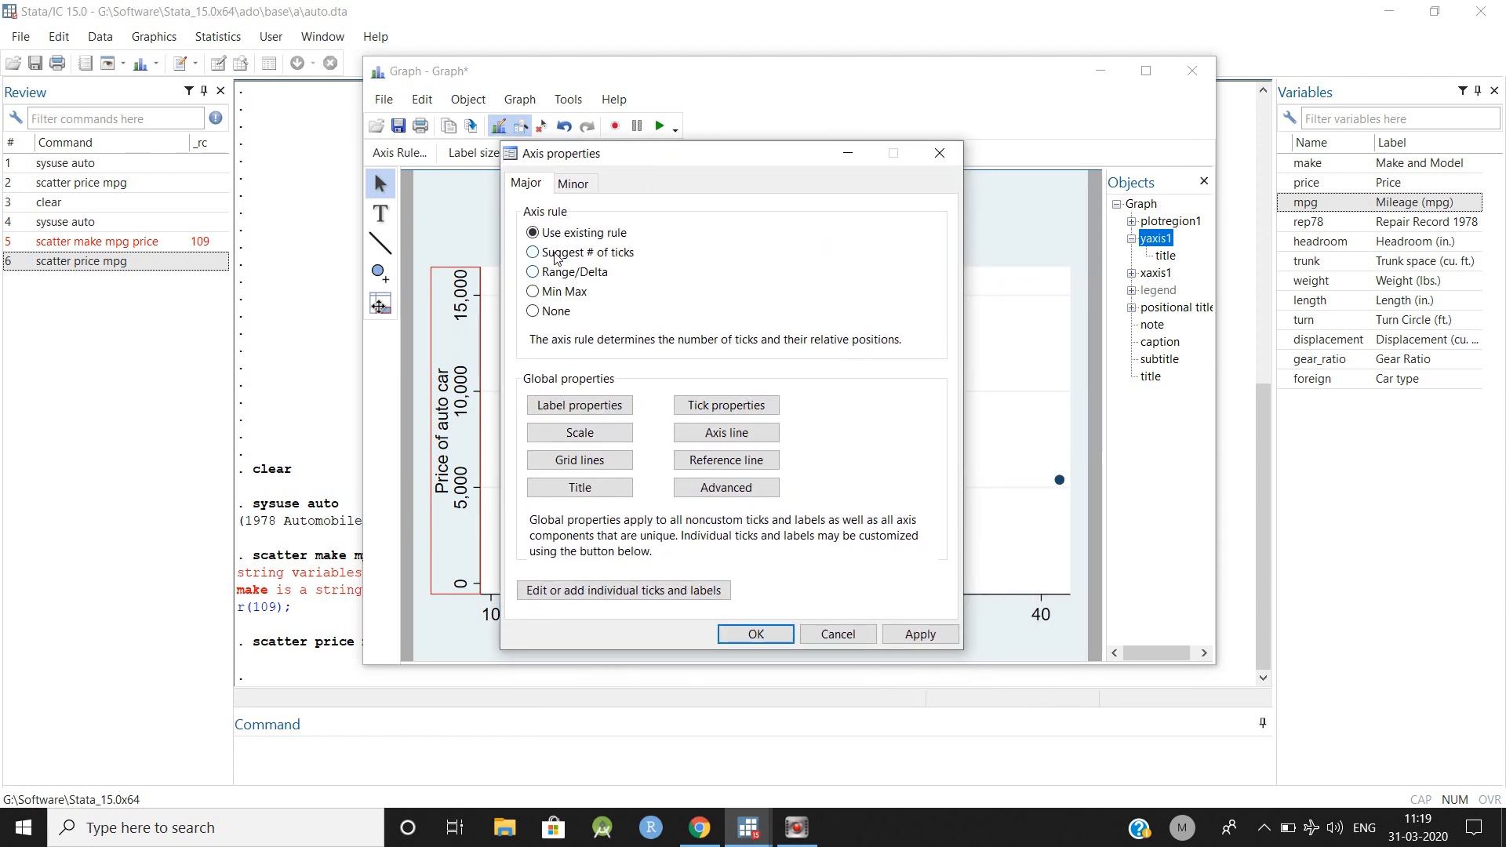
left_click(534, 252)
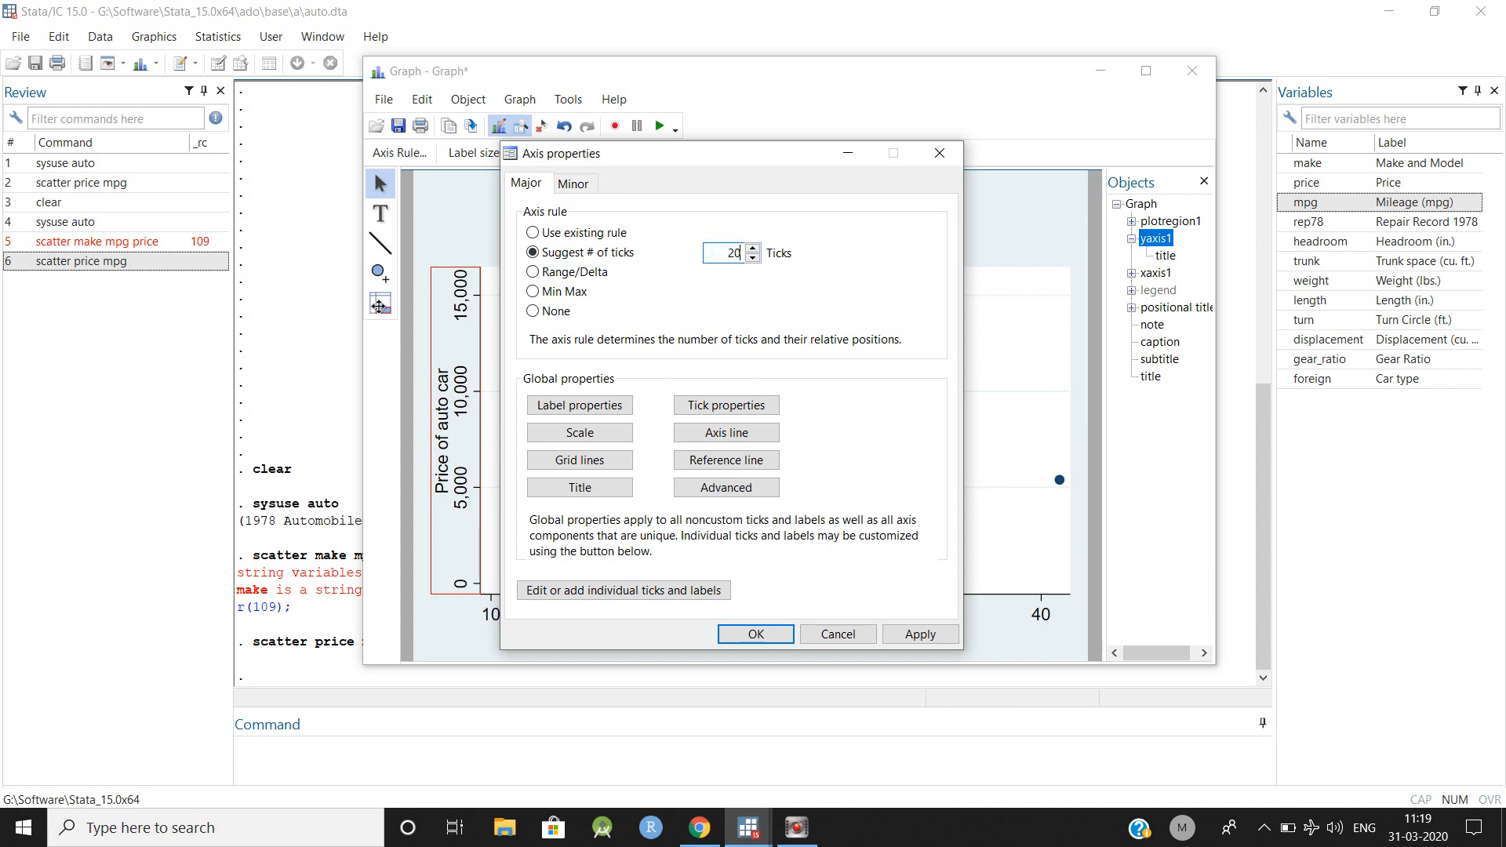
left_click(755, 634)
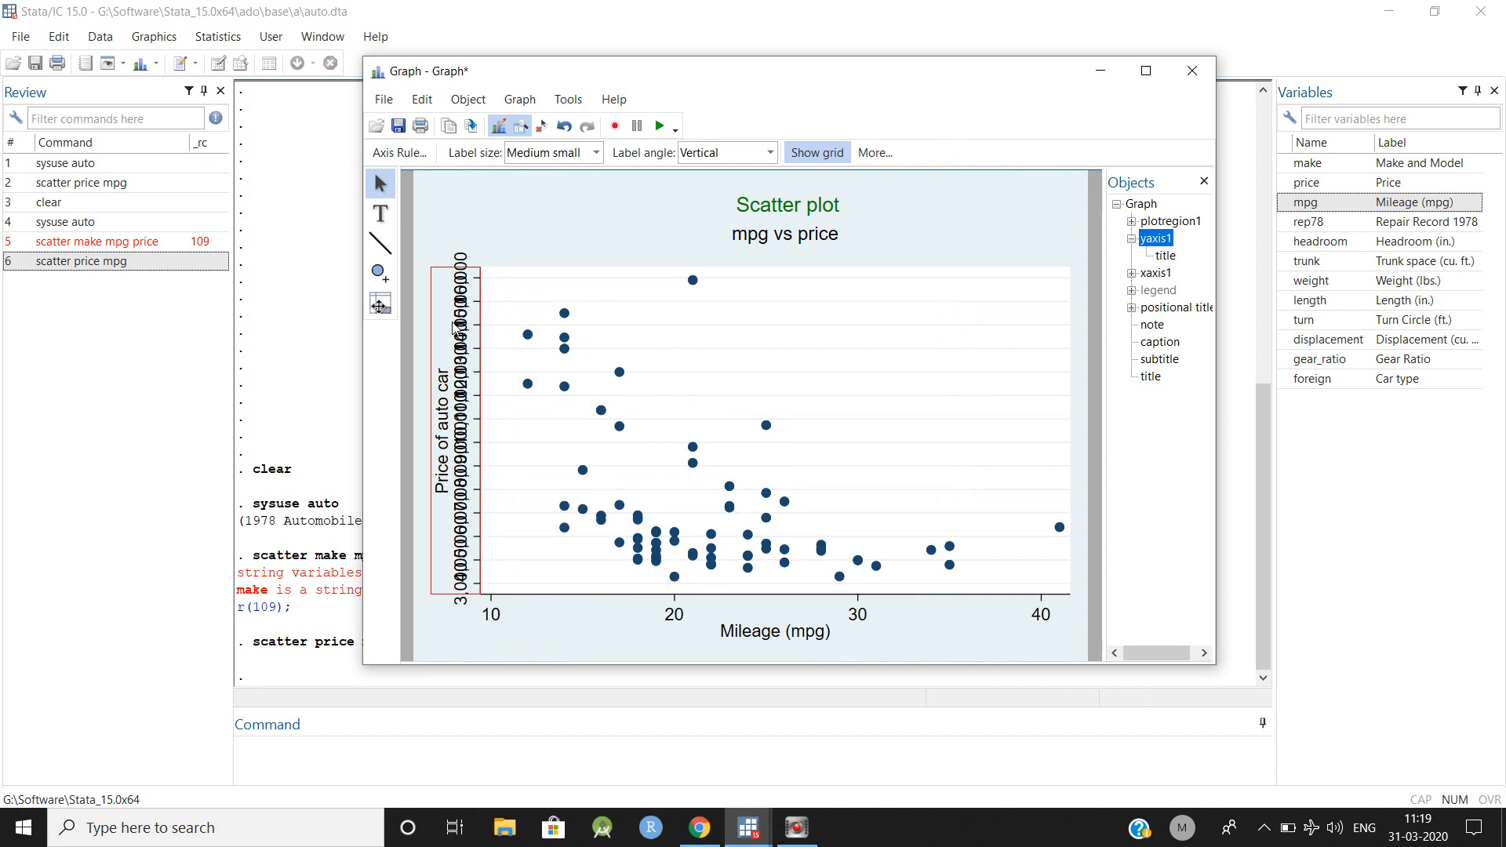
right_click(456, 326)
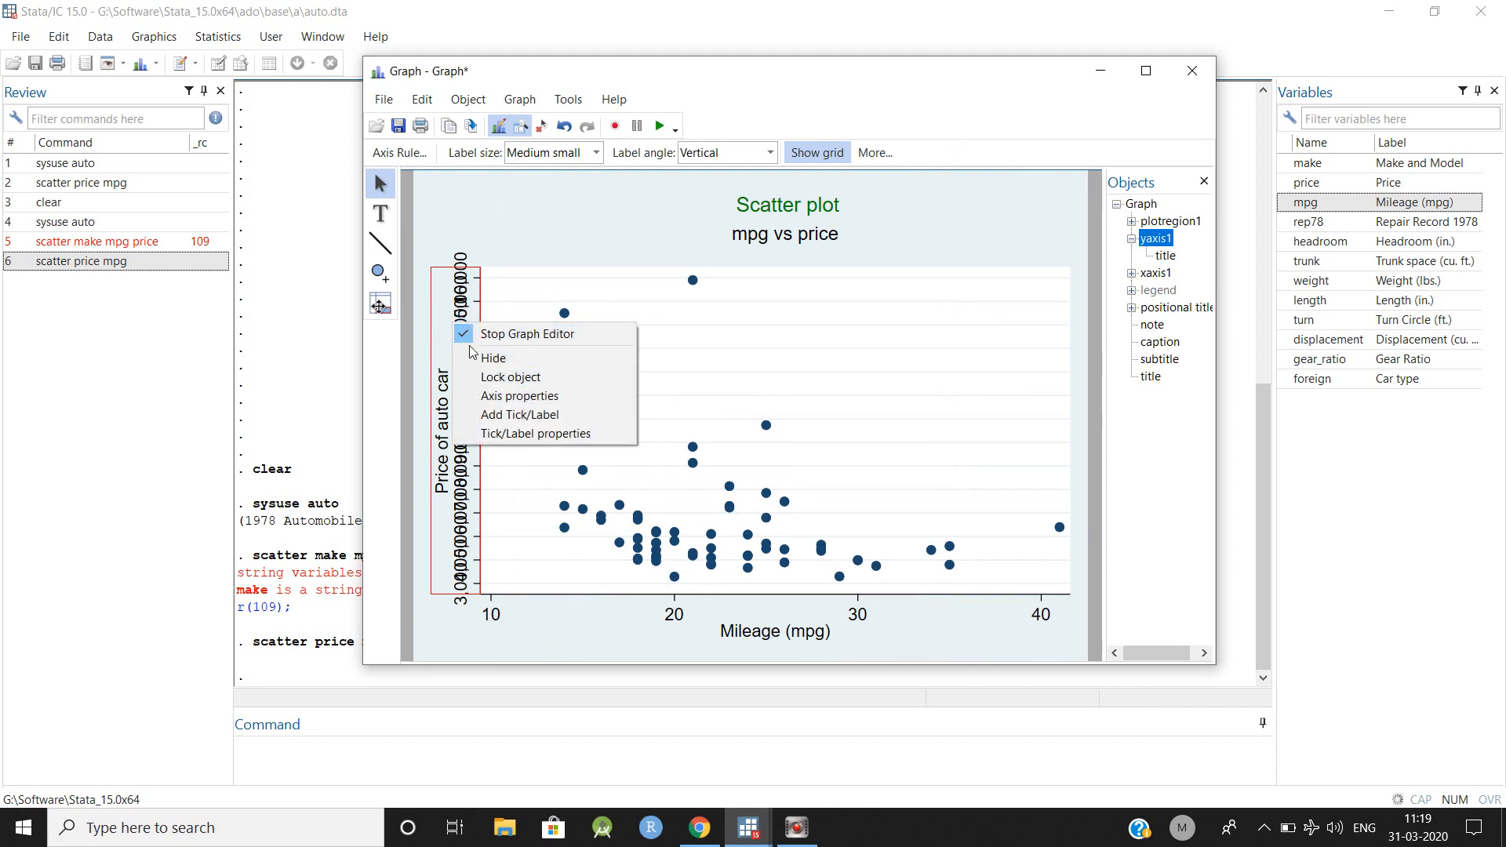
left_click(519, 395)
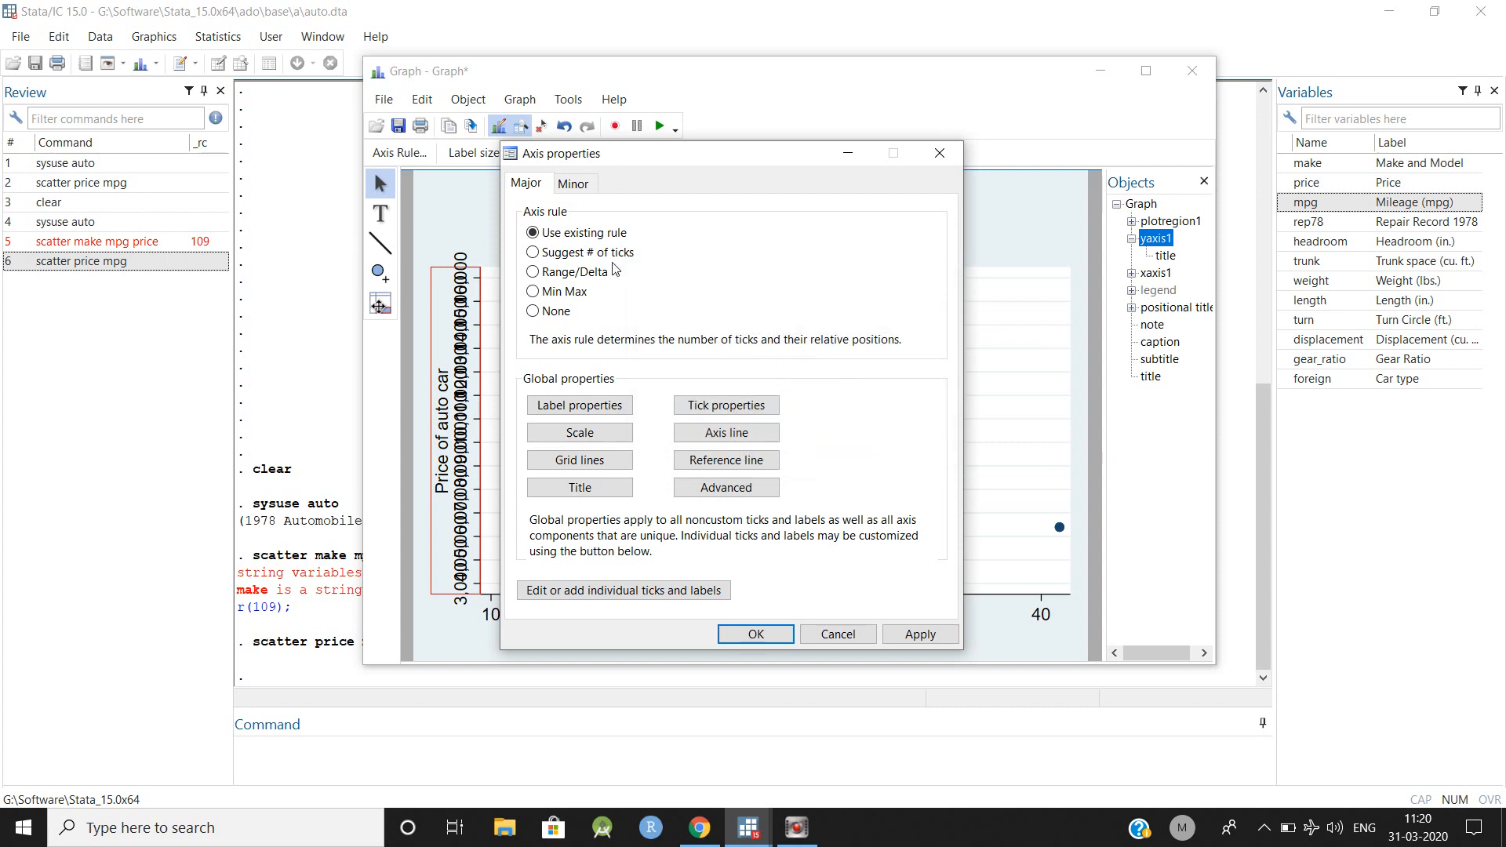
Try horizontal, 45° and 270° angles for the price axis labels.
left_click(763, 153)
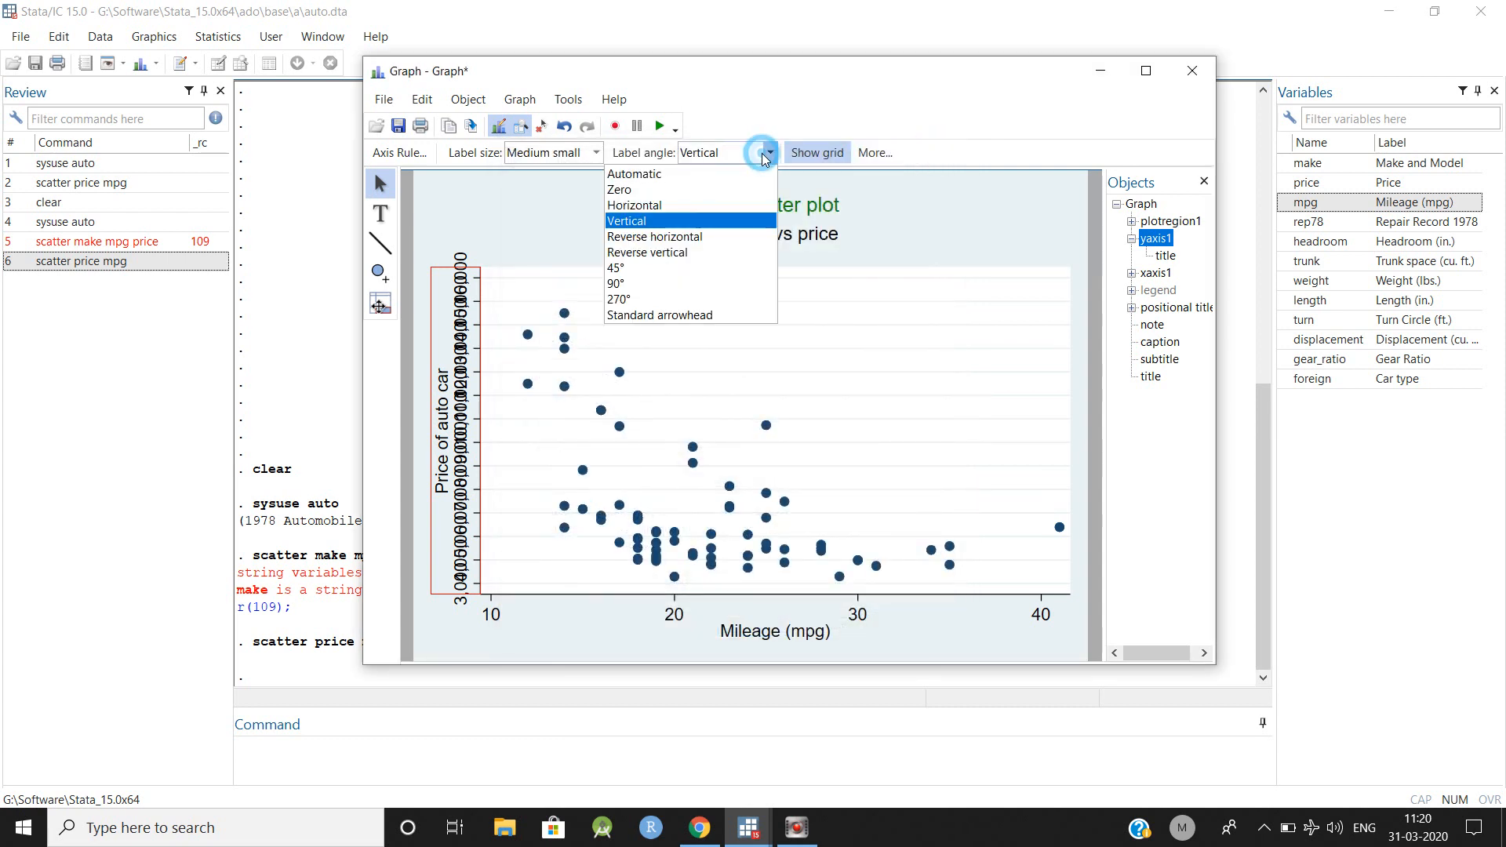
left_click(634, 205)
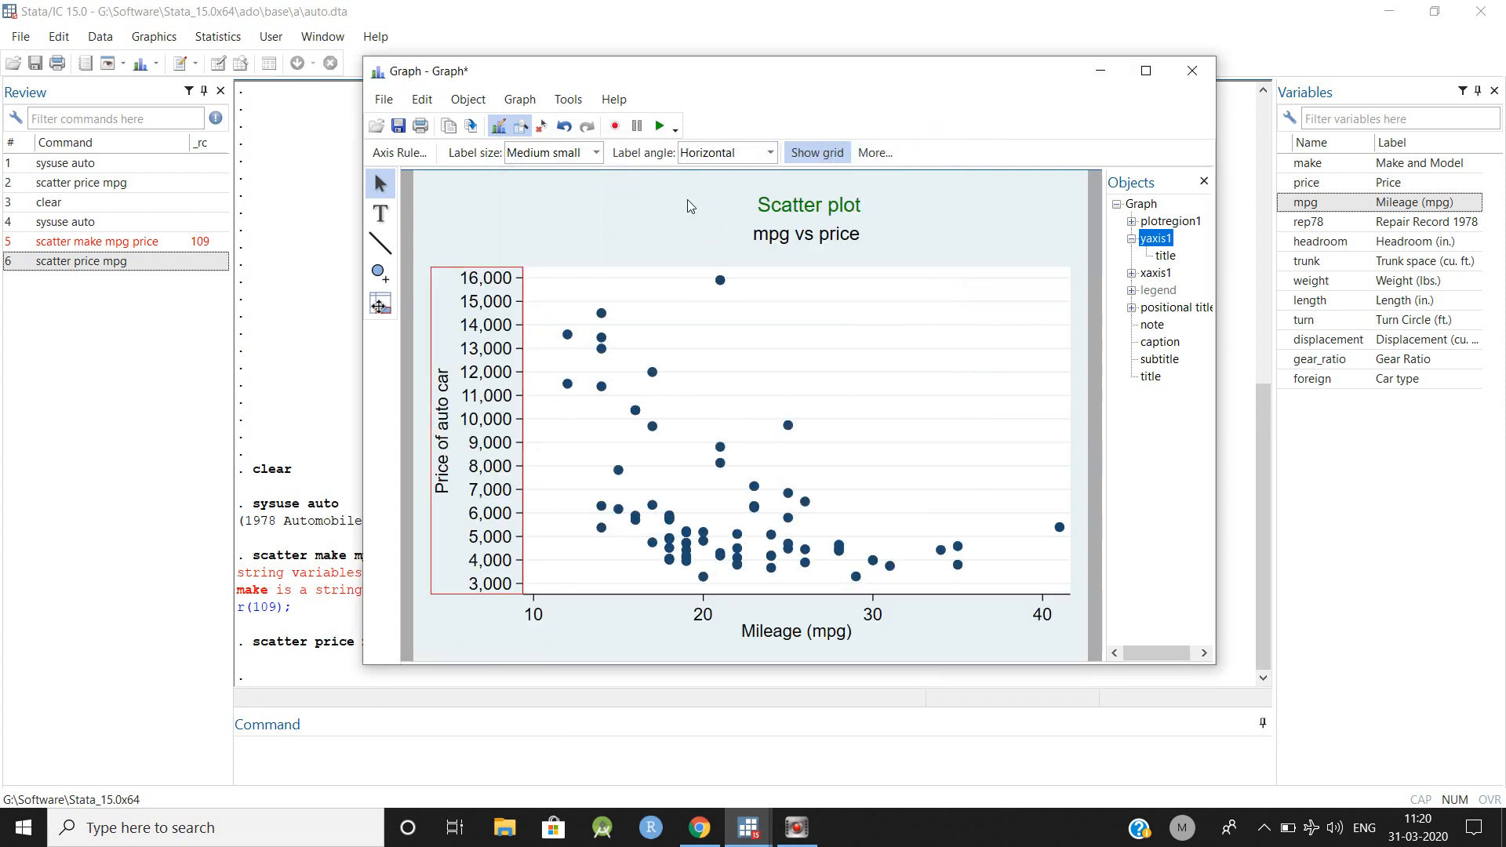
left_click(767, 151)
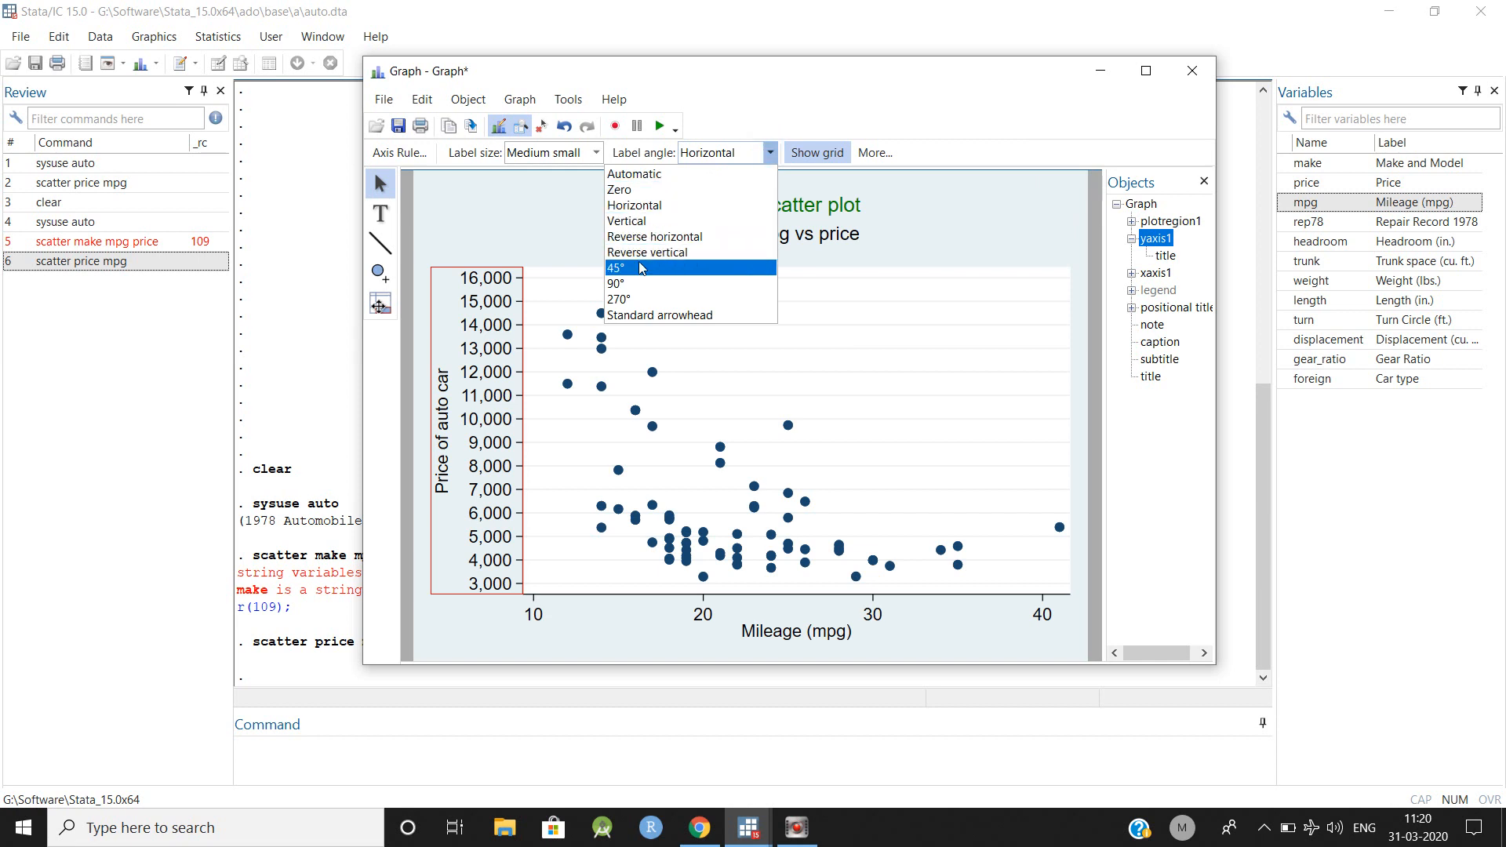
left_click(615, 267)
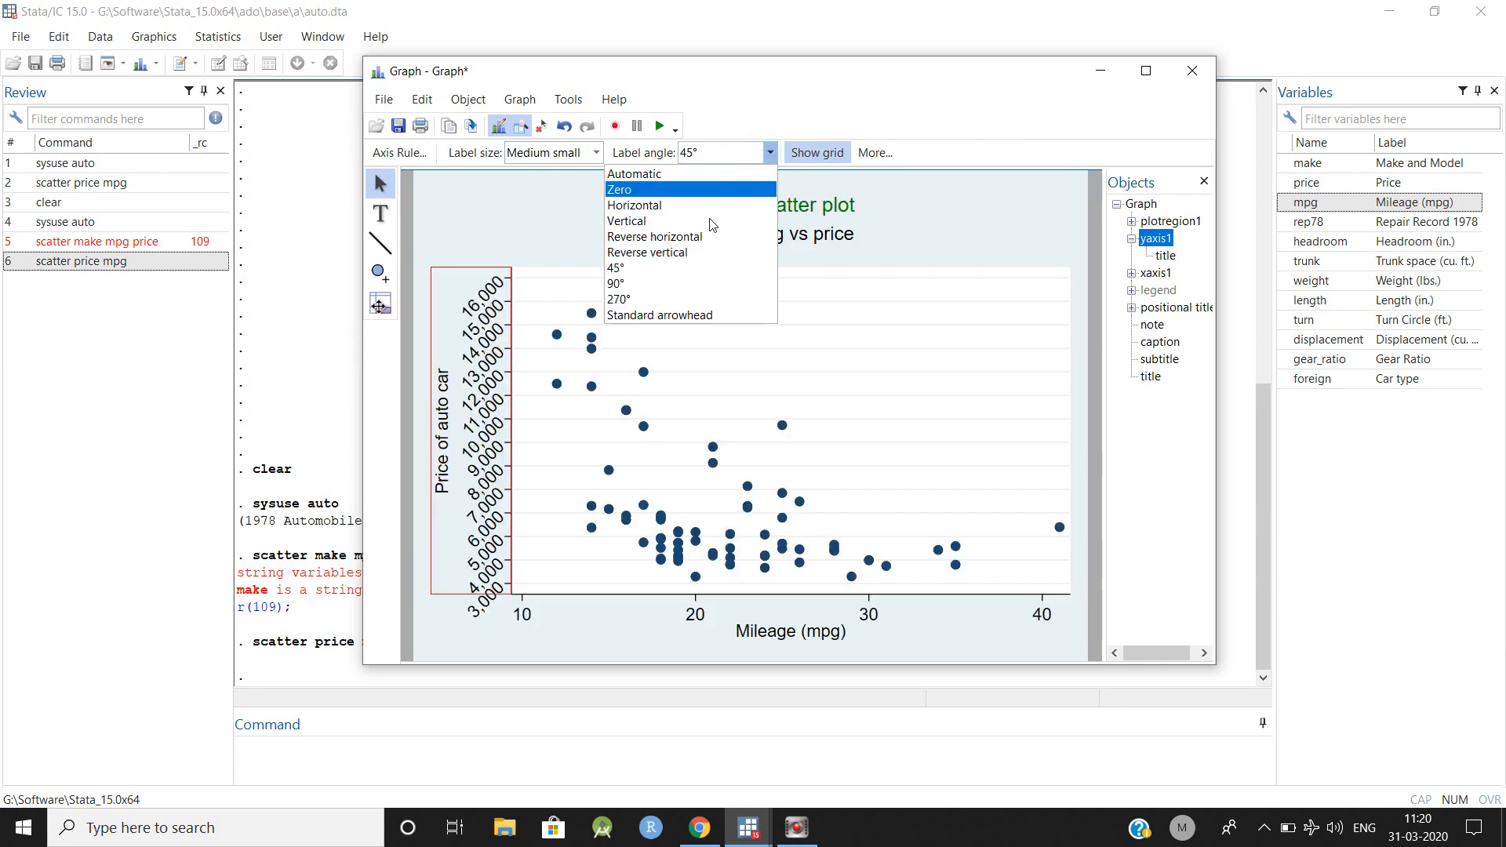
left_click(619, 299)
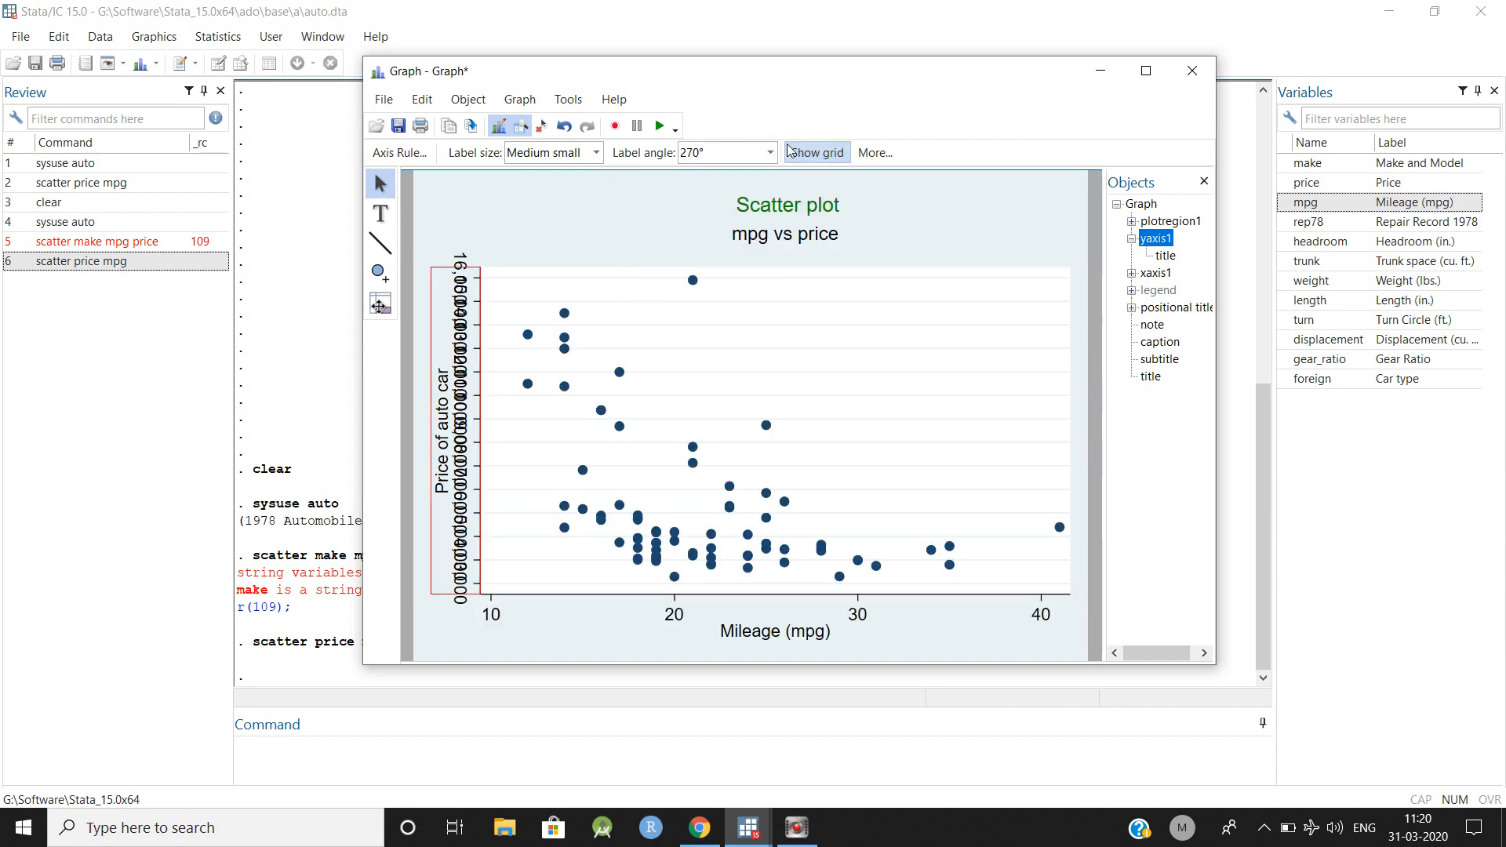
Turn off the horizontal grid lines and set price labels back to horizontal.
left_click(816, 151)
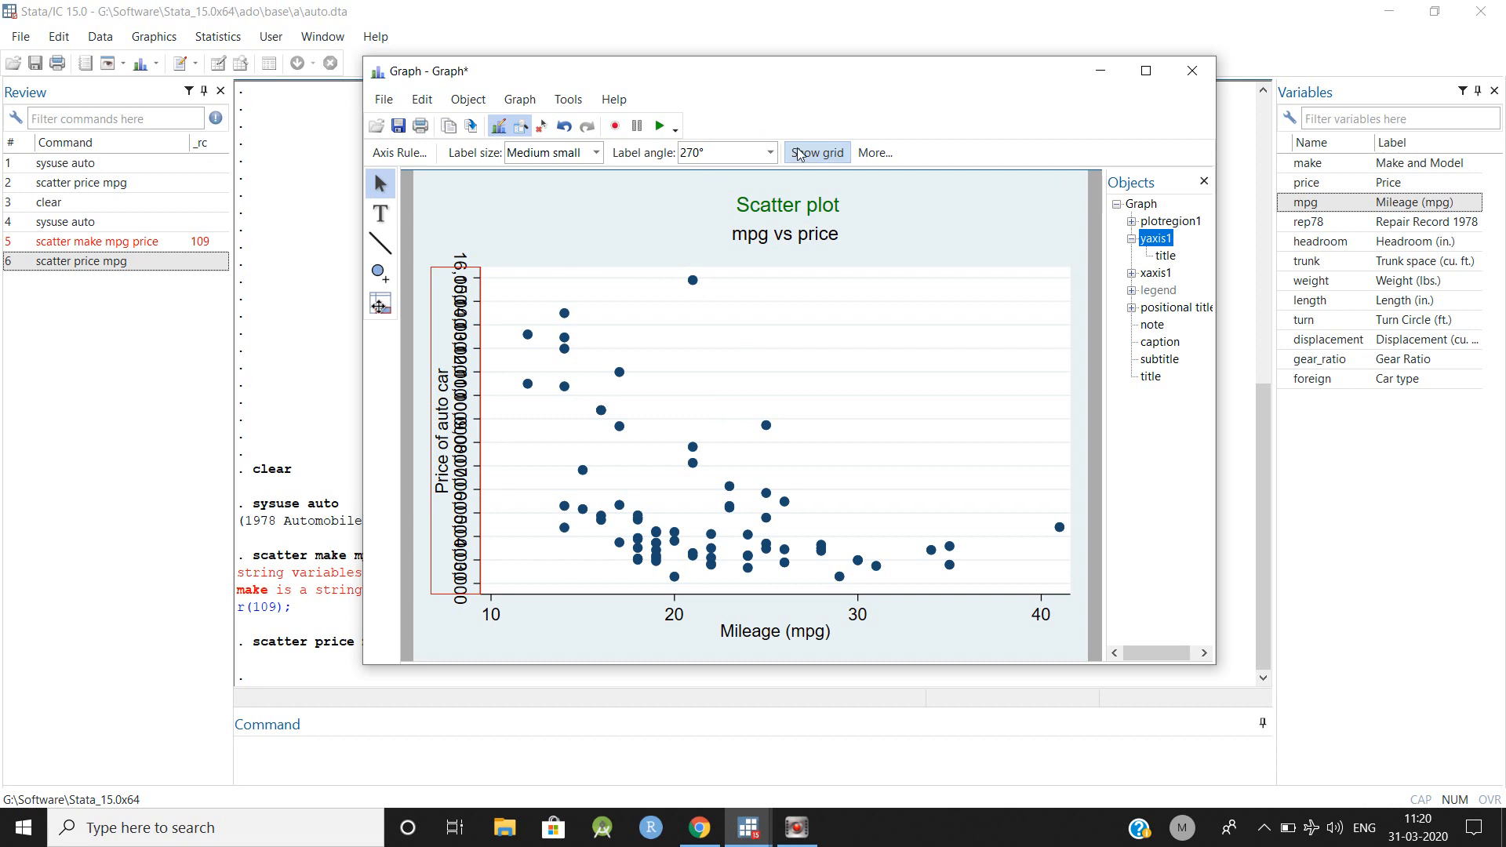
left_click(771, 151)
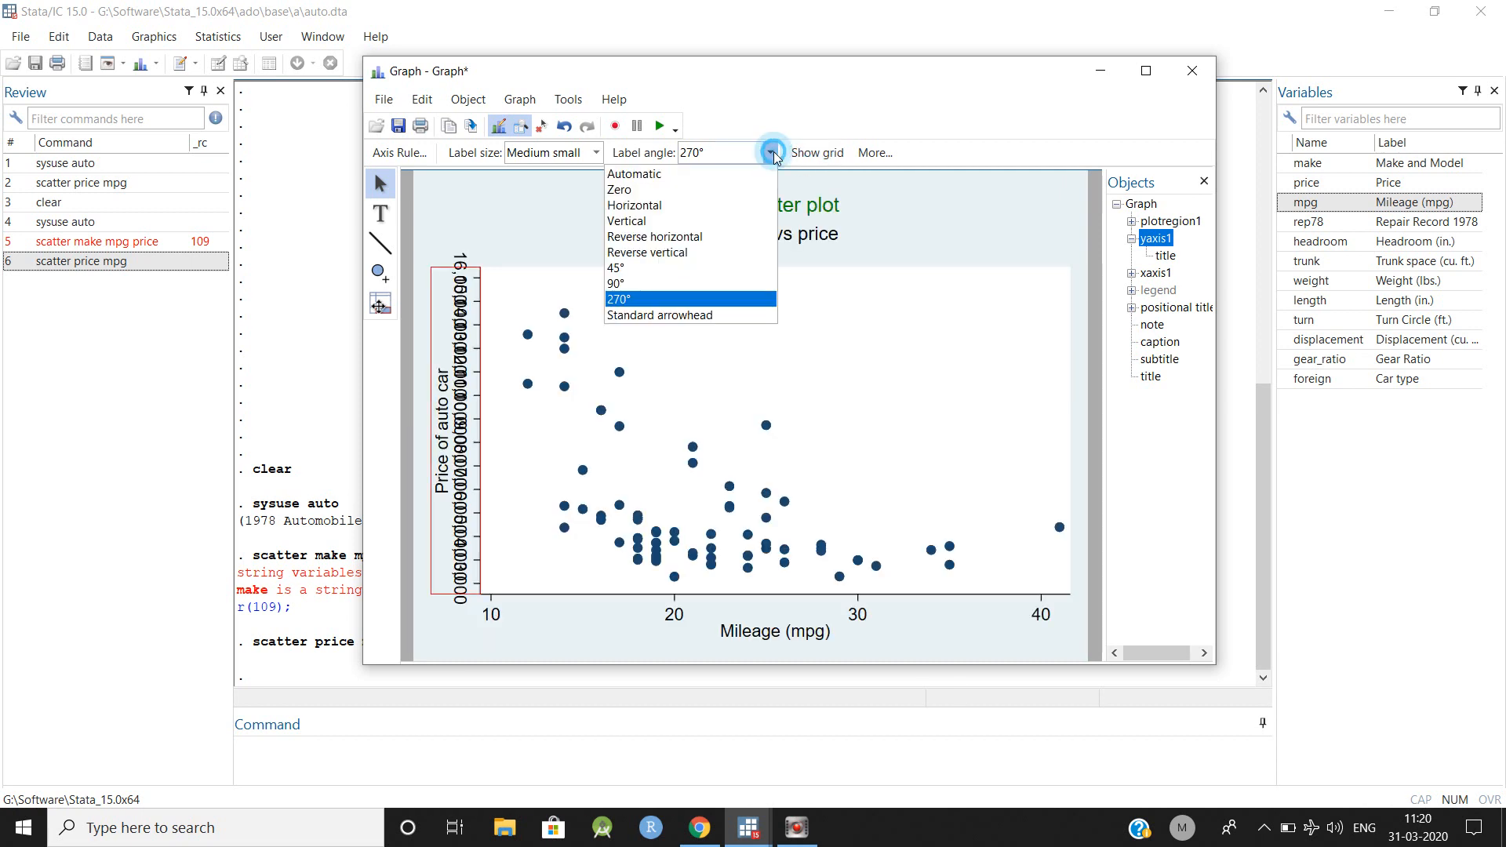
left_click(633, 205)
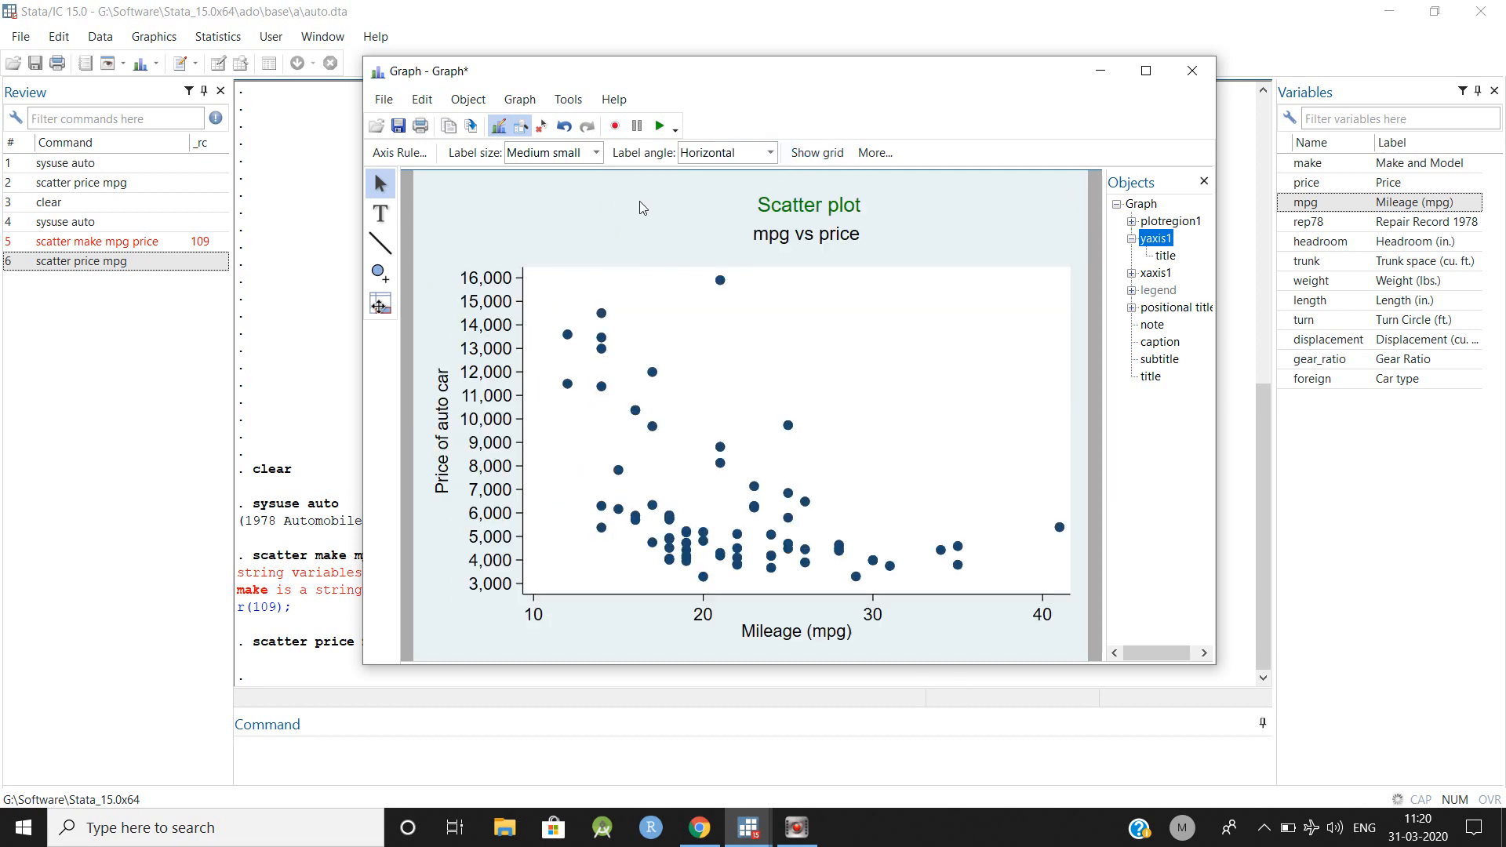
left_click(476, 428)
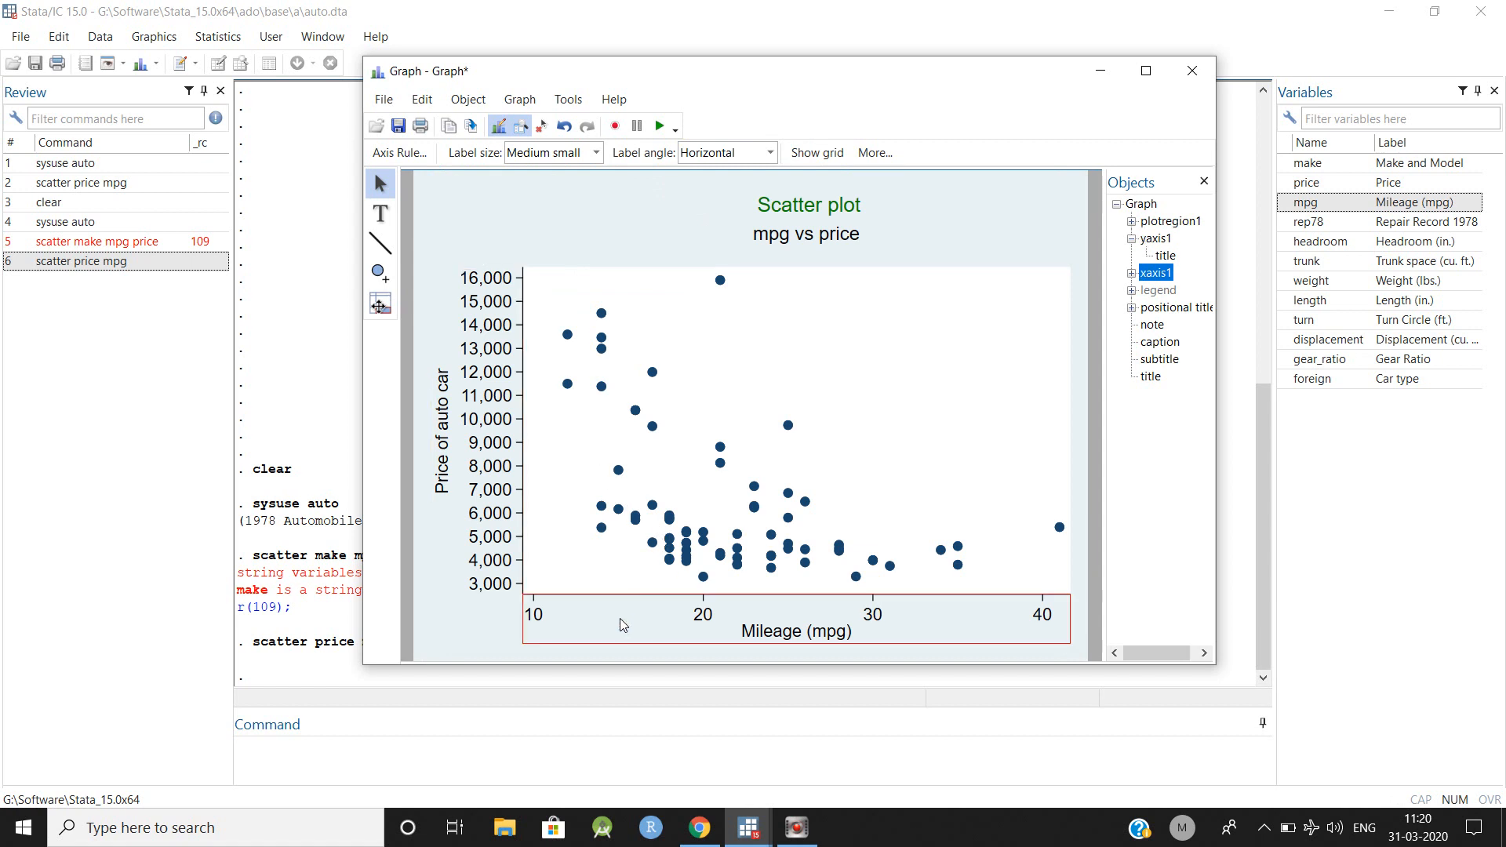
Set the mileage x axis to 20 suggested ticks in Axis properties.
right_click(622, 624)
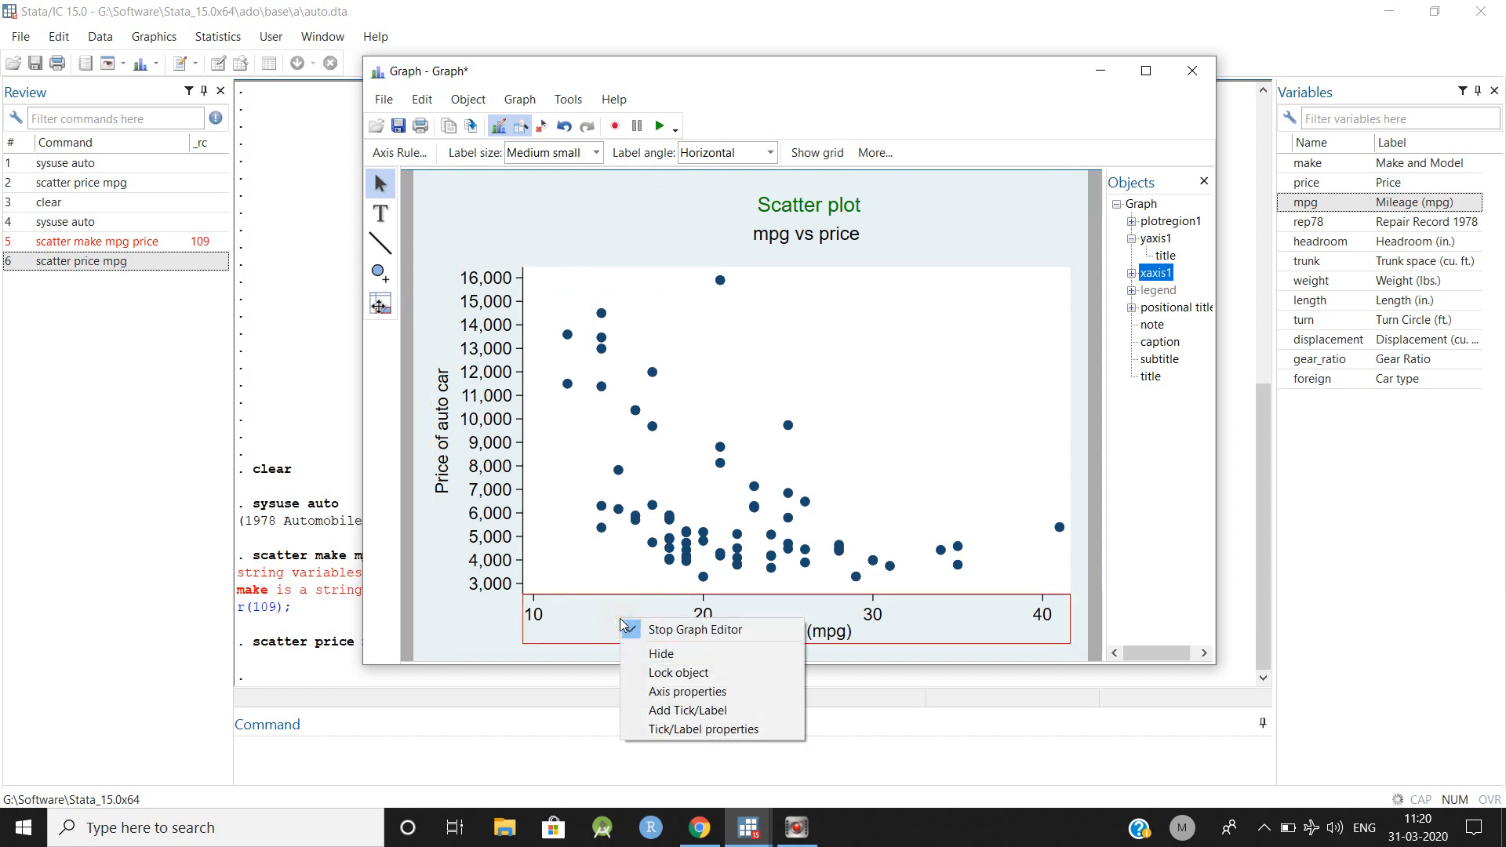
left_click(687, 692)
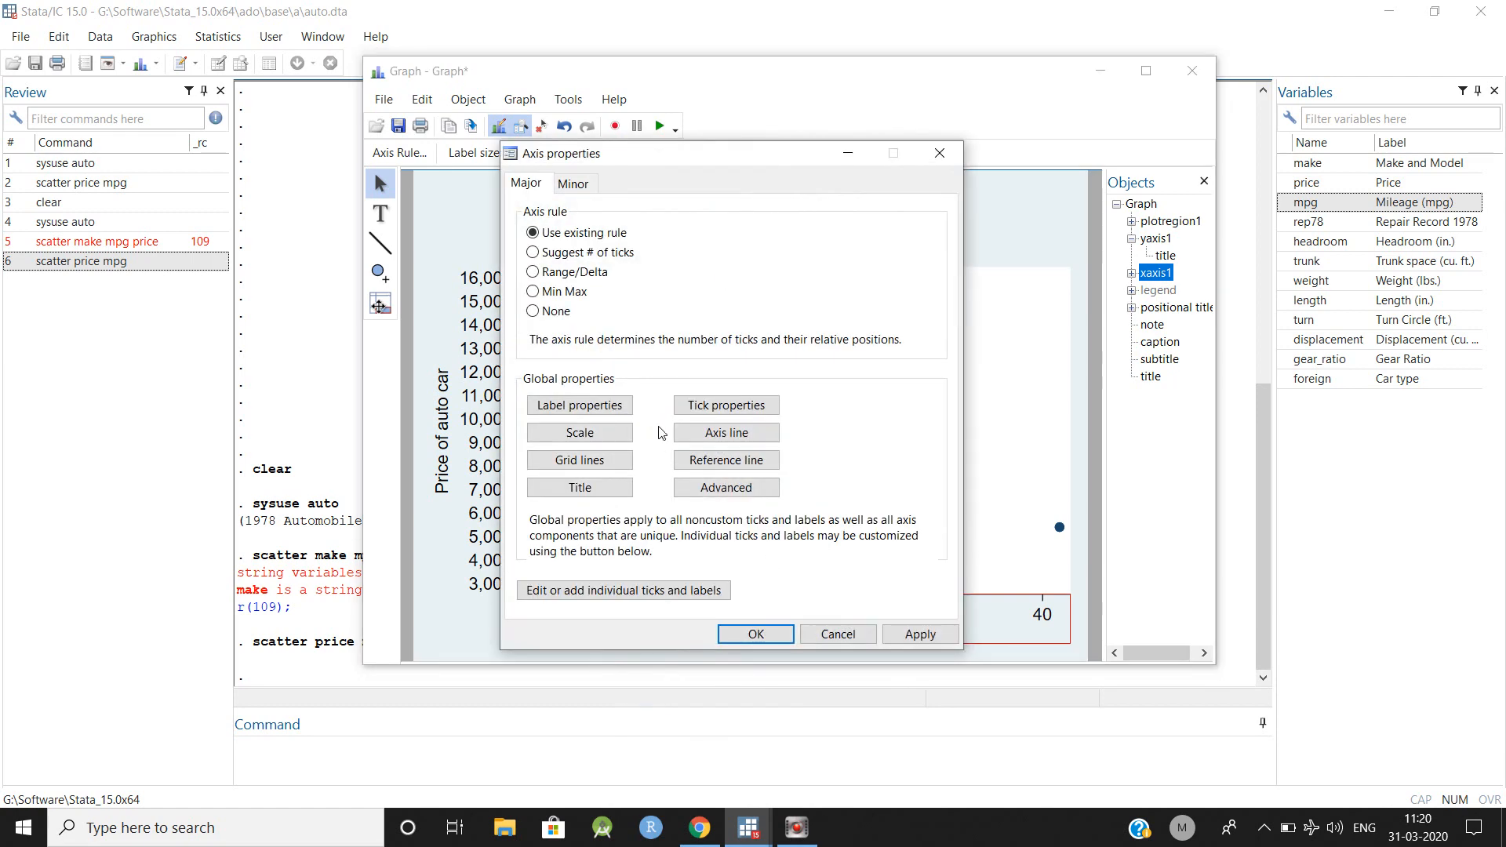
left_click(532, 252)
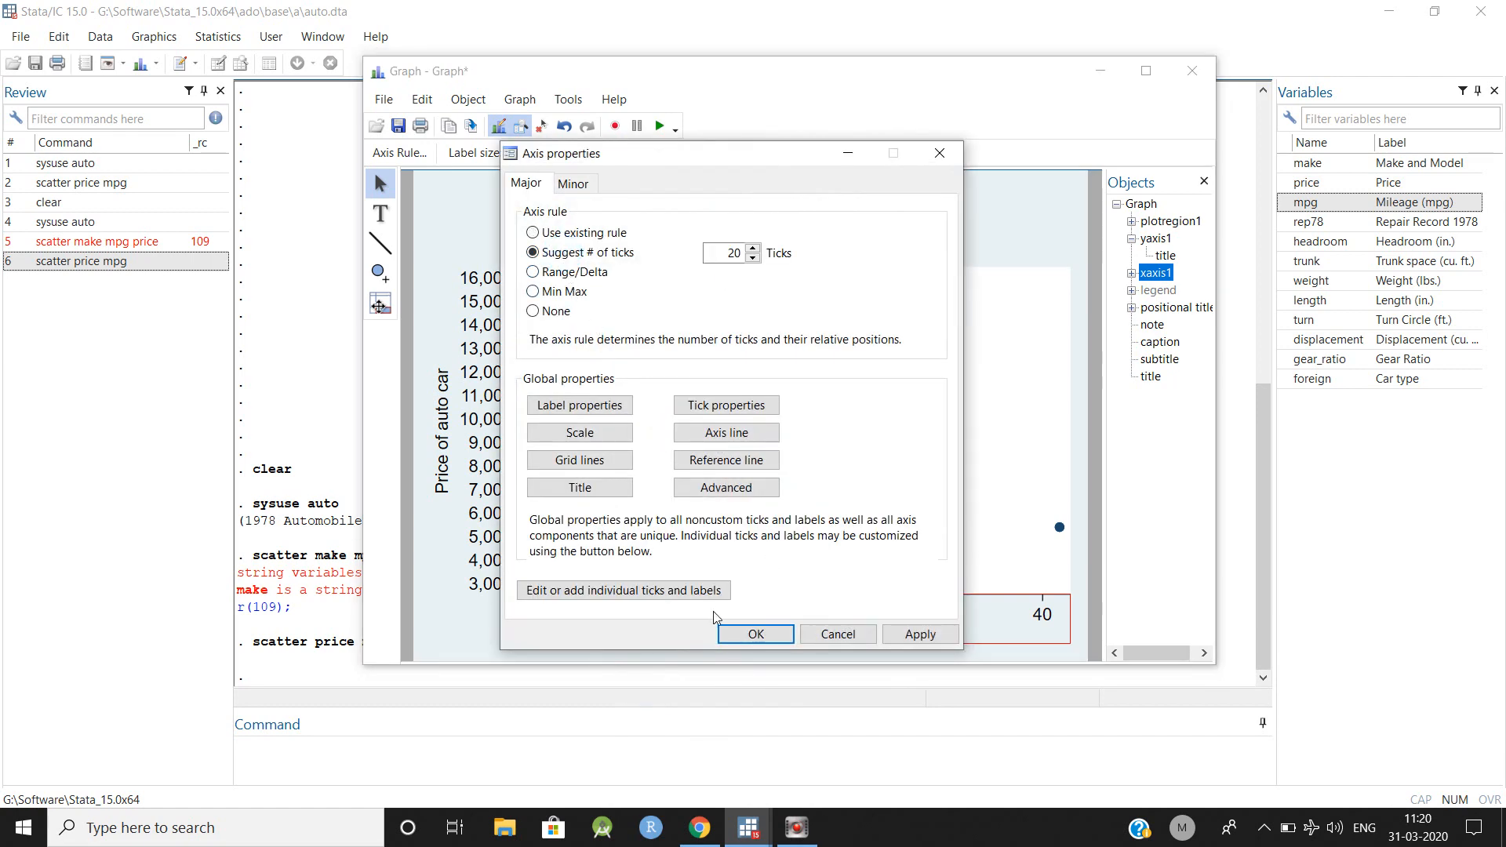
left_click(755, 634)
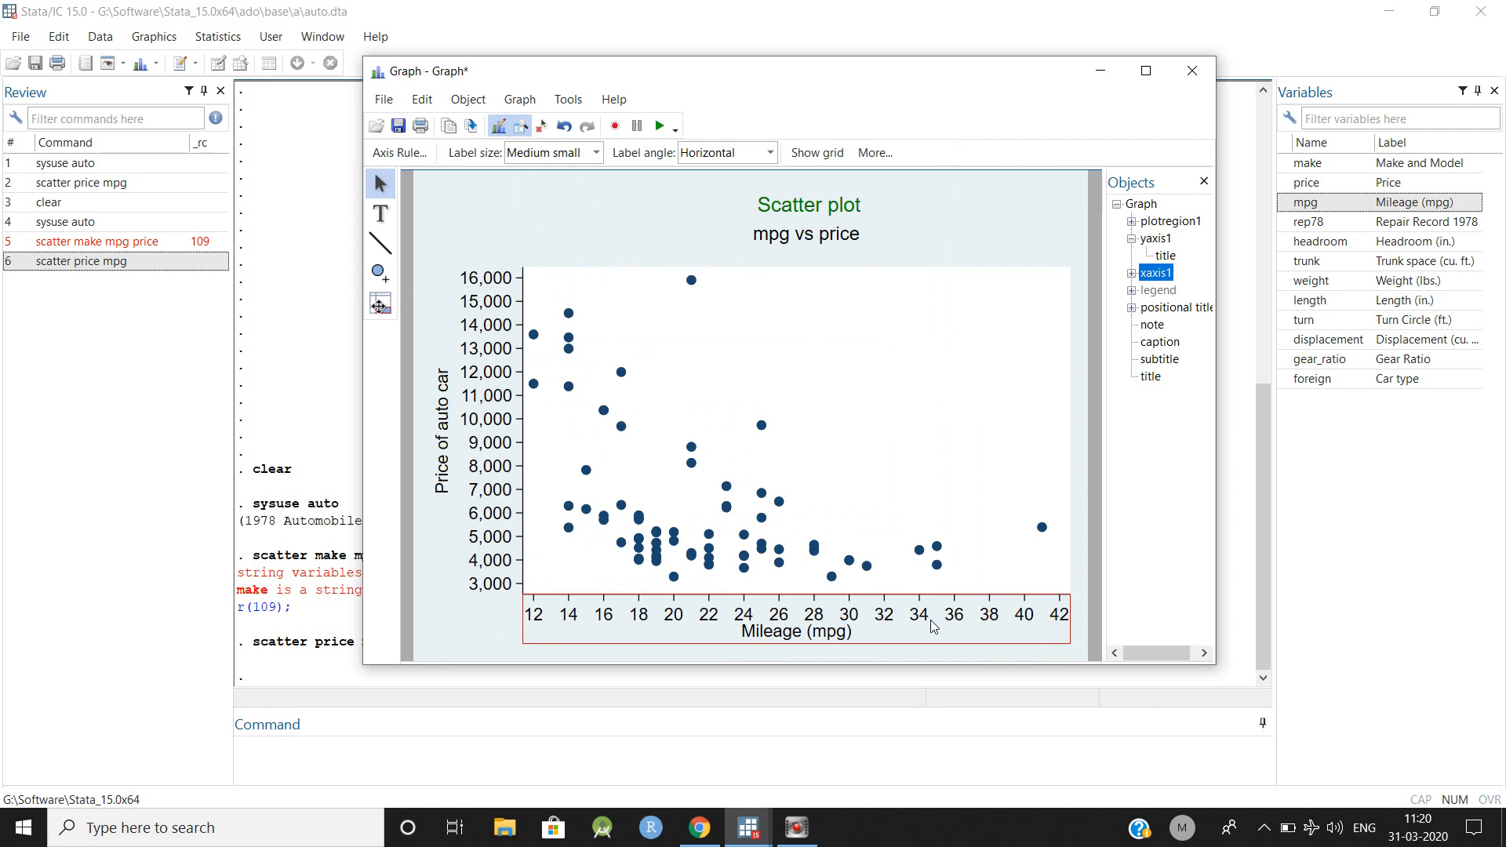
mouse_move(719, 537)
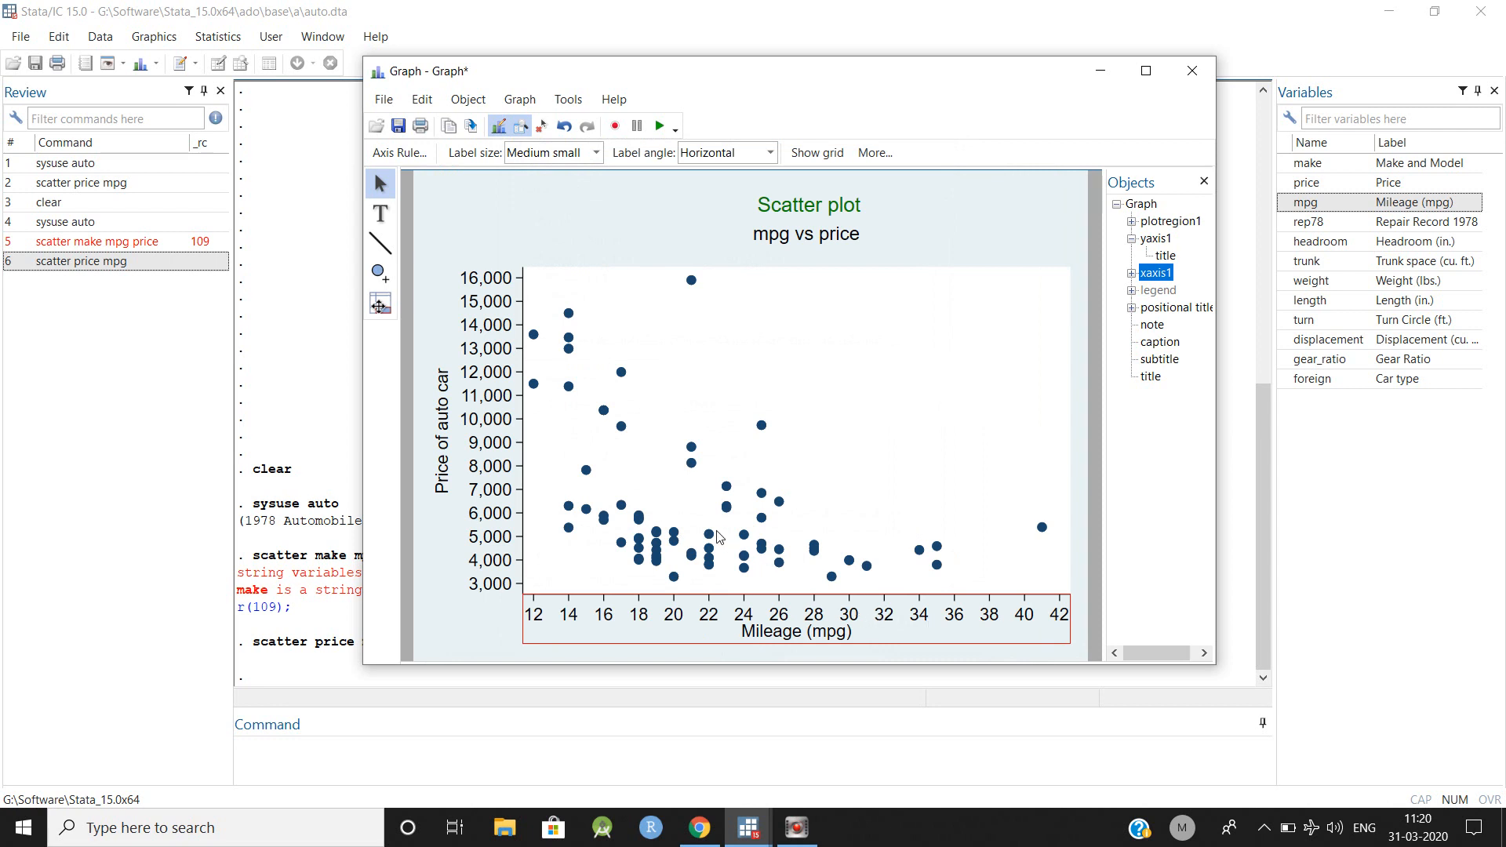
left_click(1142, 204)
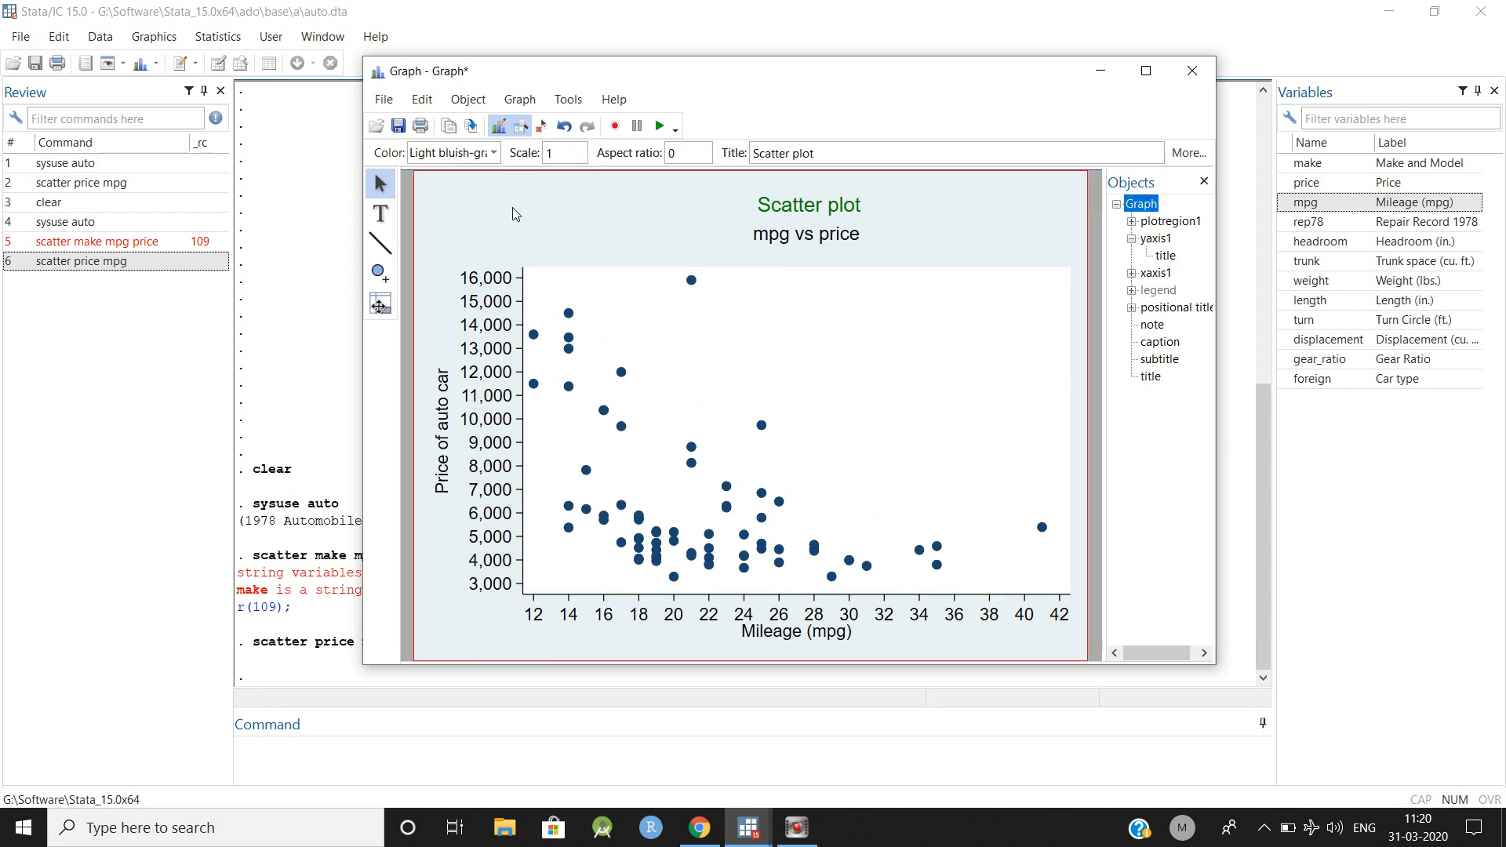
mouse_move(719, 308)
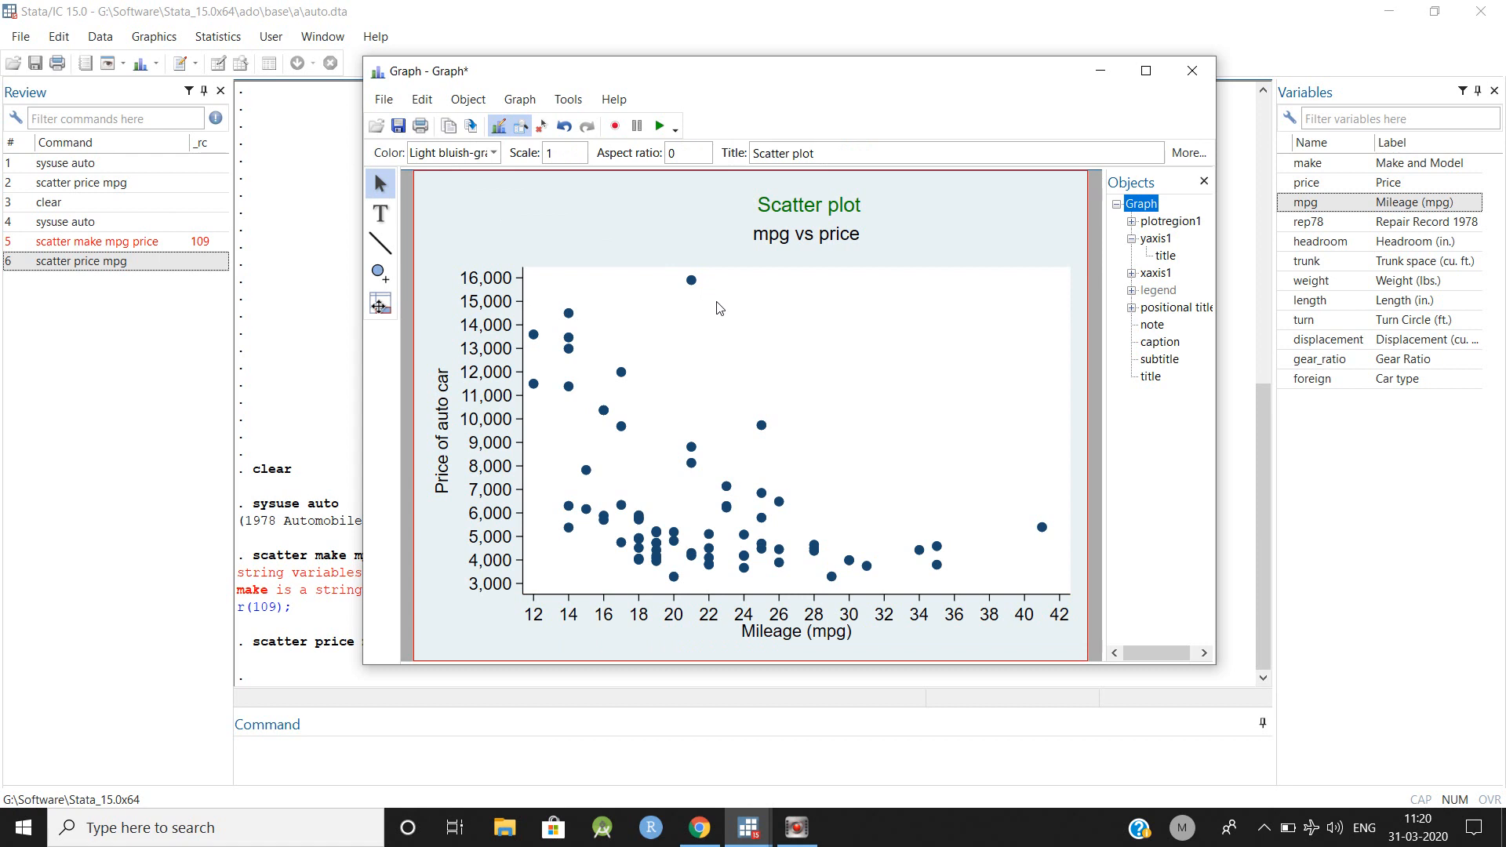
mouse_move(722, 231)
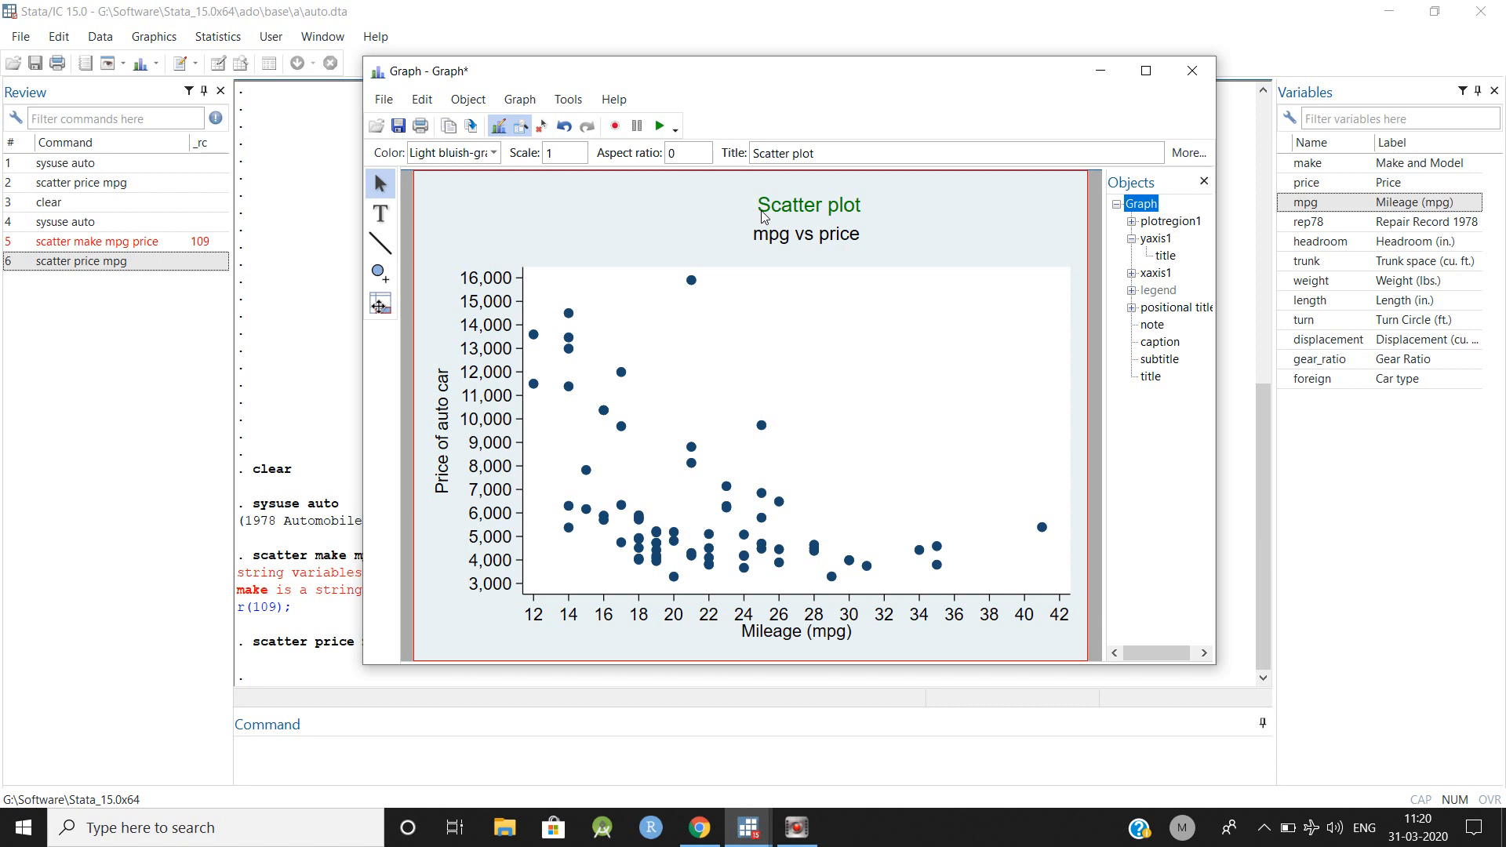
left_click(1152, 237)
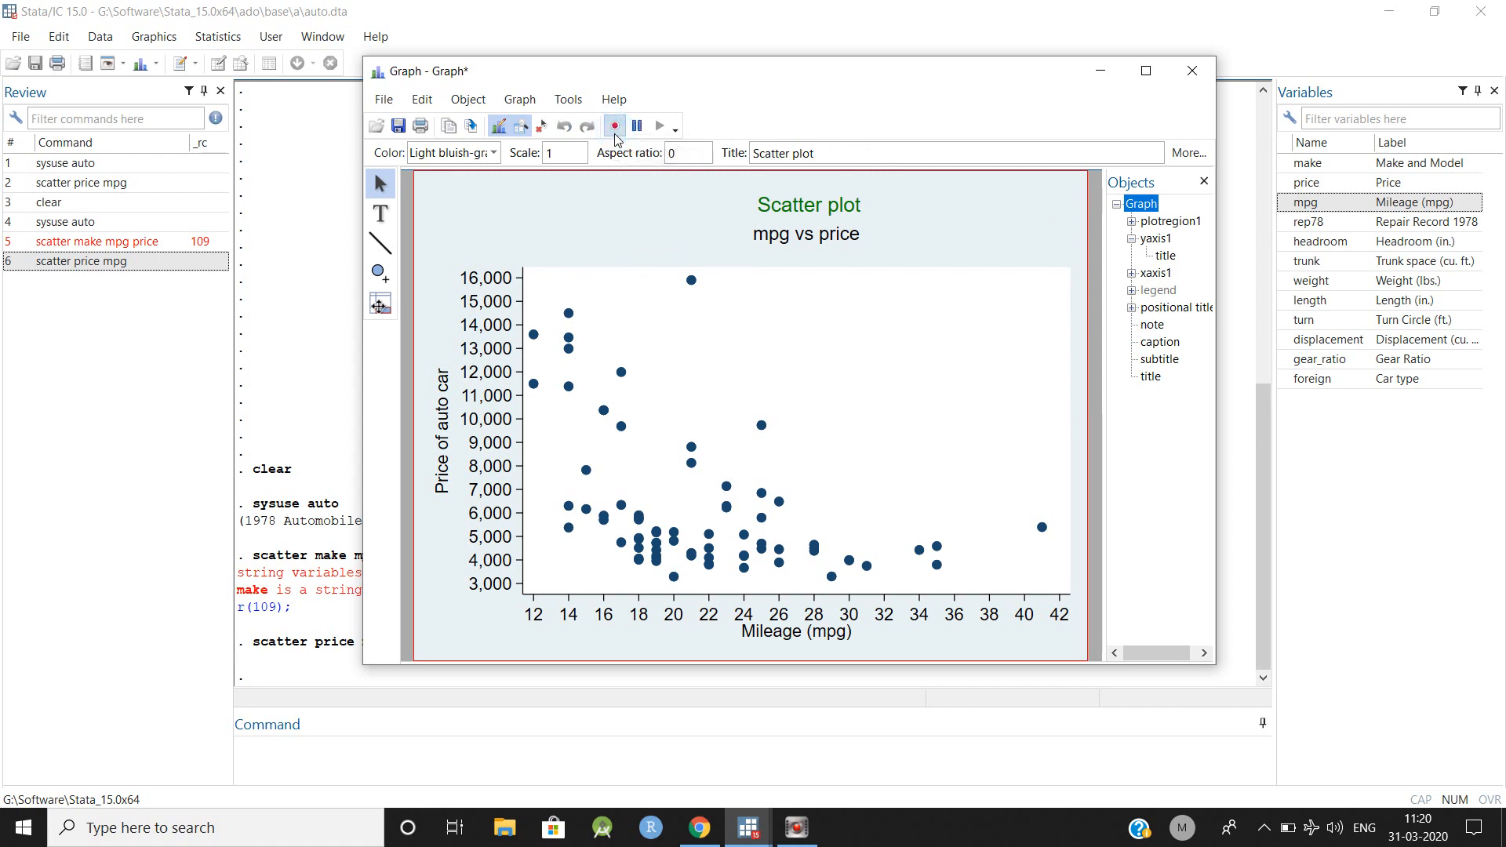
mouse_move(590, 222)
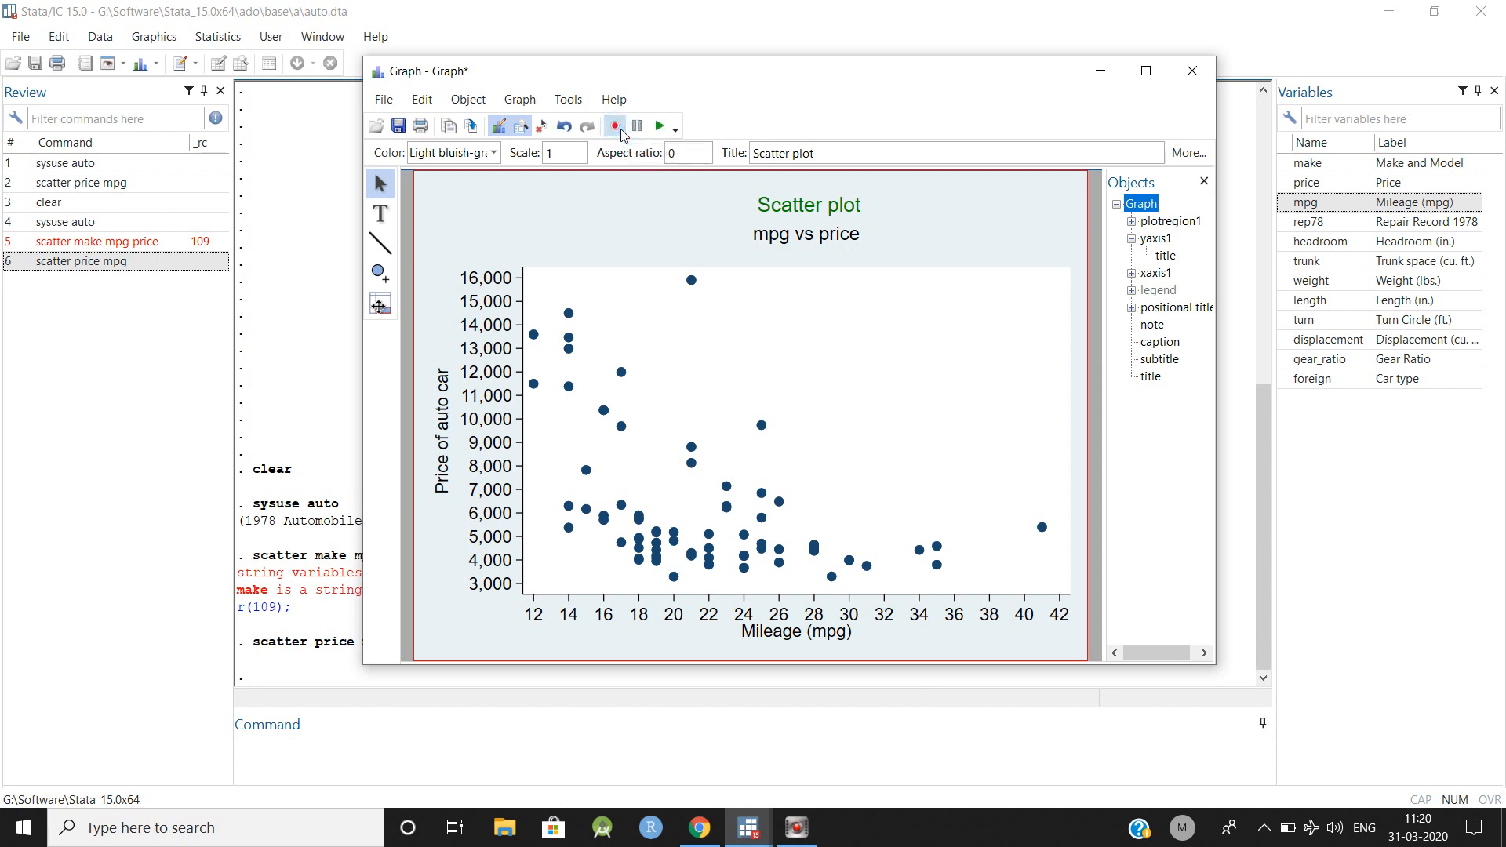
left_click(615, 126)
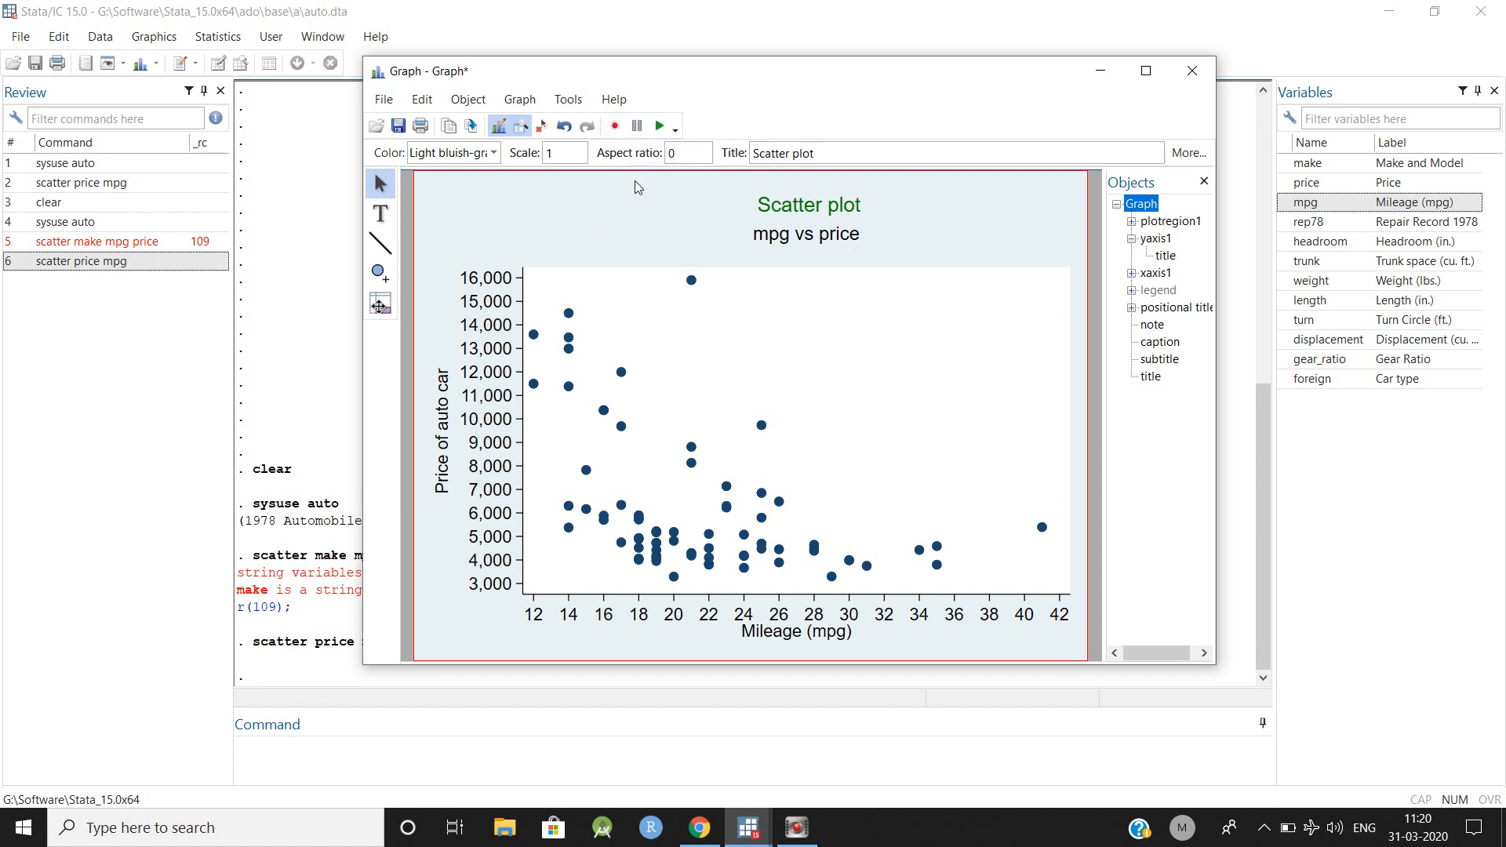